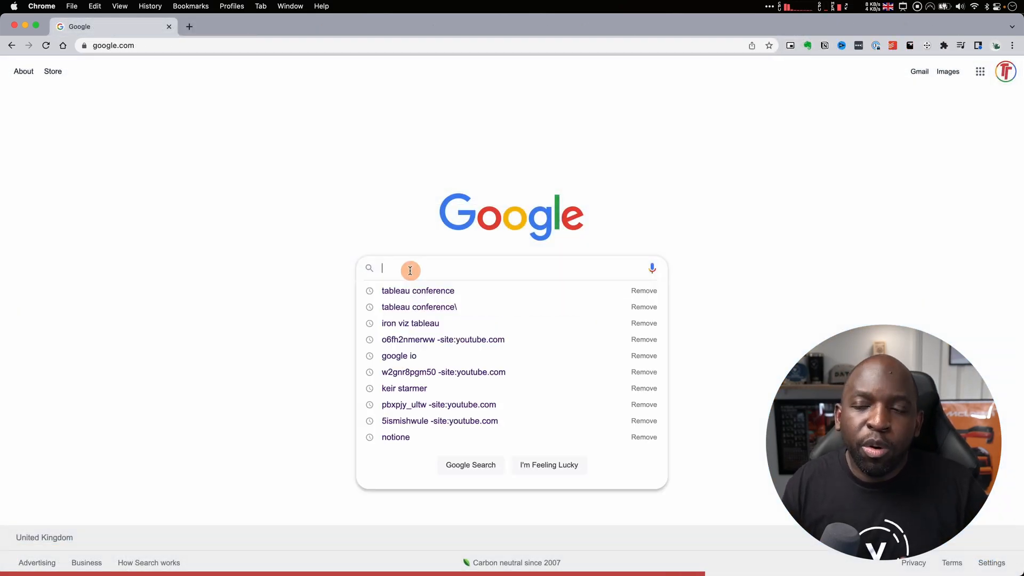
Find the Tableau Tim YouTube channel and set reminders for the keynote and Iron Viz livestreams.
type("tableautim")
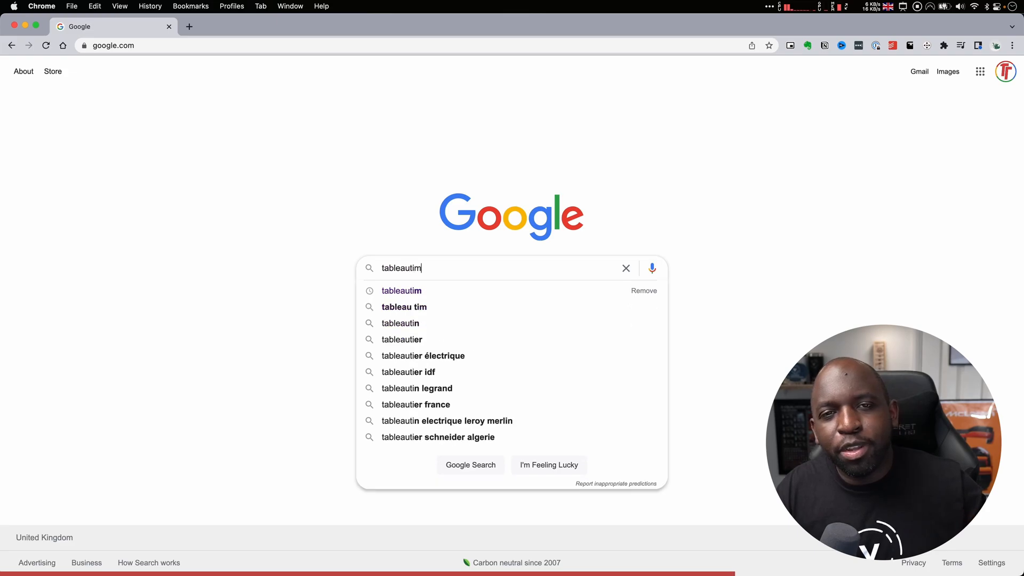
key("Return")
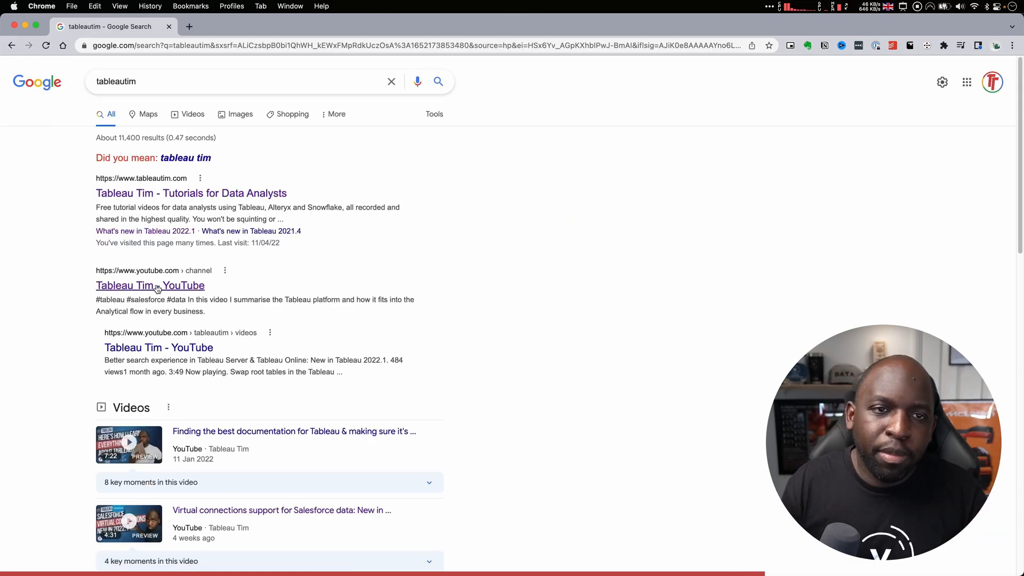
left_click(149, 285)
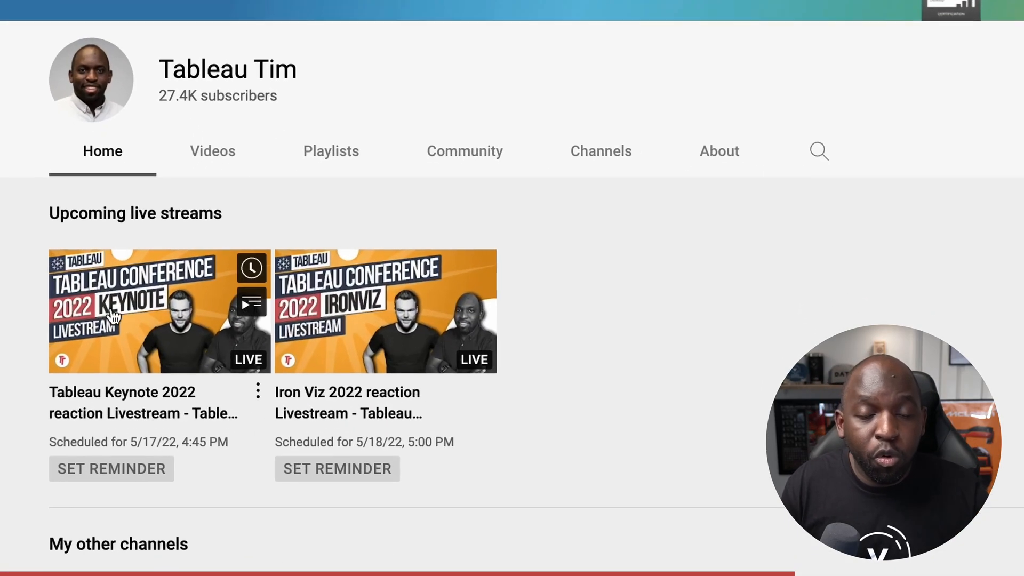
left_click(111, 468)
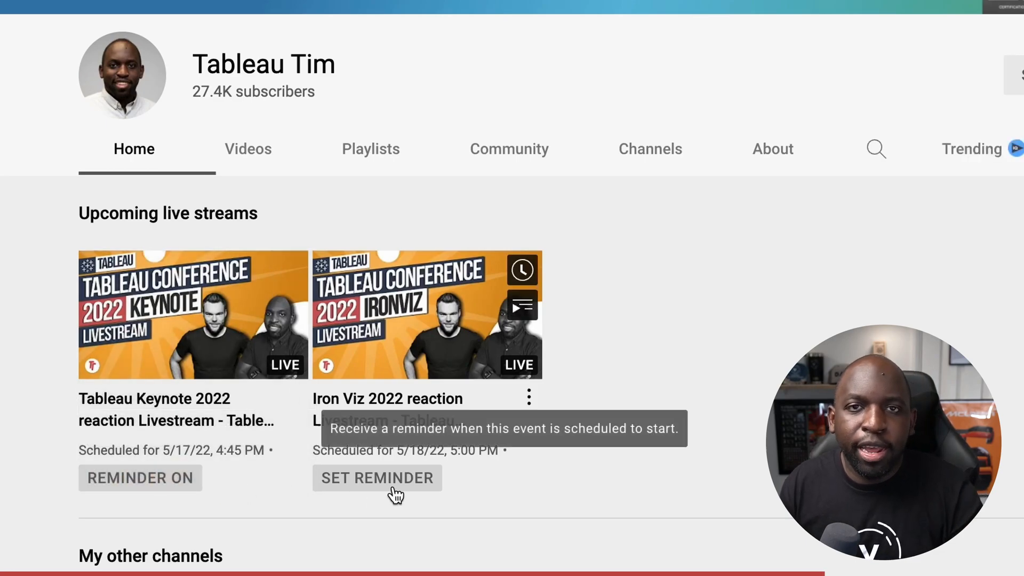
left_click(375, 477)
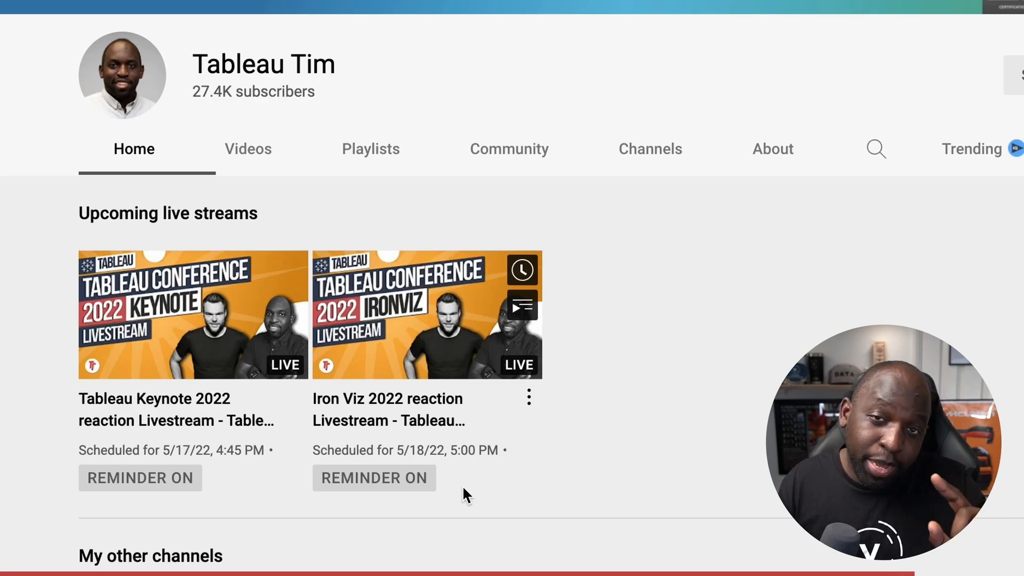
left_click(210, 26)
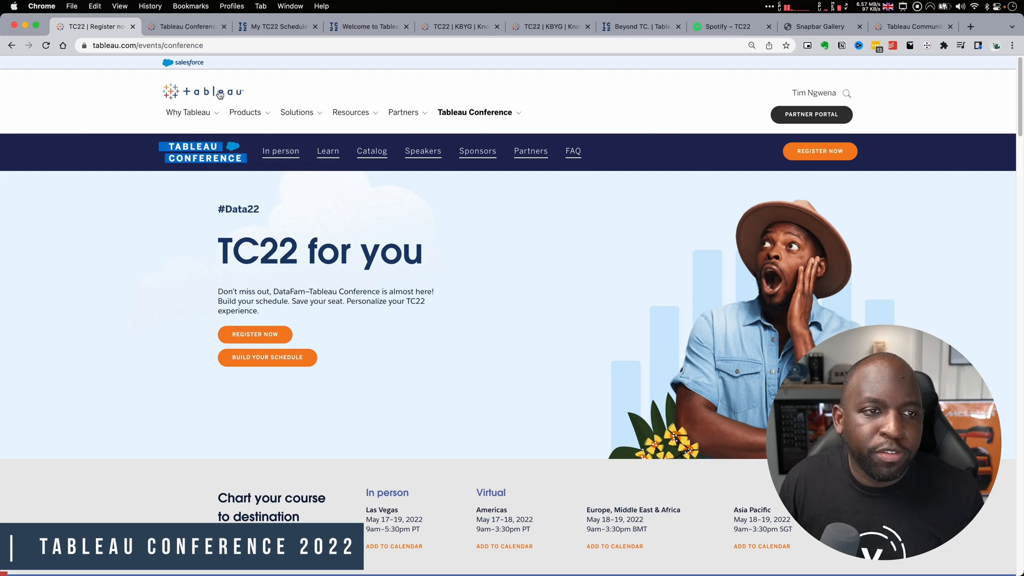
left_click(203, 91)
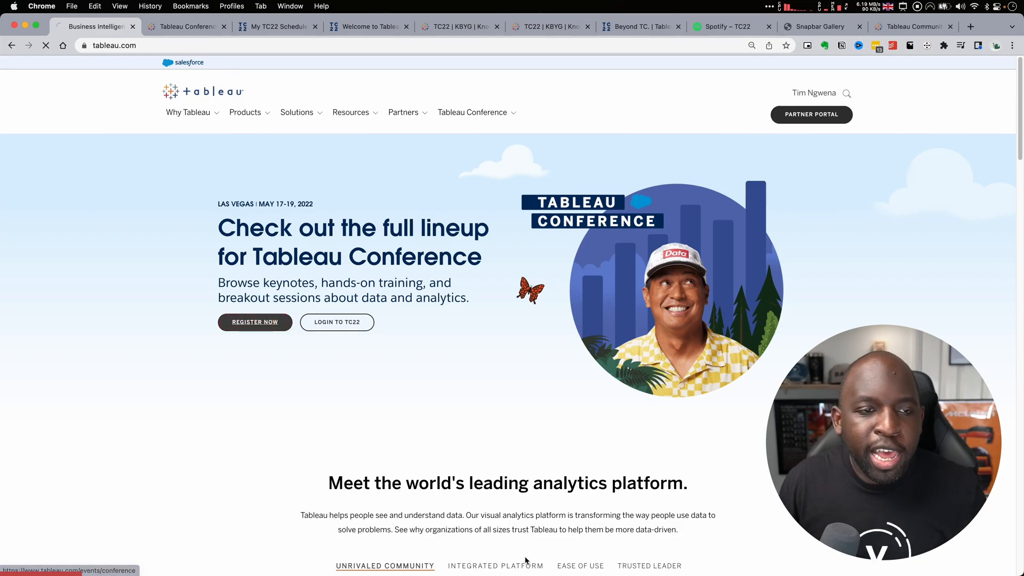
left_click(255, 321)
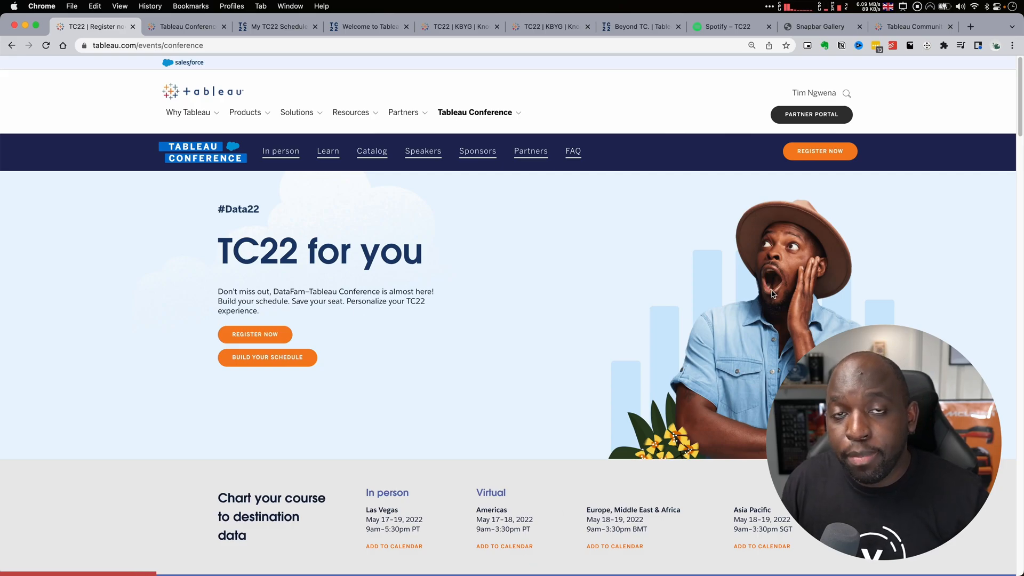
mouse_move(761, 300)
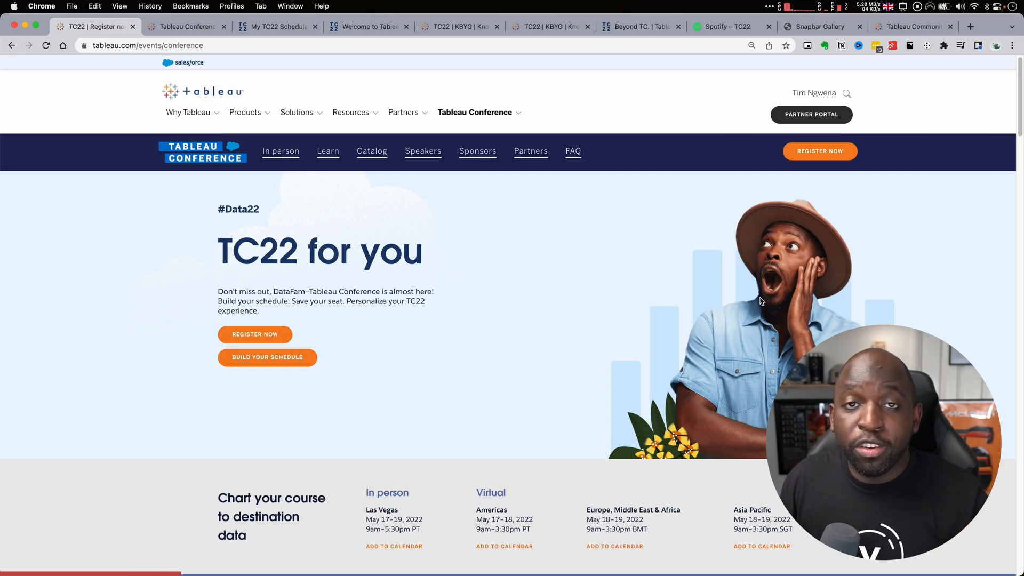
mouse_move(817, 170)
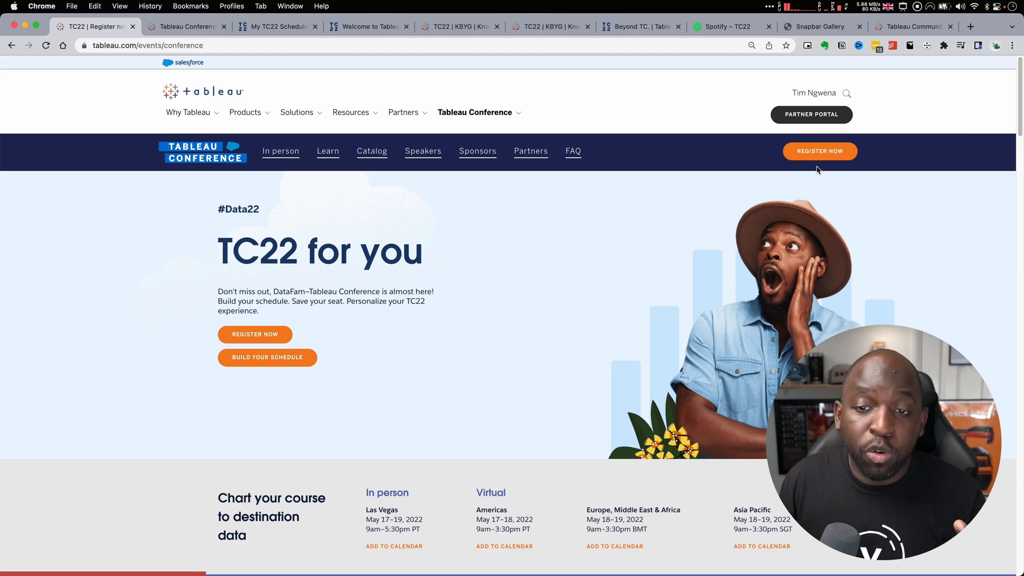
mouse_move(817, 165)
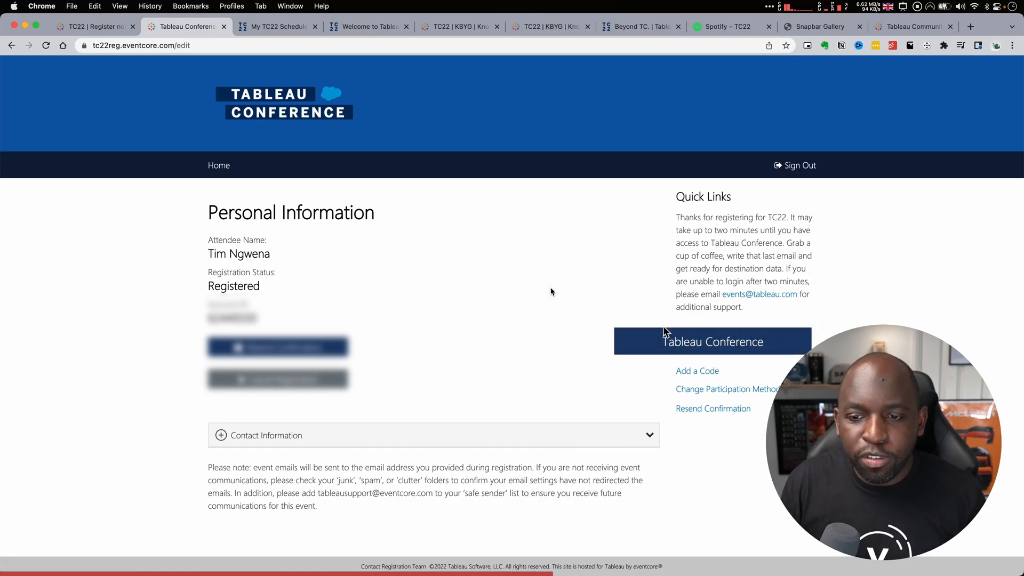
mouse_move(712, 341)
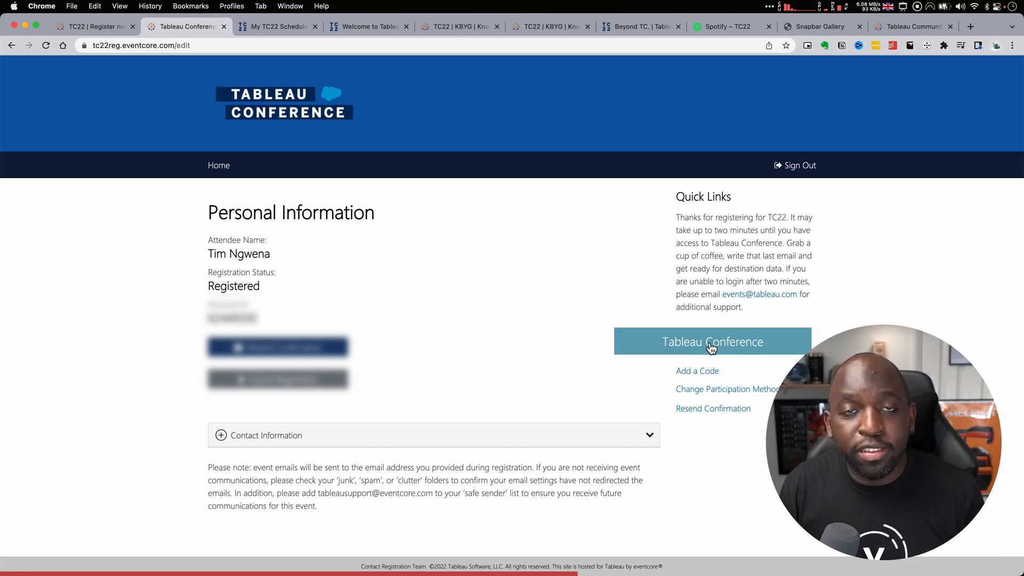
mouse_move(712, 341)
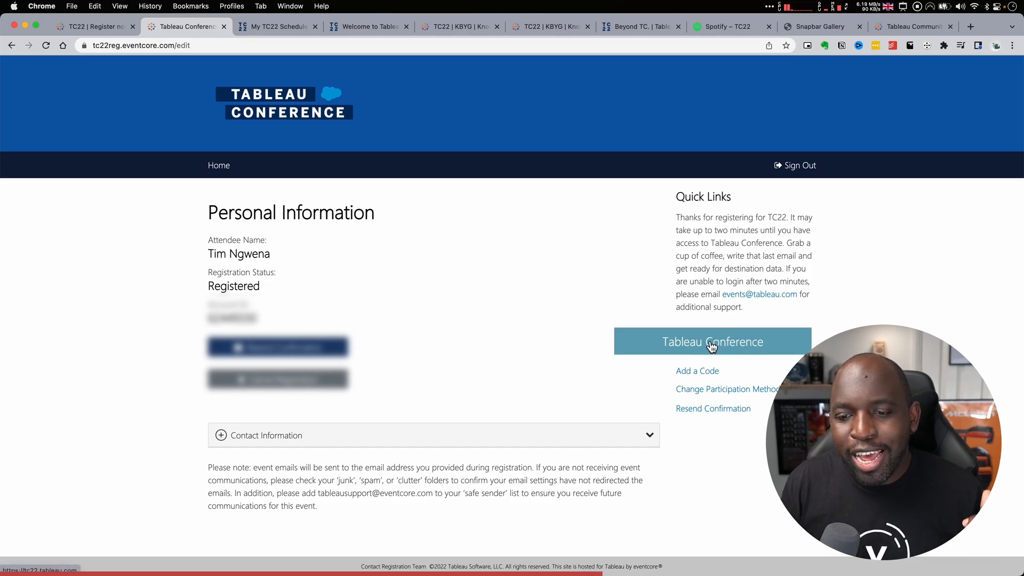
Launch the Tableau Conference virtual site from the Eventcore quick link button.
left_click(711, 340)
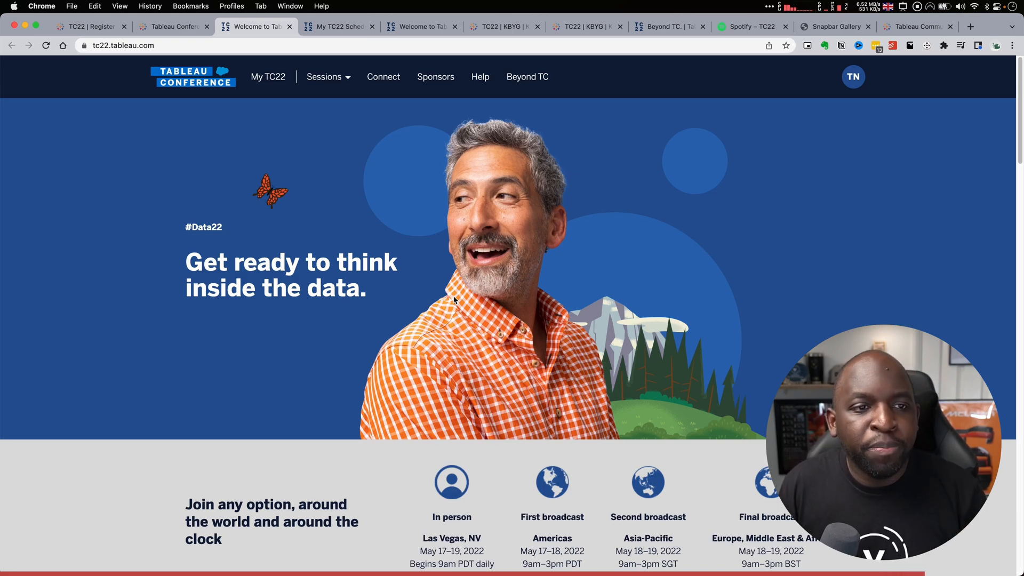
mouse_move(377, 335)
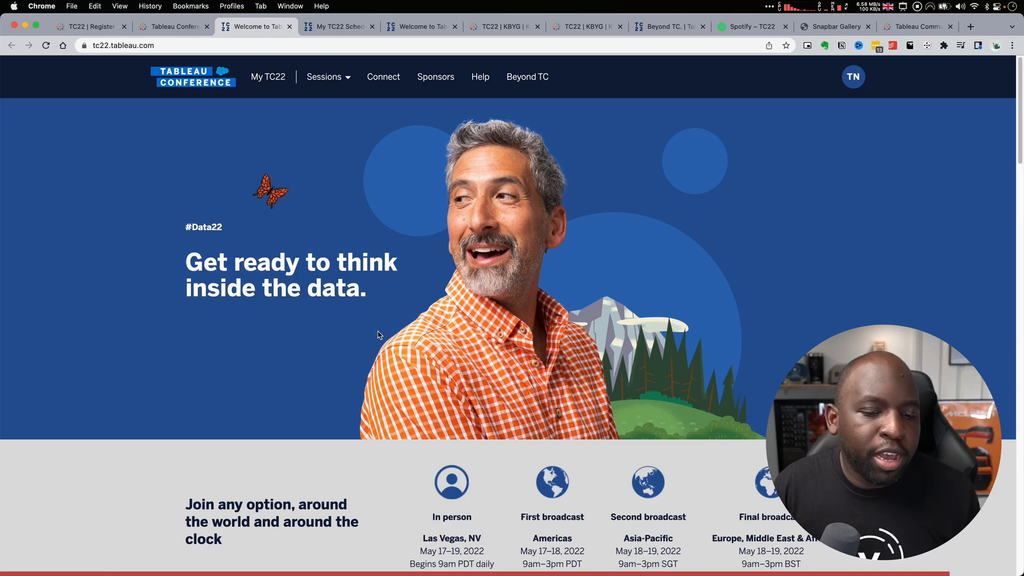
scroll("down", 3)
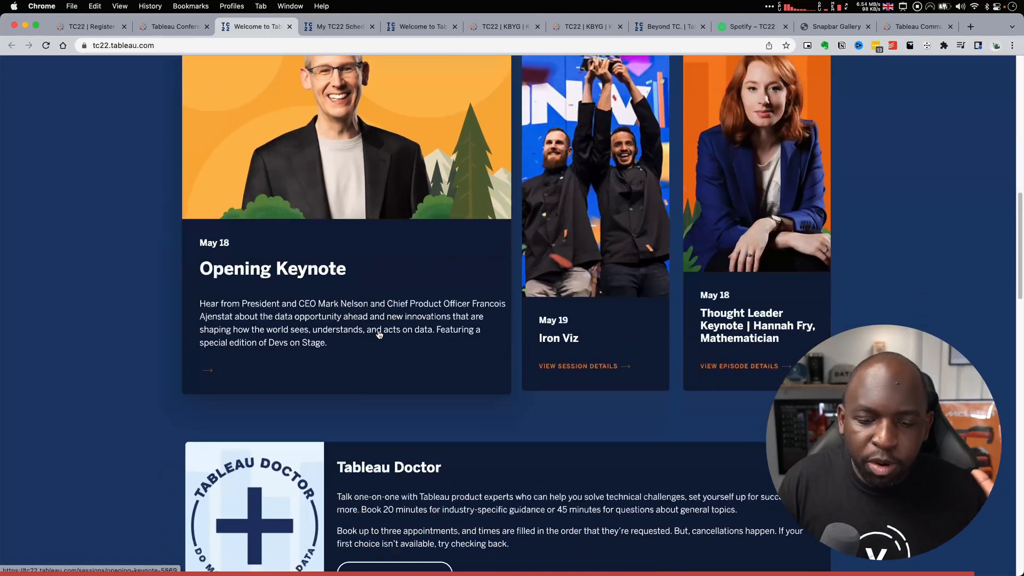
scroll("up", 3)
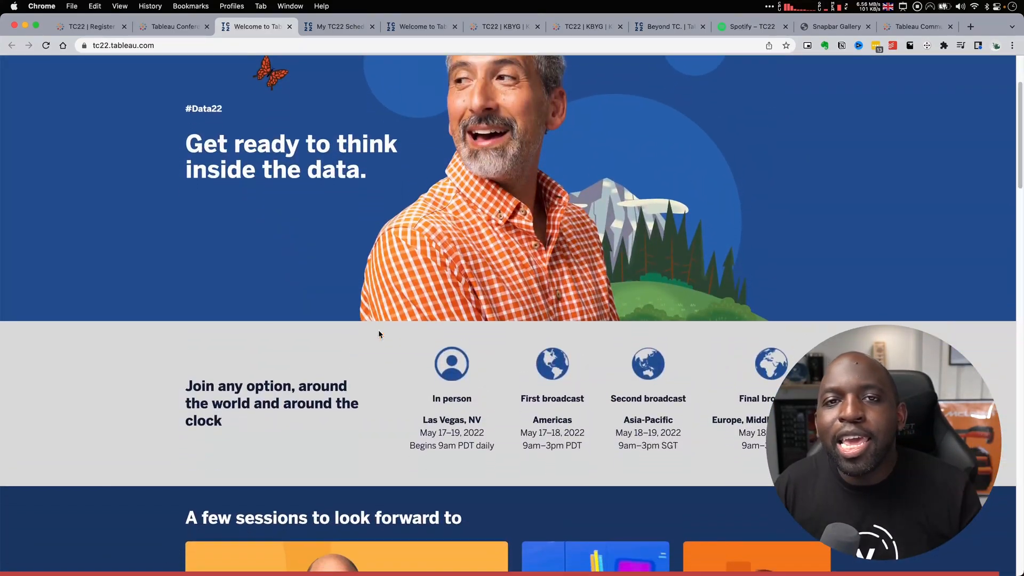
scroll("down", 3)
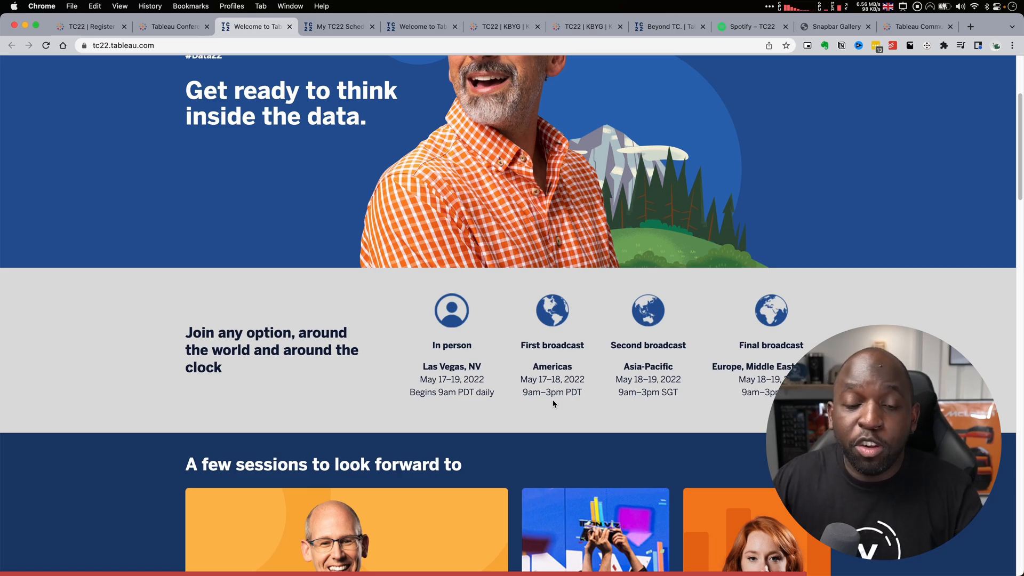
scroll("down", 3)
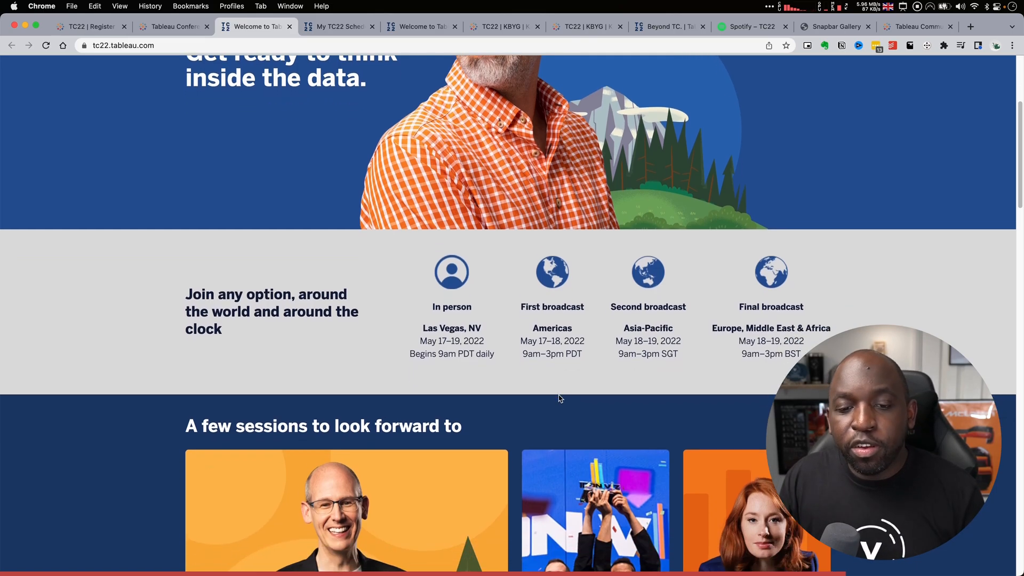
scroll("down", 3)
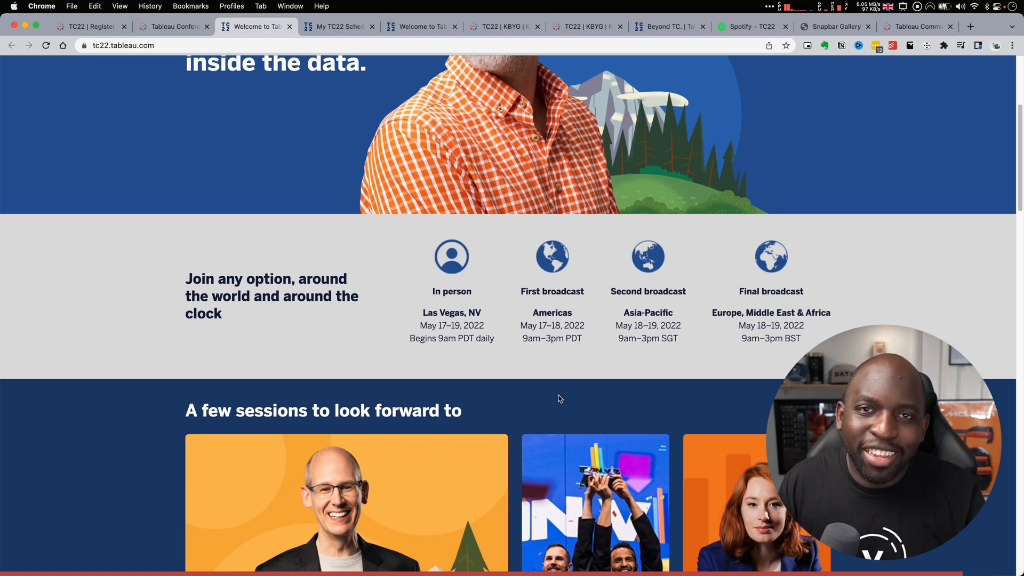
scroll("down", 3)
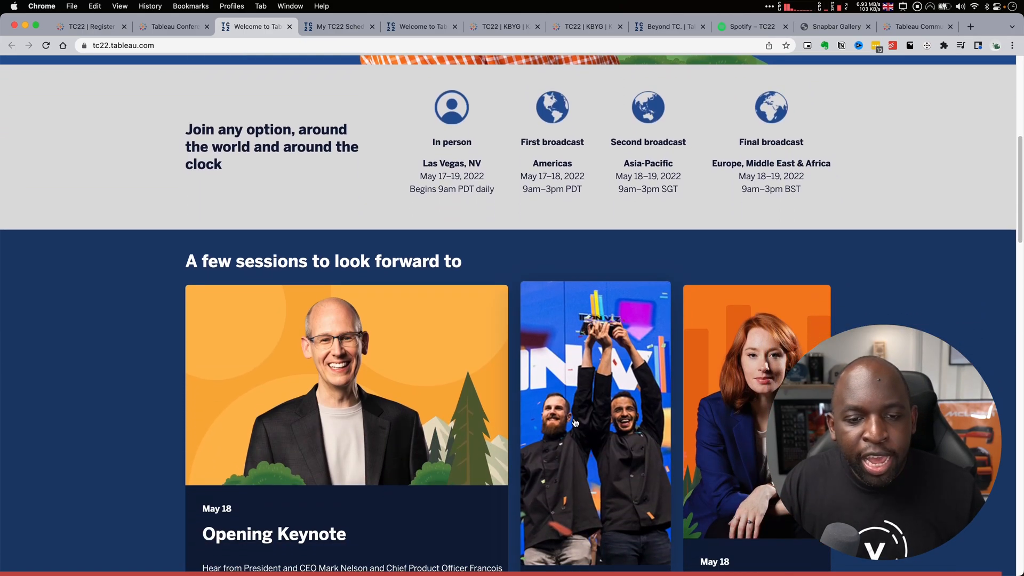
scroll("down", 3)
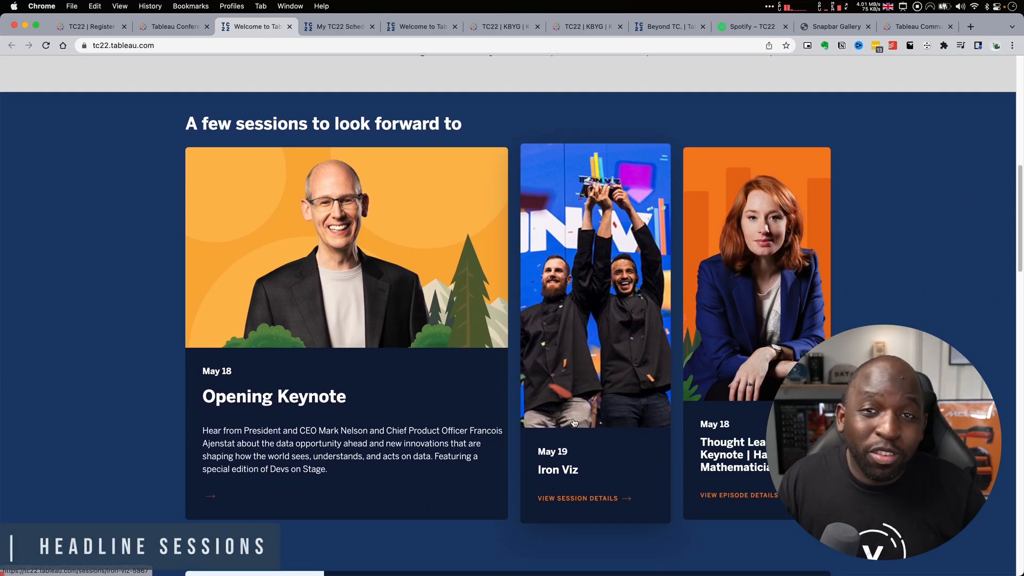
mouse_move(595, 406)
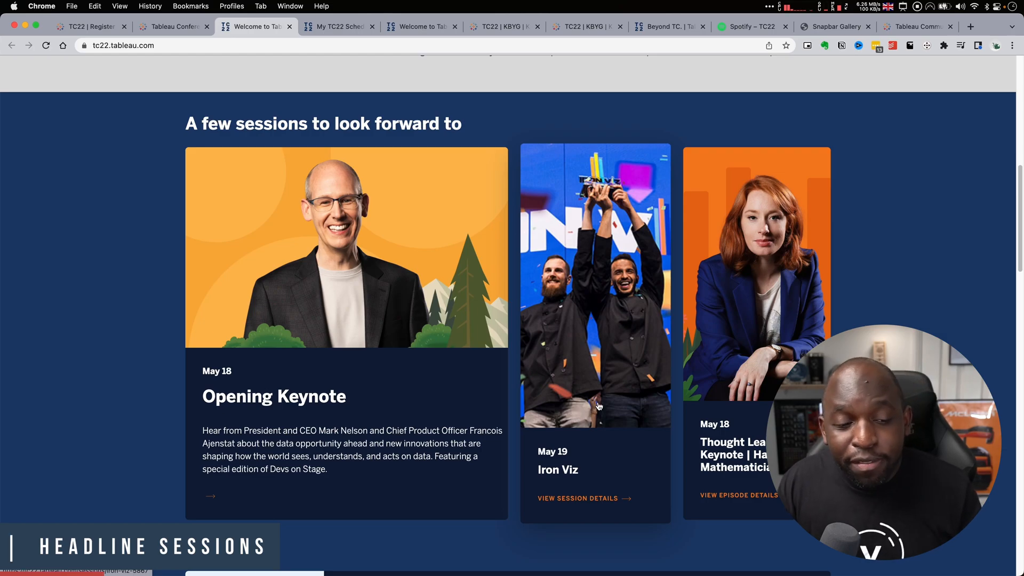
mouse_move(764, 363)
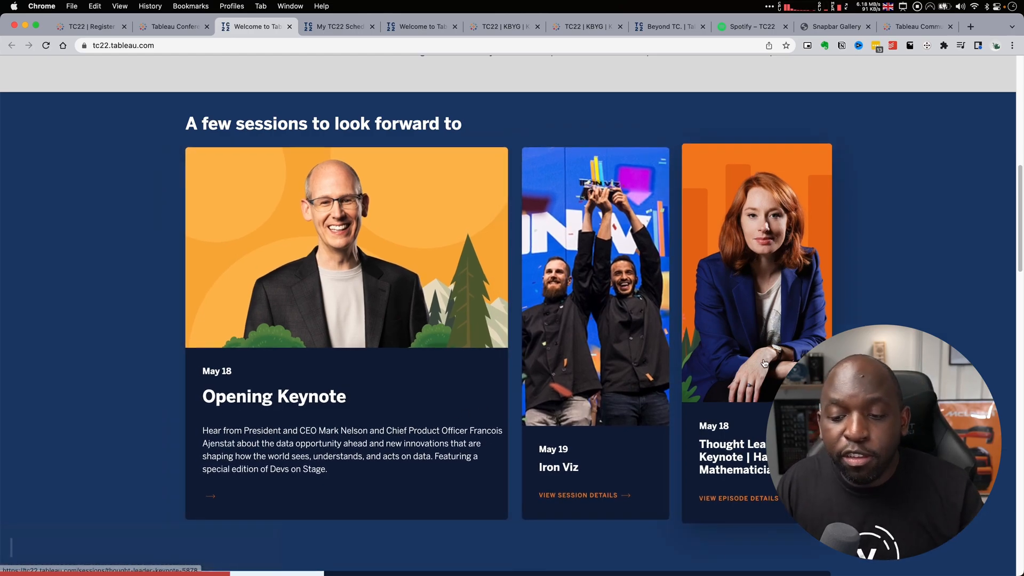
scroll("down", 3)
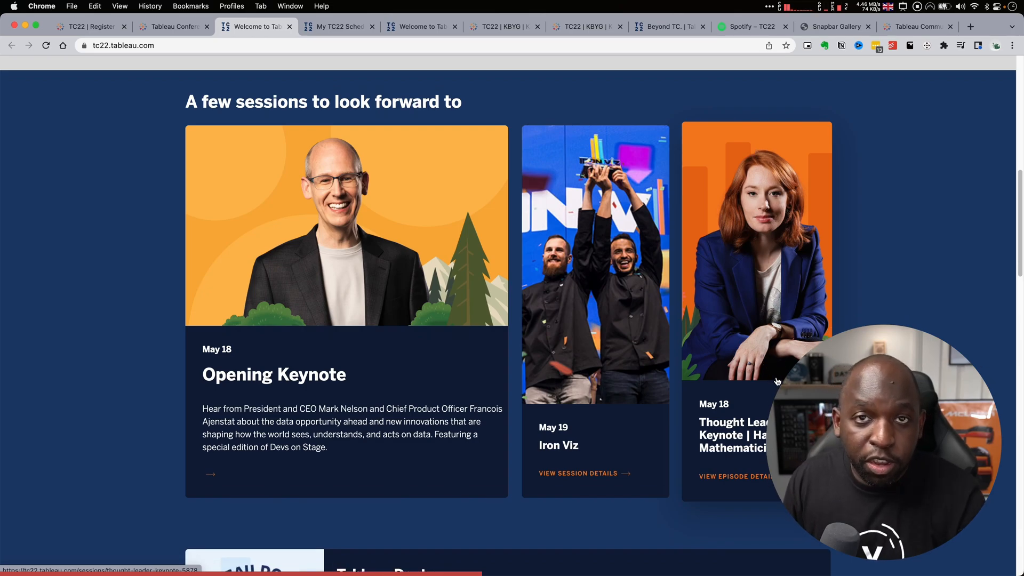
scroll("down", 3)
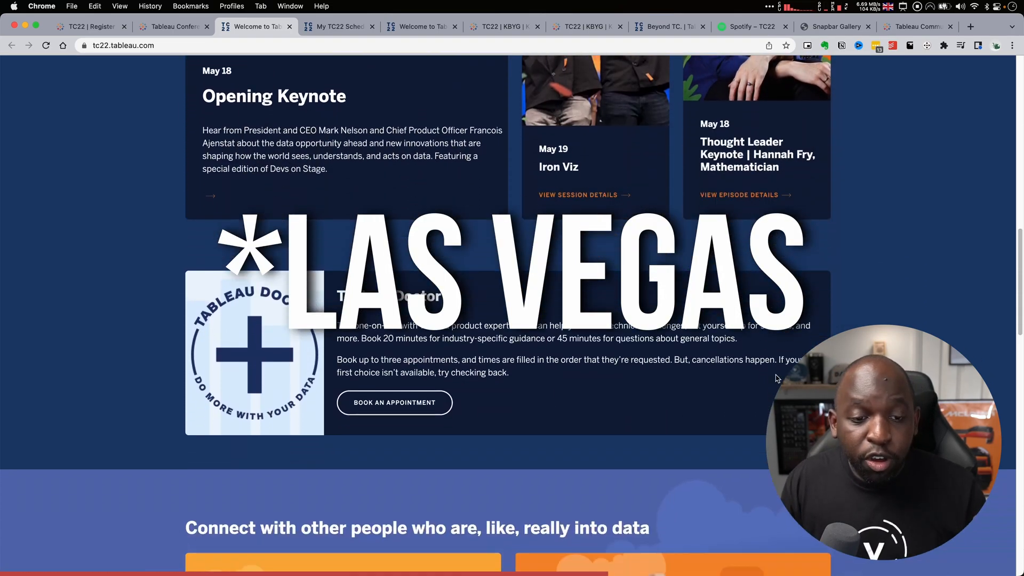
scroll("down", 3)
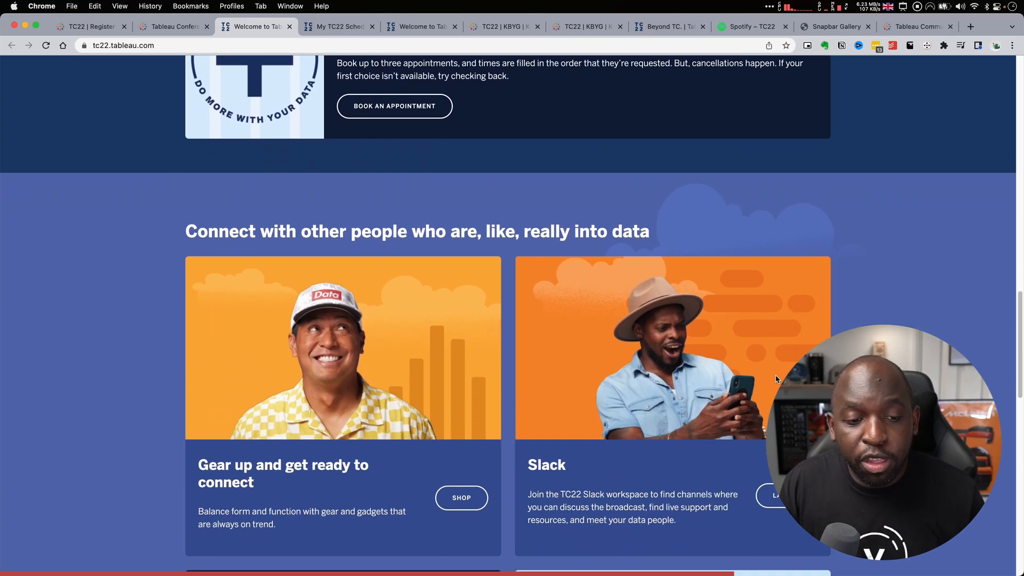
scroll("up", 3)
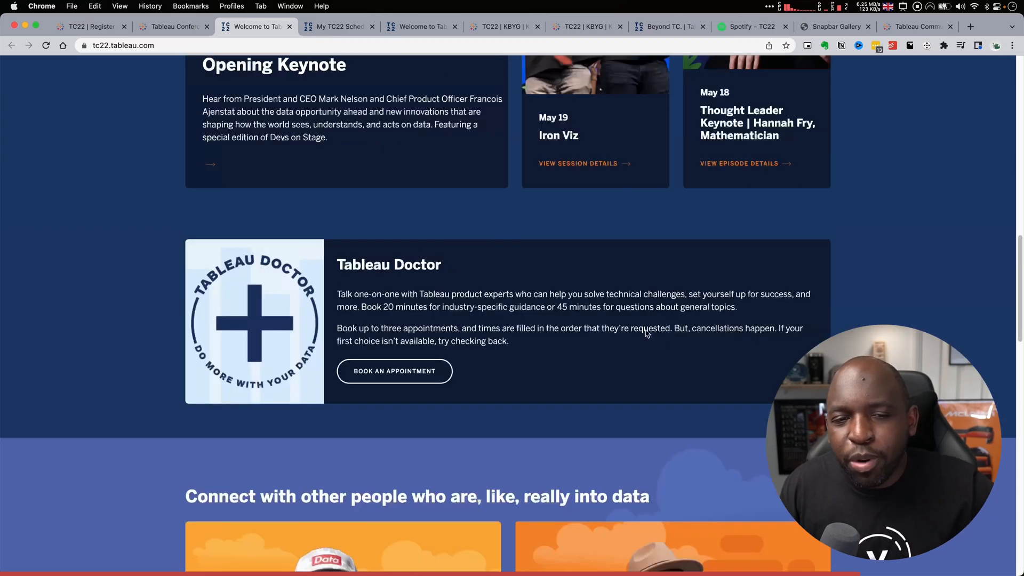
scroll("up", 3)
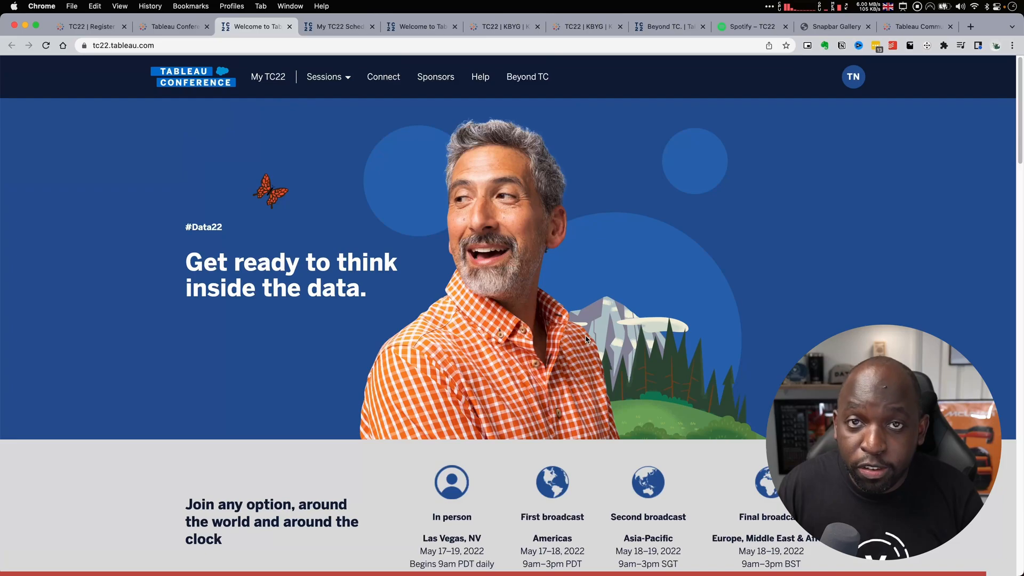
Open the May 17 Session Program calendar, briefly checking the conference home tab.
left_click(324, 77)
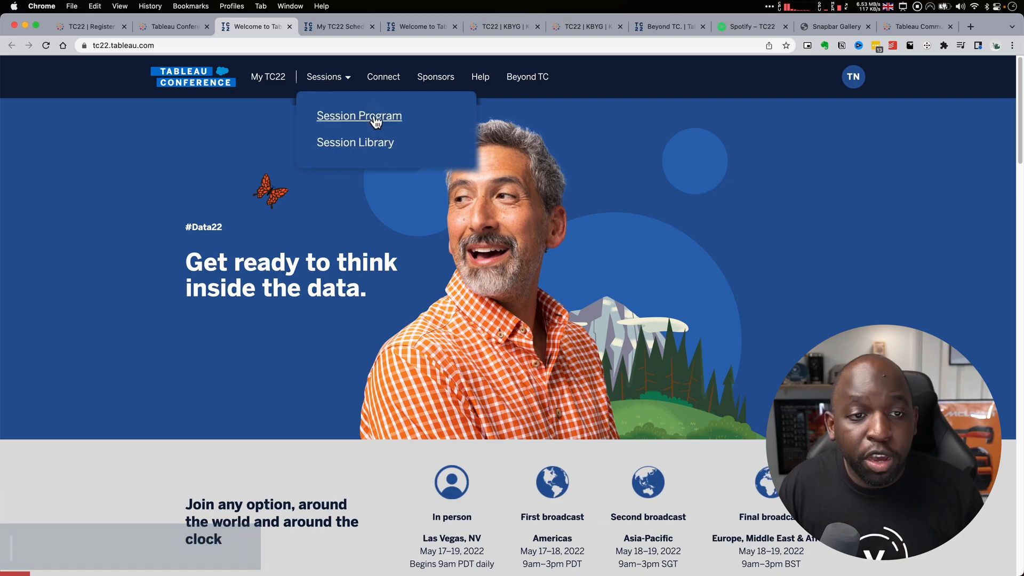
left_click(359, 116)
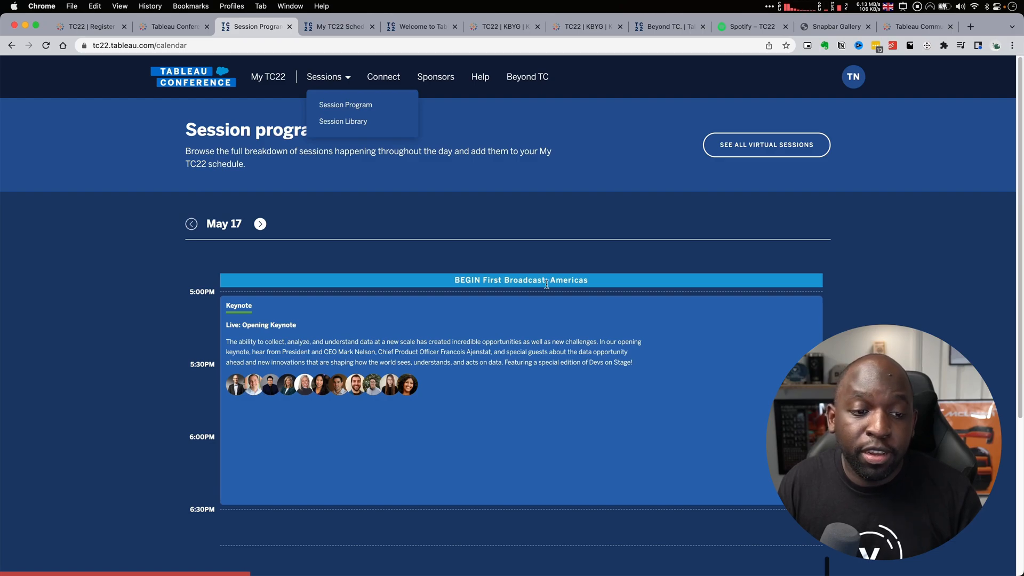
mouse_move(212, 295)
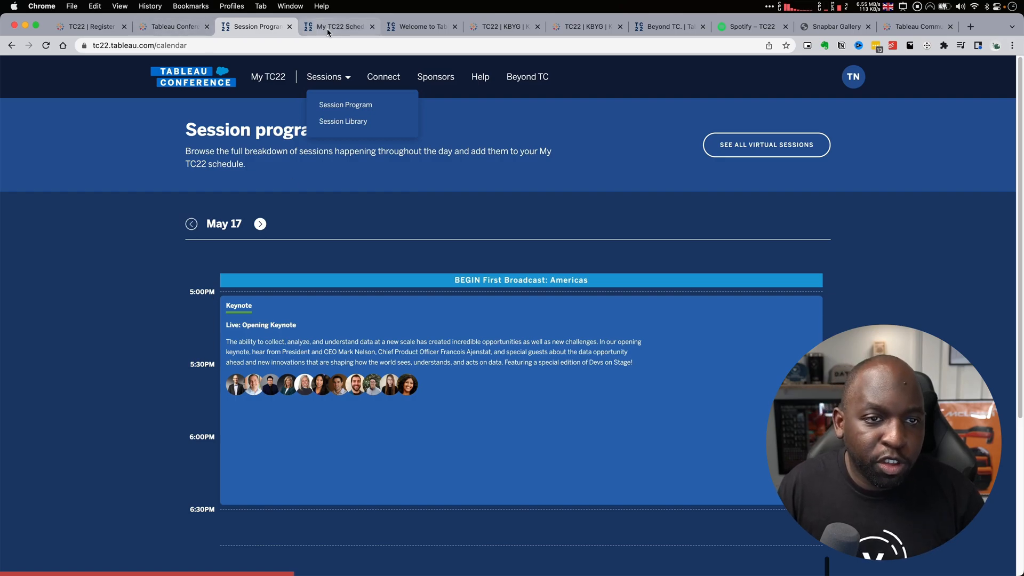
left_click(338, 26)
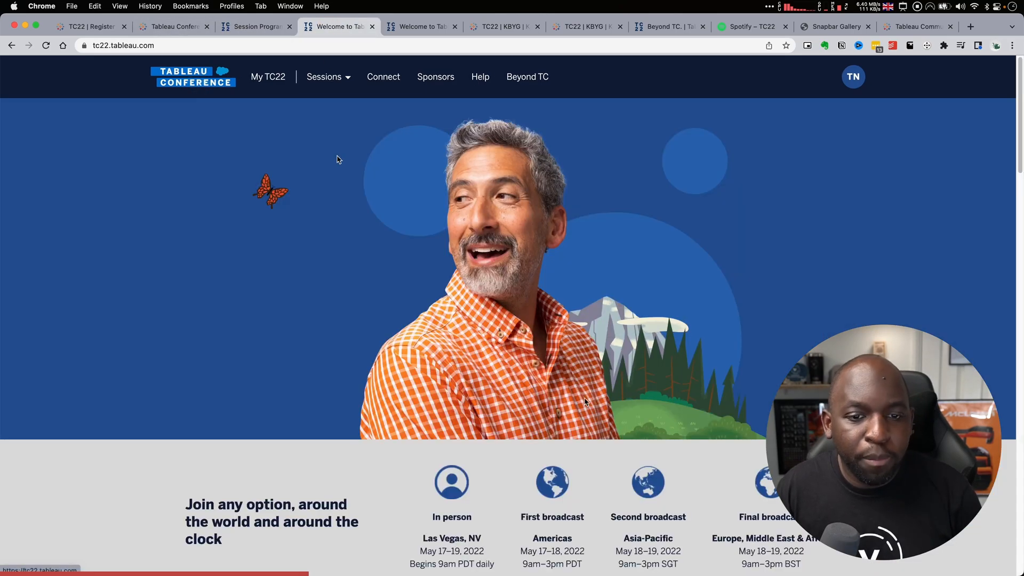
scroll("down", 3)
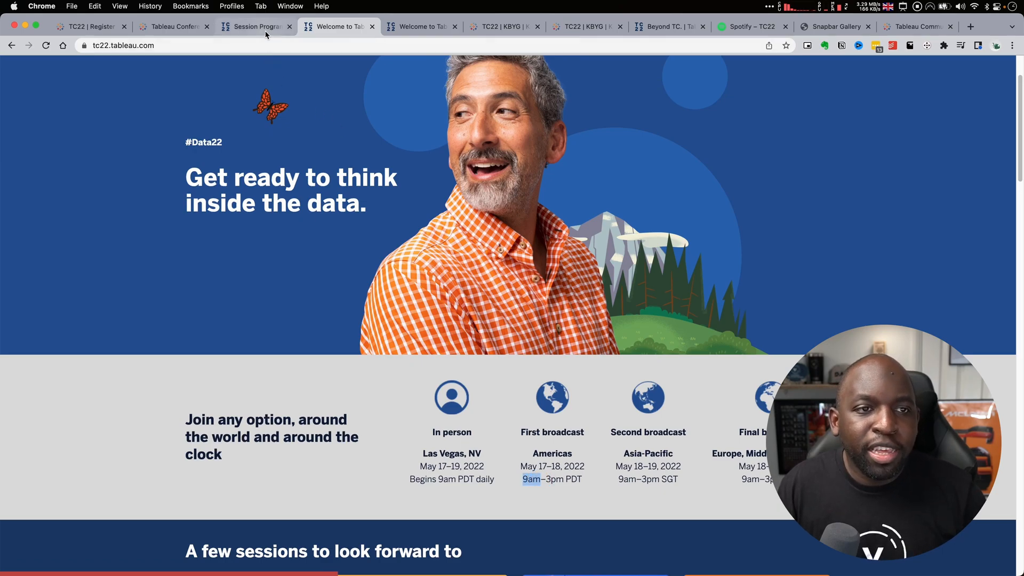
left_click(255, 27)
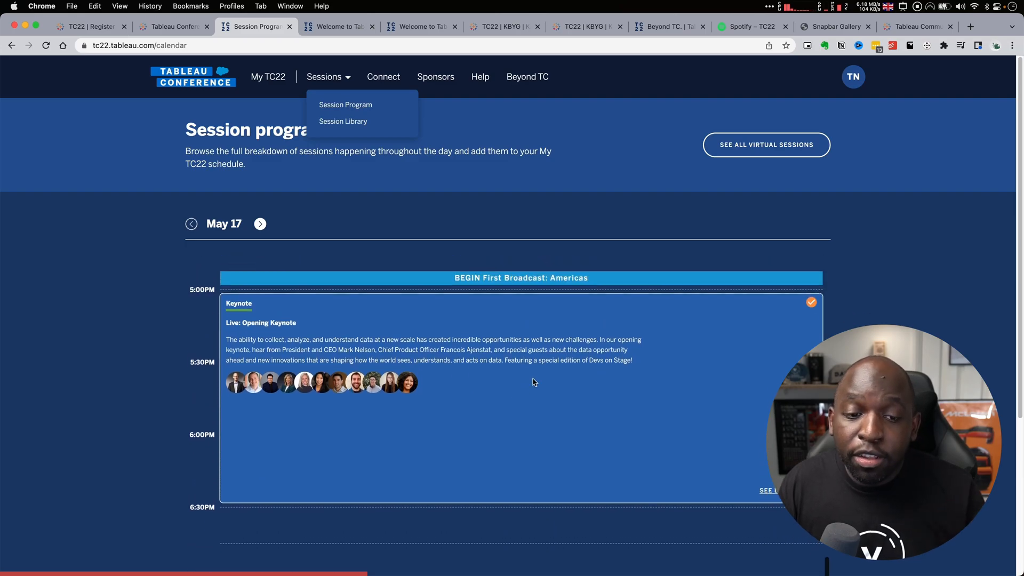
mouse_move(539, 325)
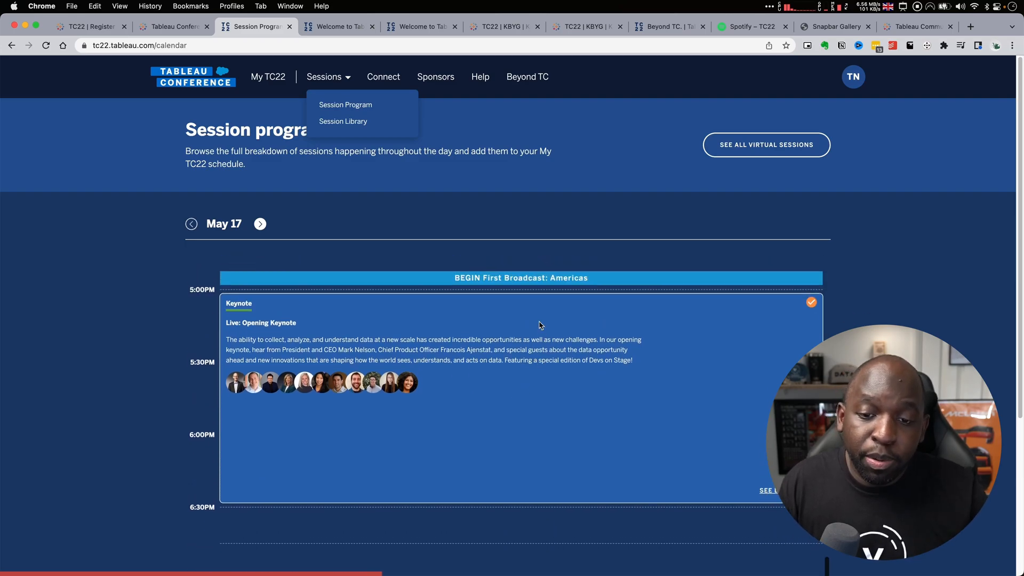
Scroll the May 17 calendar from the opening keynote through late-night slots.
scroll("down", 3)
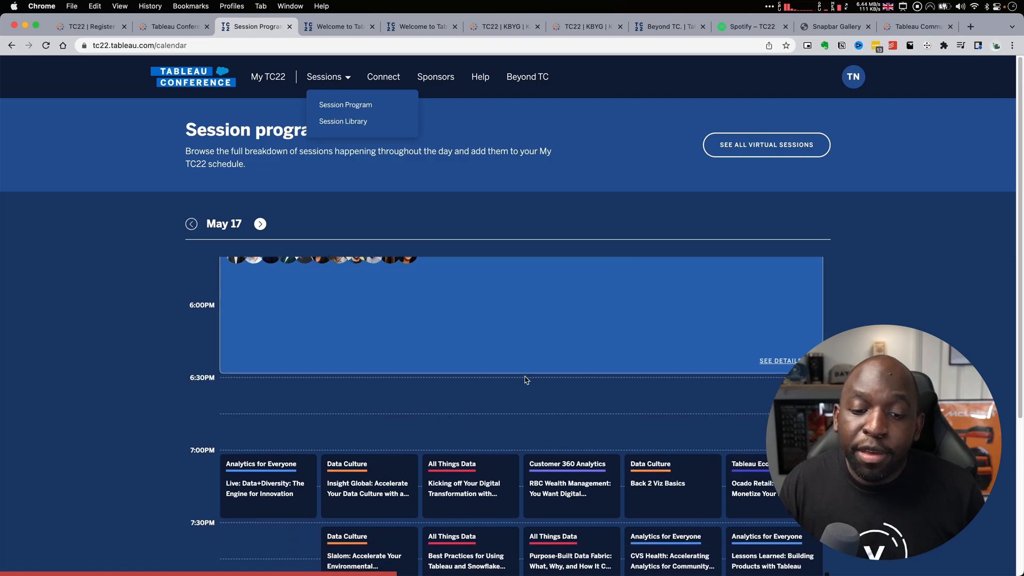
scroll("down", 3)
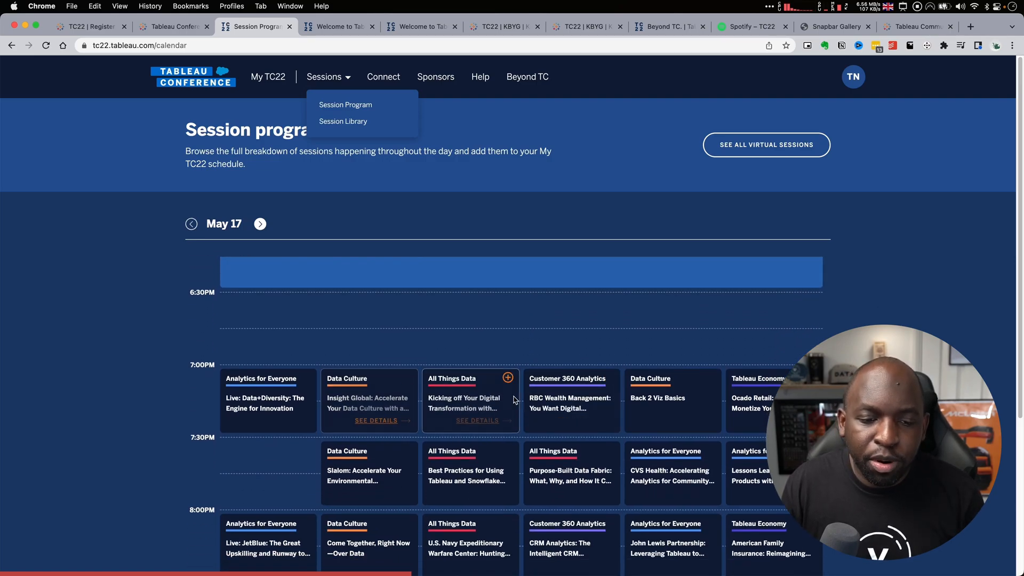
mouse_move(363, 391)
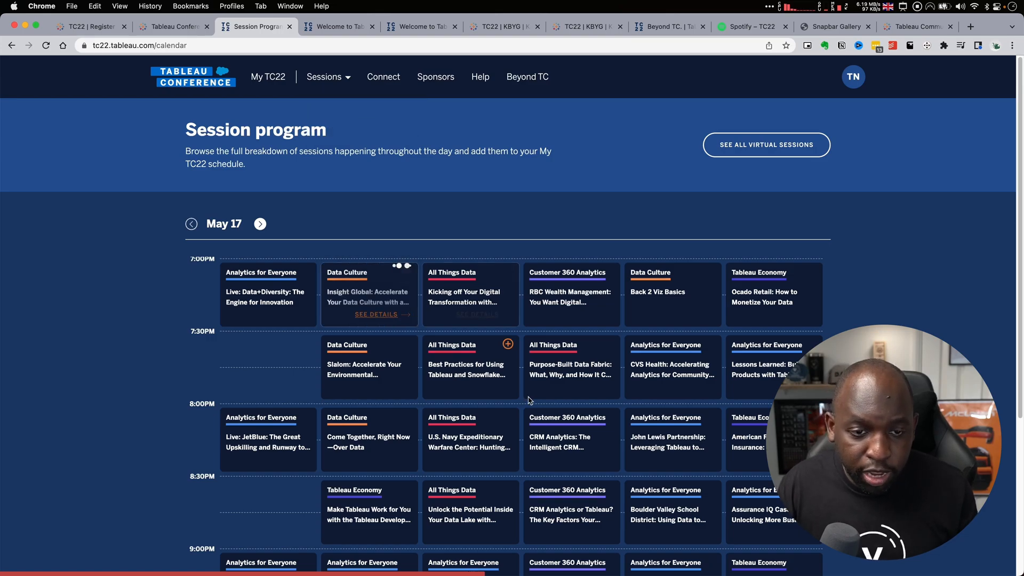
scroll("up", 3)
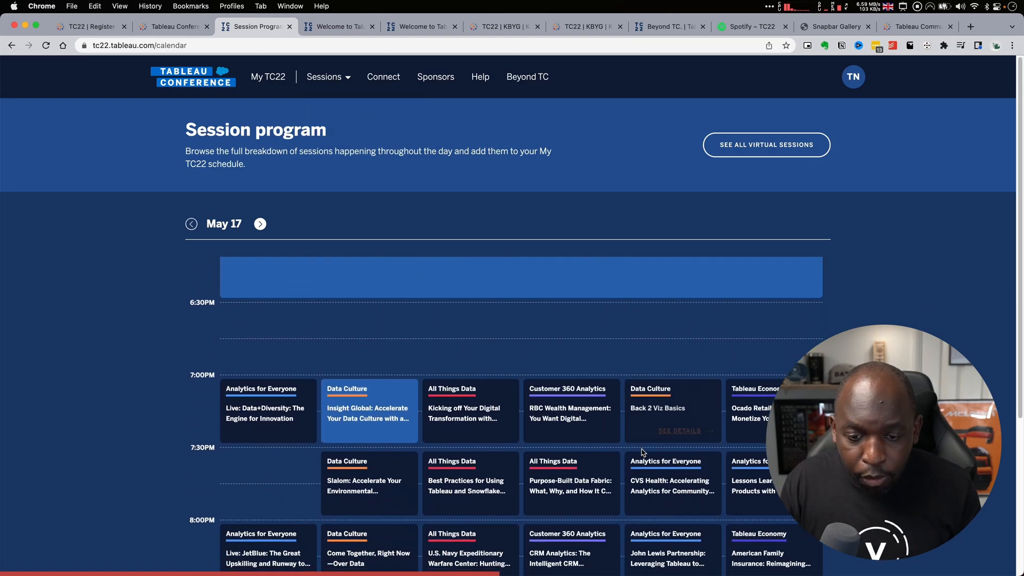
scroll("up", 3)
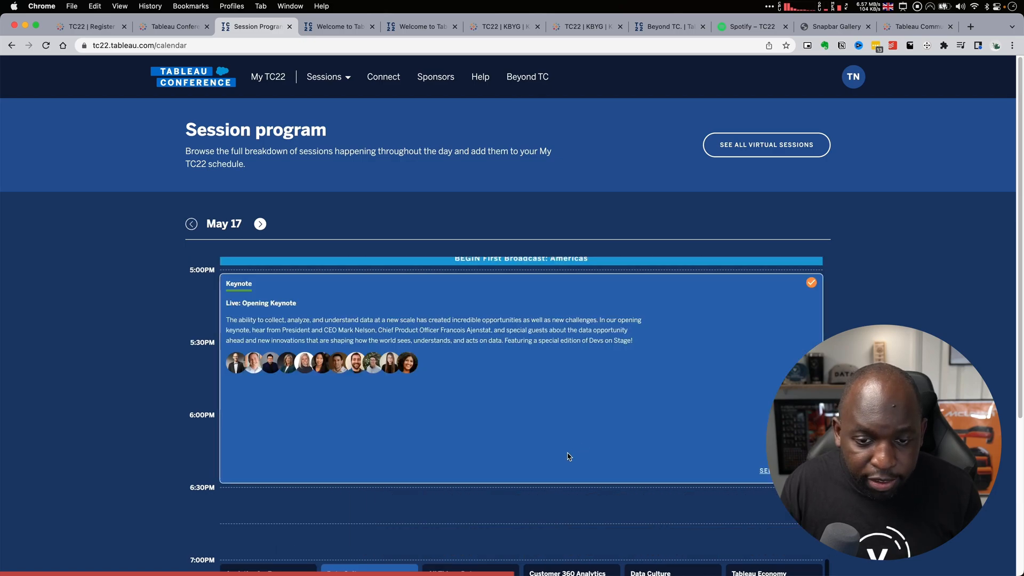
scroll("down", 3)
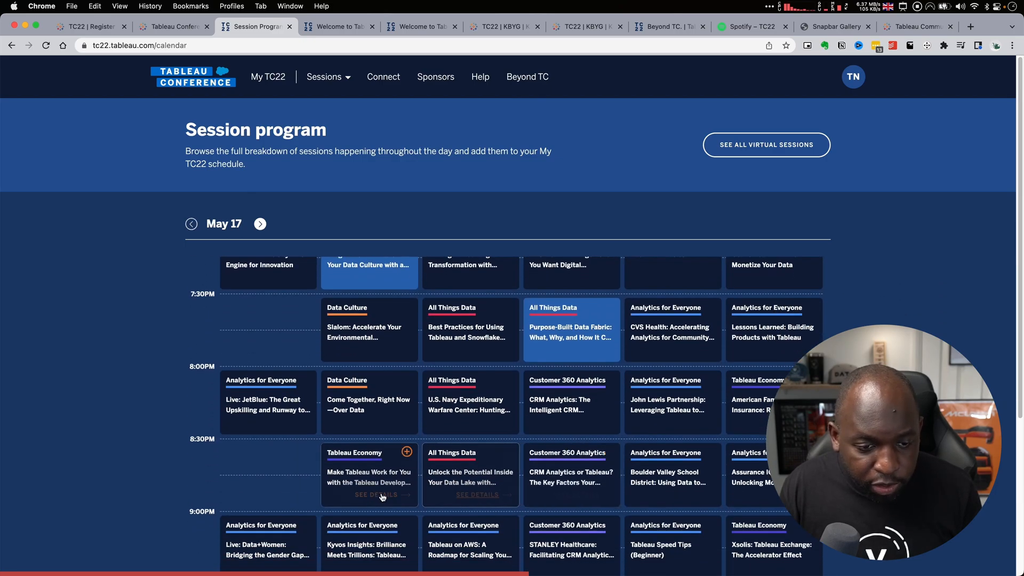
scroll("up", 3)
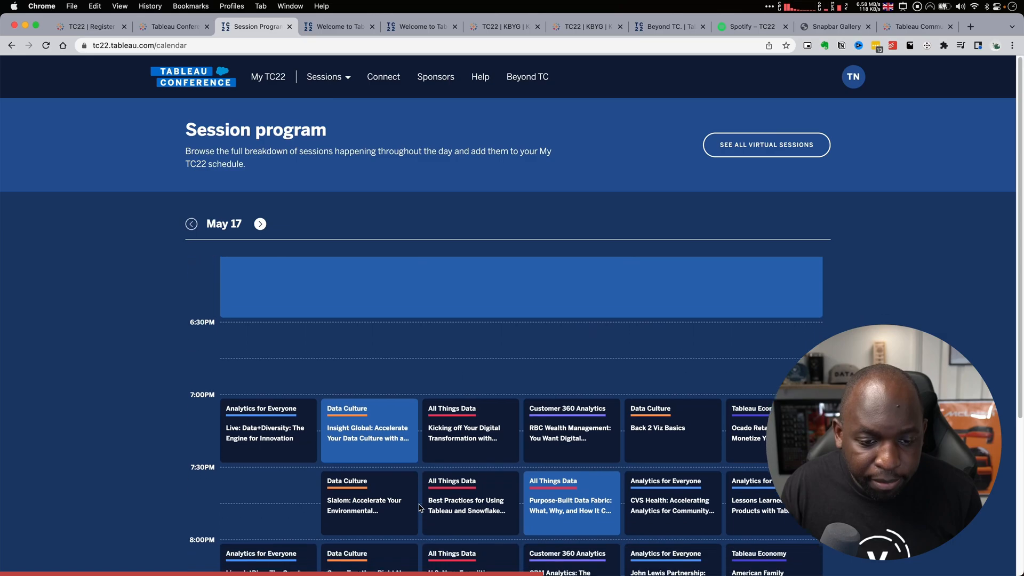
scroll("down", 3)
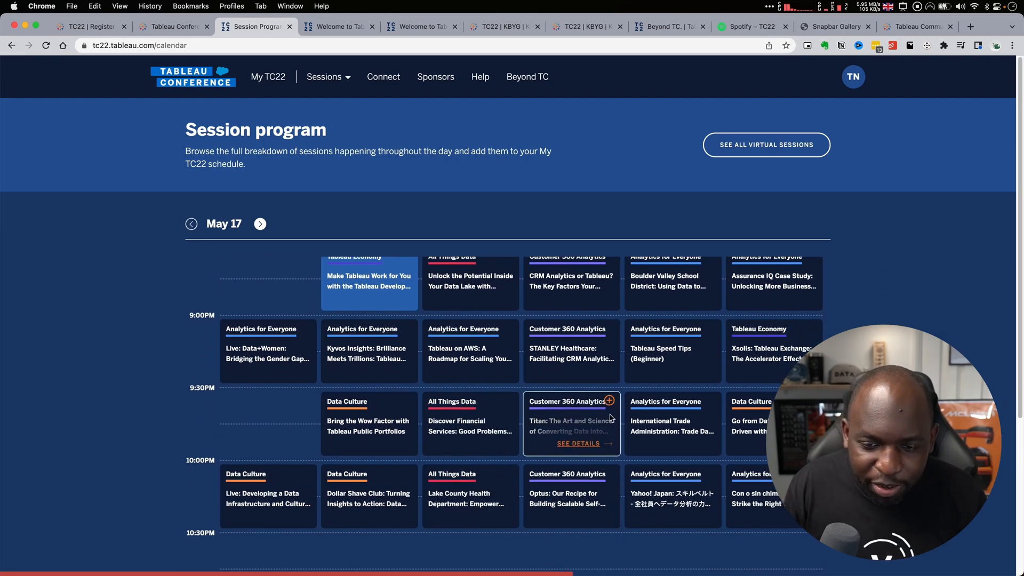
scroll("up", 3)
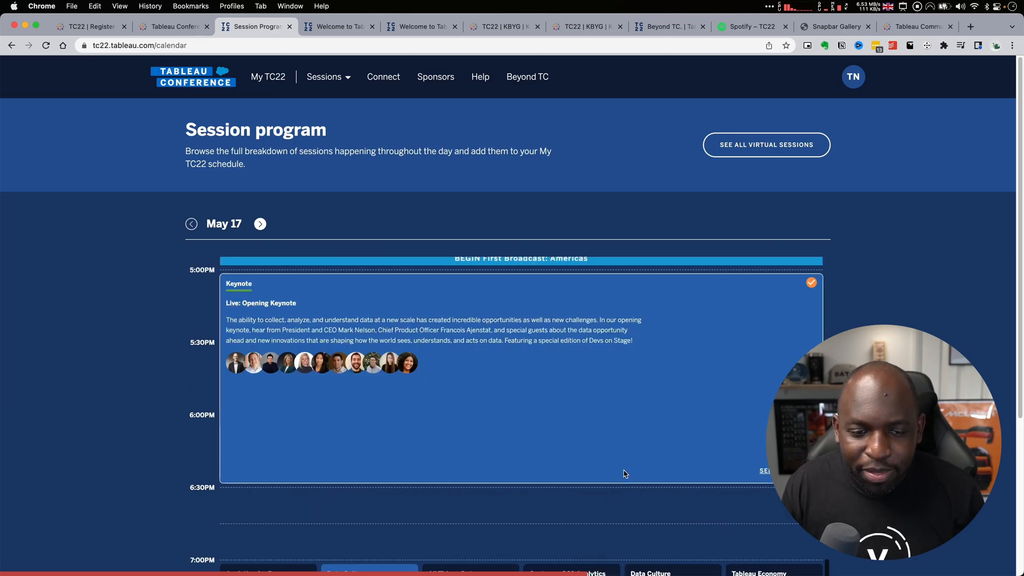
scroll("down", 3)
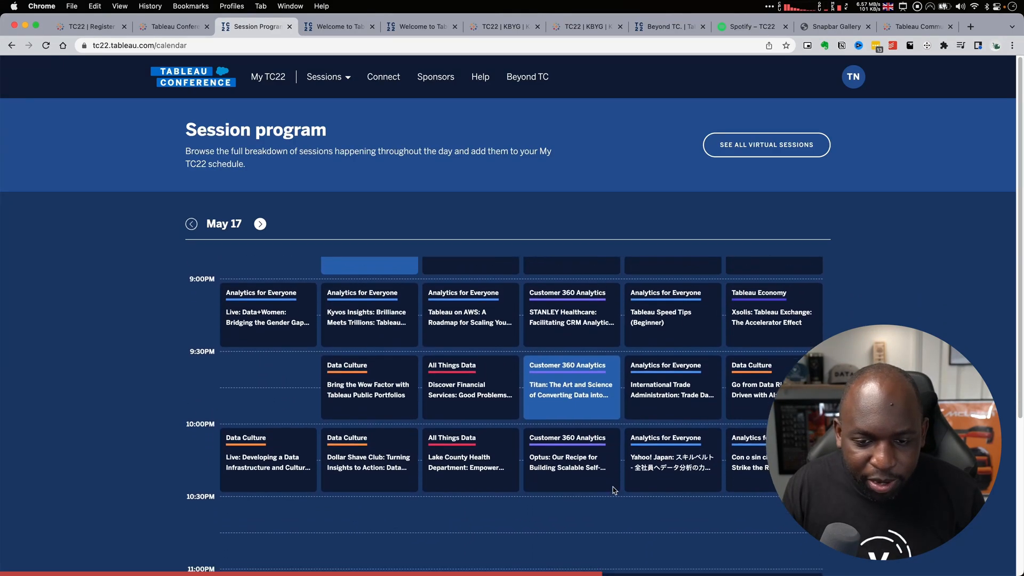
scroll("down", 3)
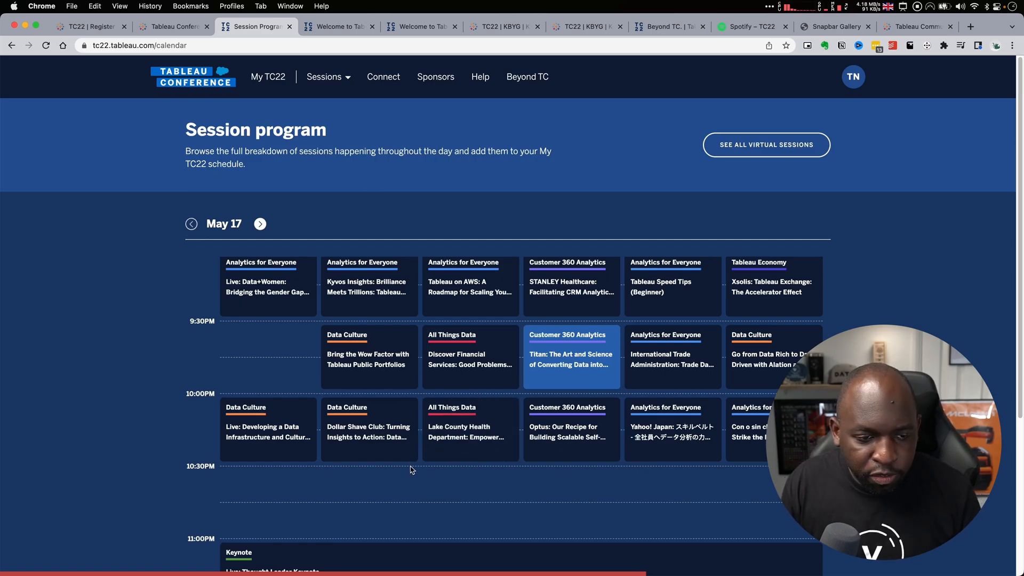
scroll("down", 3)
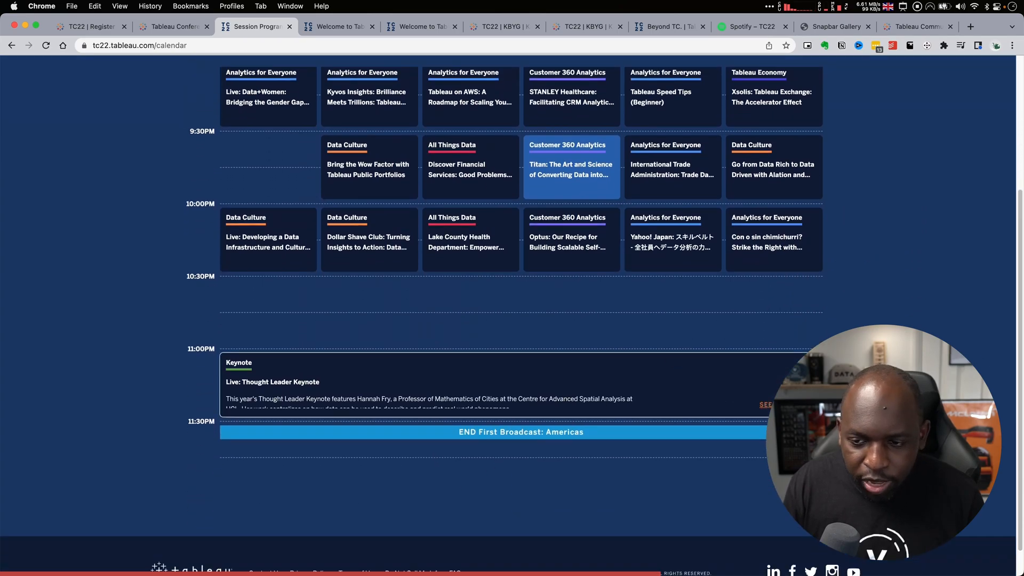
scroll("up", 3)
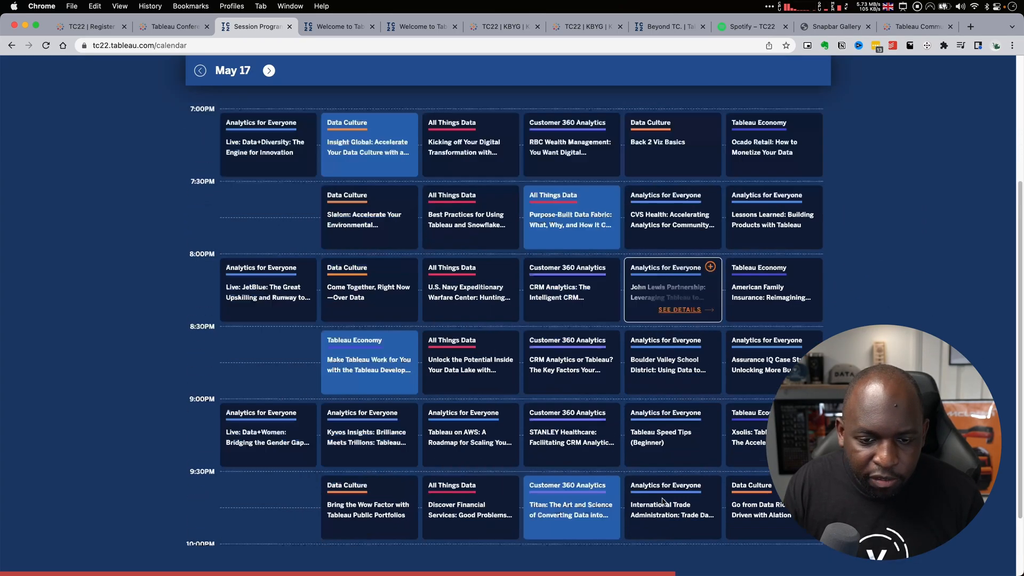
scroll("down", 3)
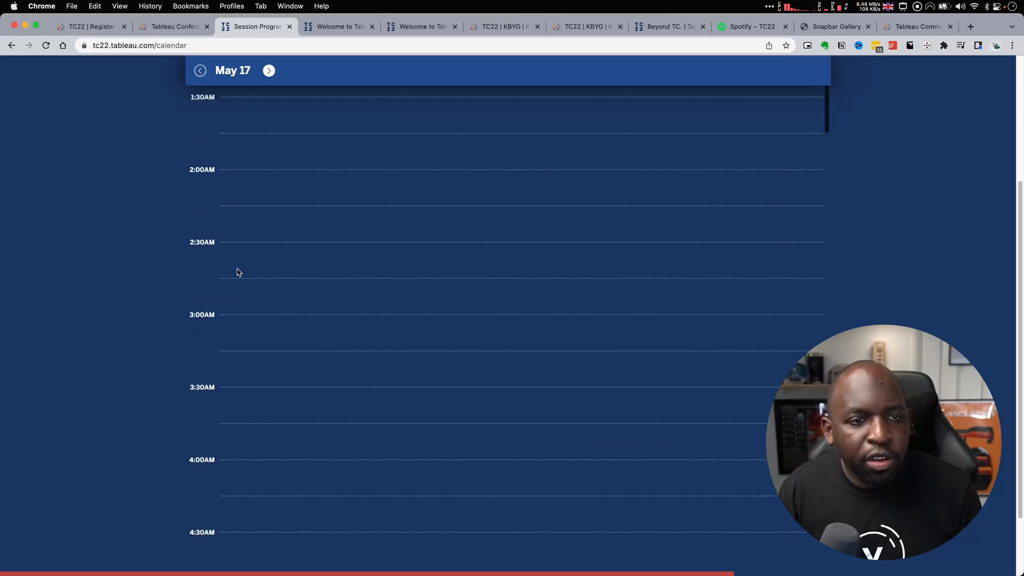
Switch the program to May 18 and scroll from morning keynotes through afternoon sessions.
left_click(268, 70)
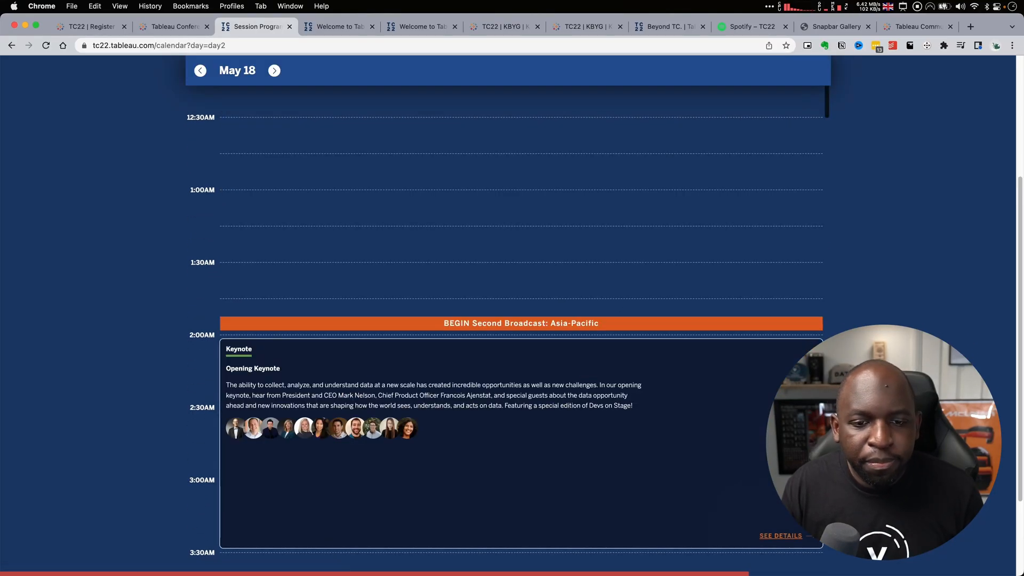
scroll("up", 3)
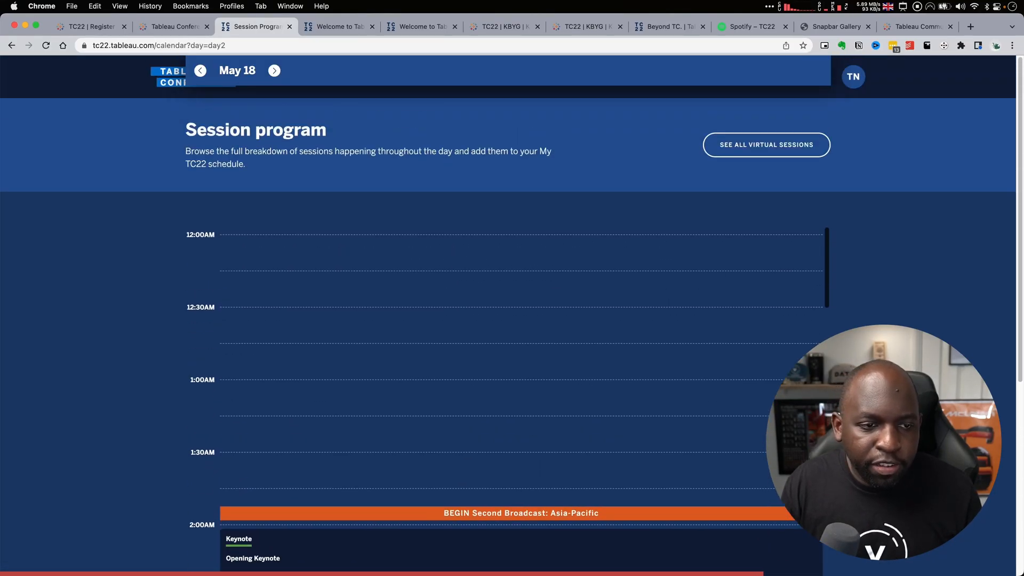
scroll("down", 3)
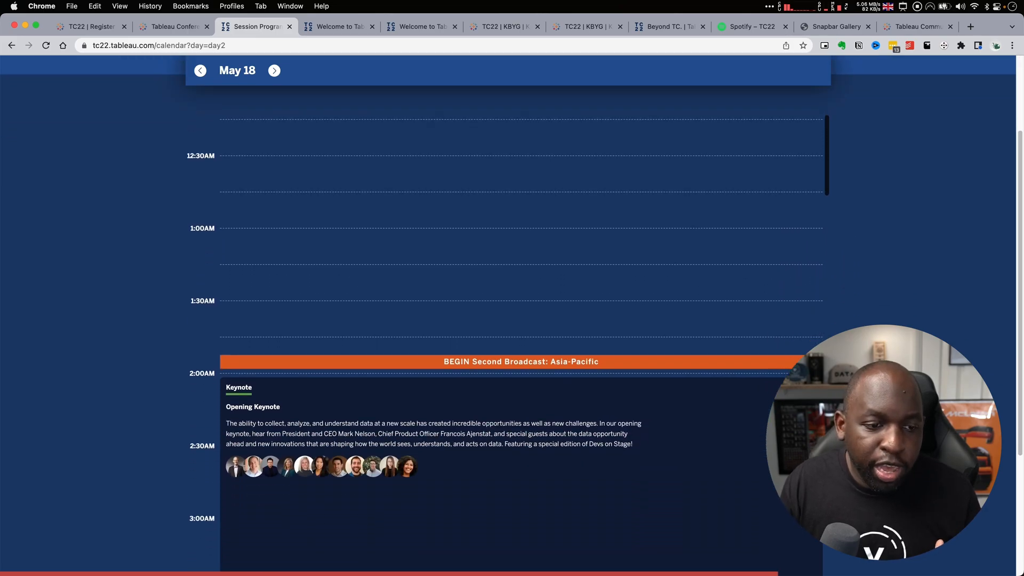
scroll("down", 3)
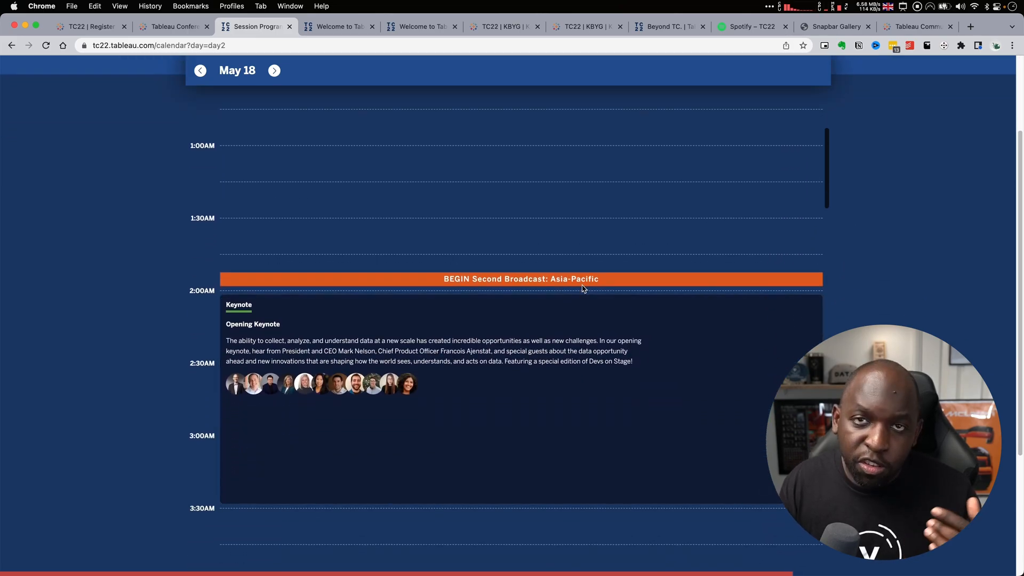
scroll("down", 3)
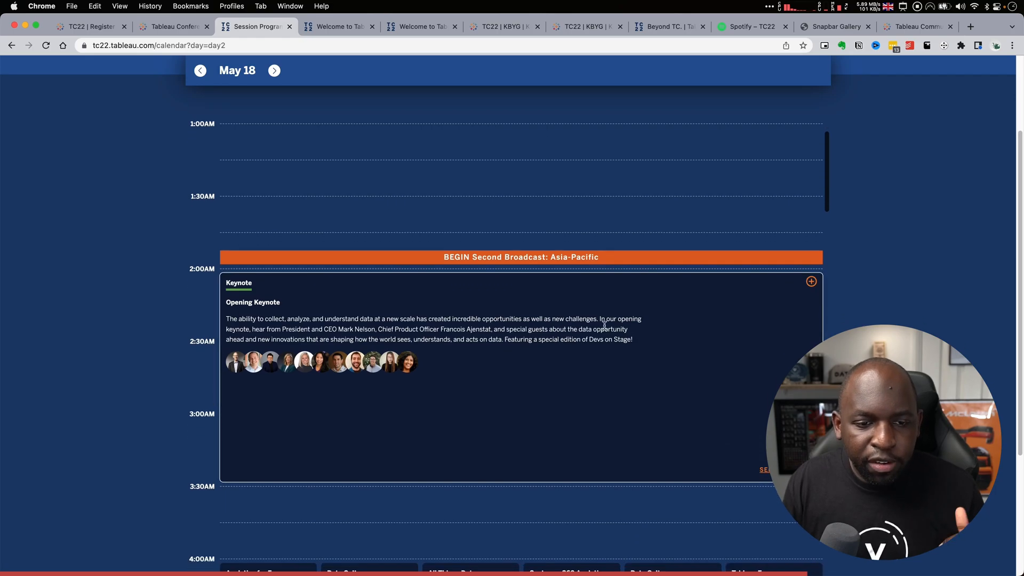
scroll("down", 3)
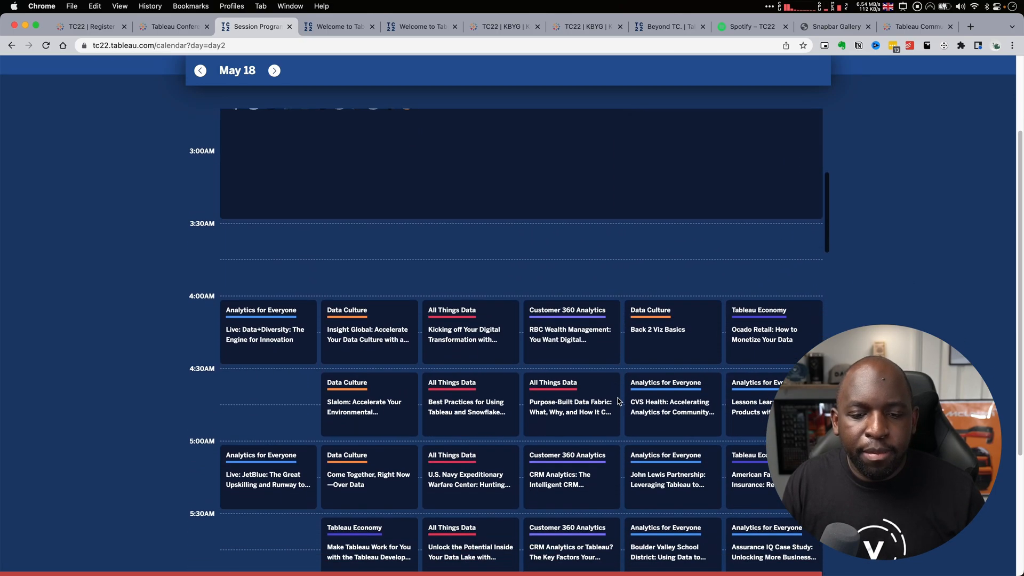
scroll("down", 3)
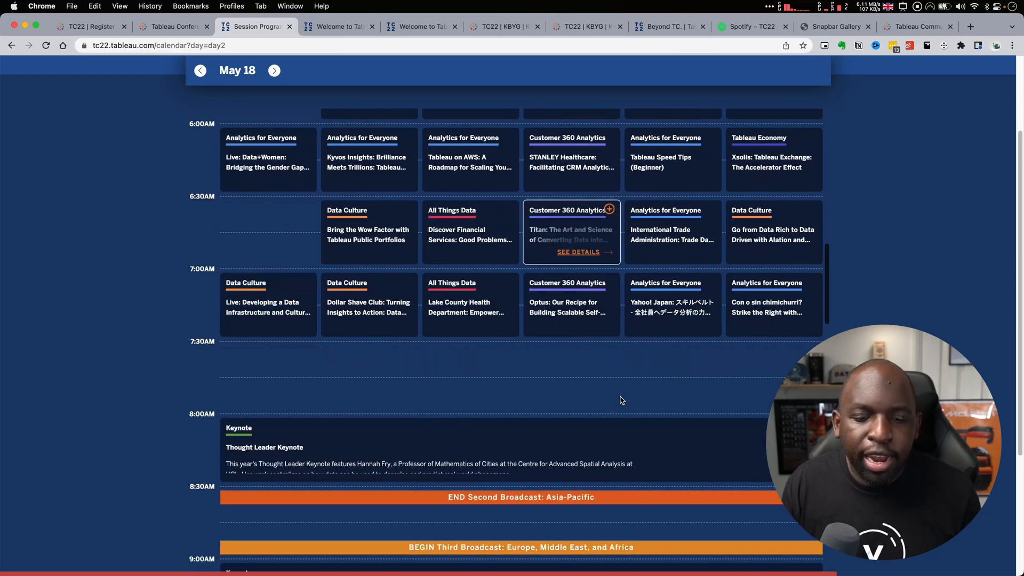
scroll("down", 3)
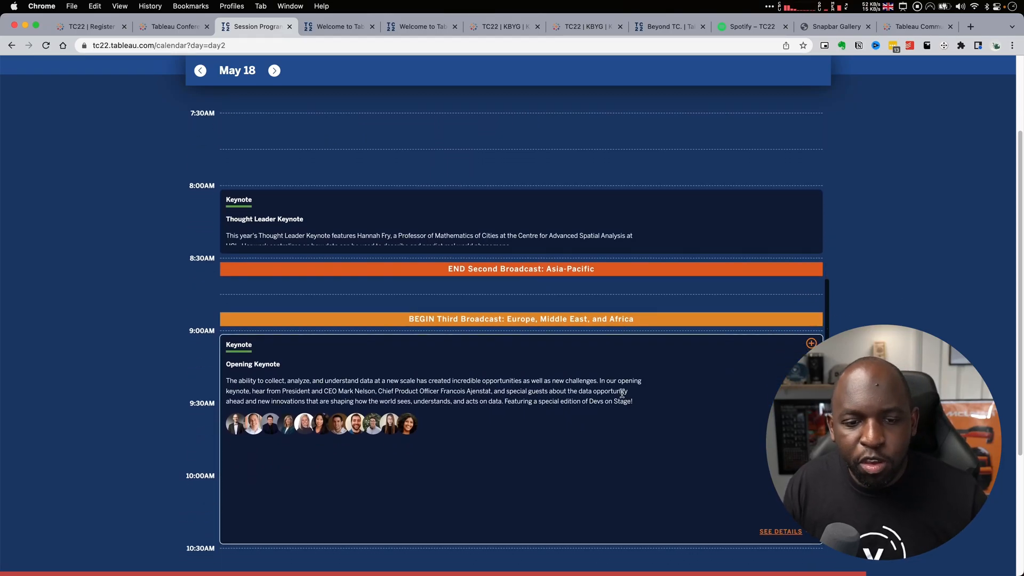
scroll("down", 3)
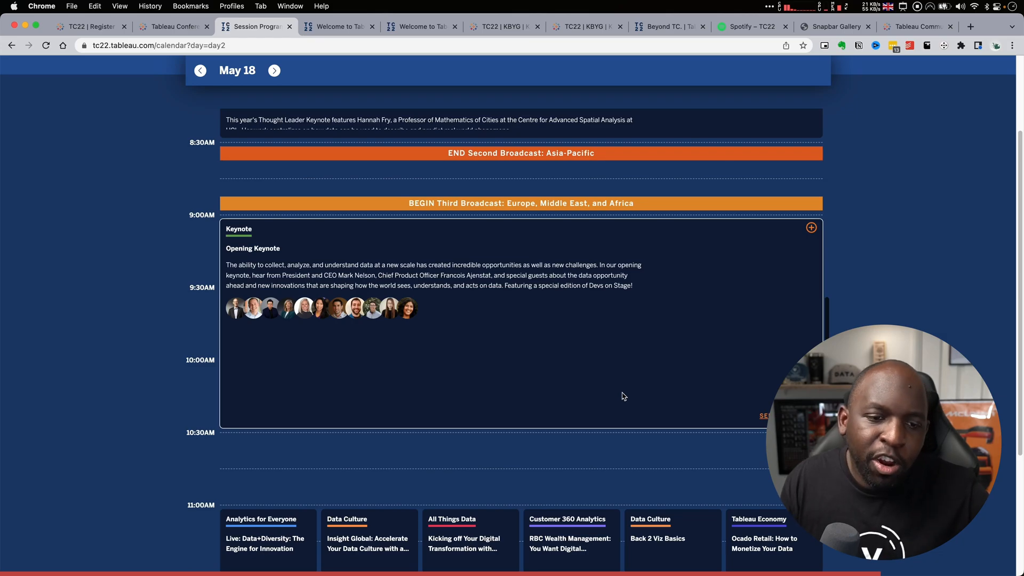
scroll("down", 3)
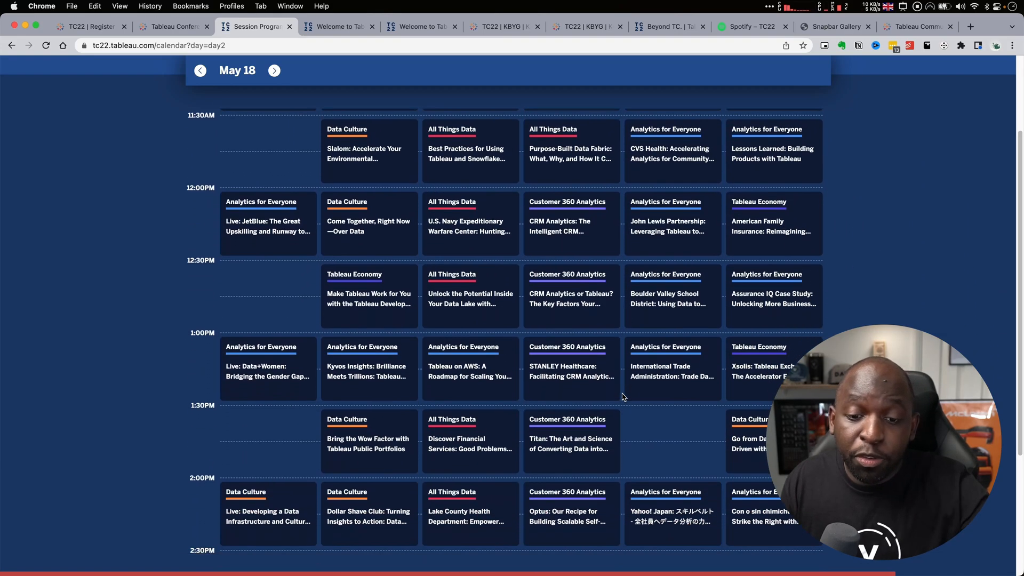
scroll("down", 3)
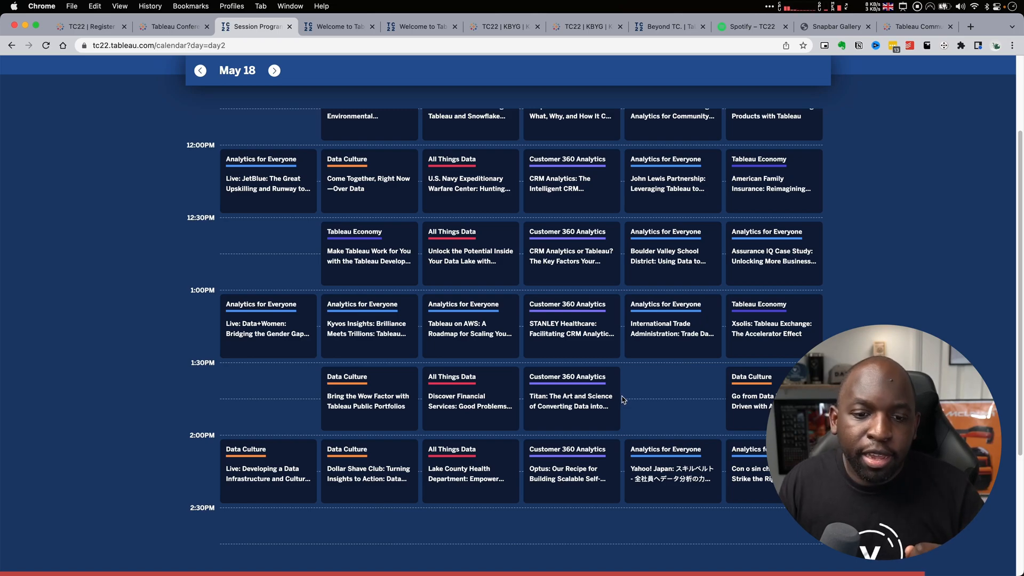
scroll("down", 3)
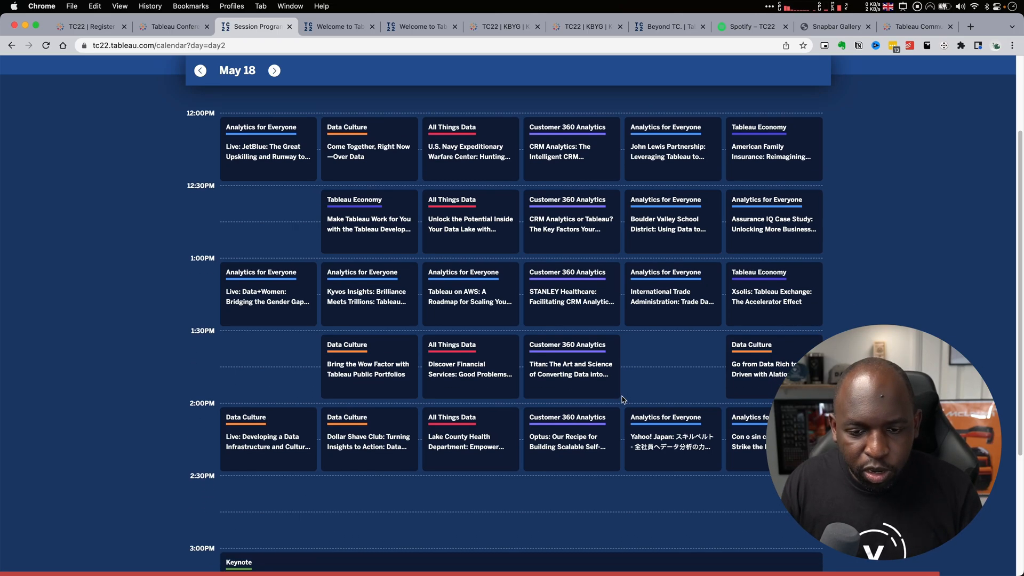
scroll("down", 3)
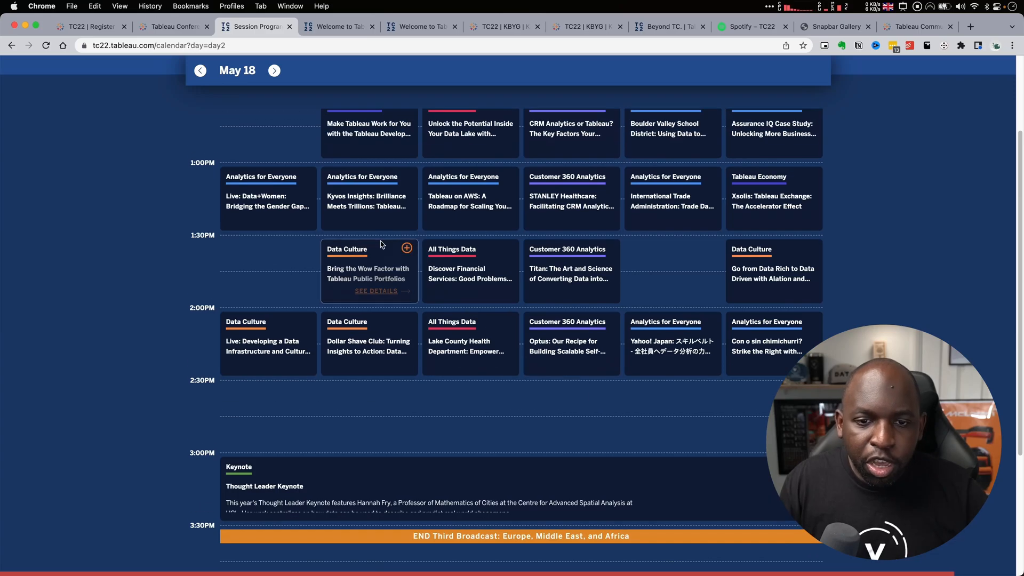
scroll("up", 3)
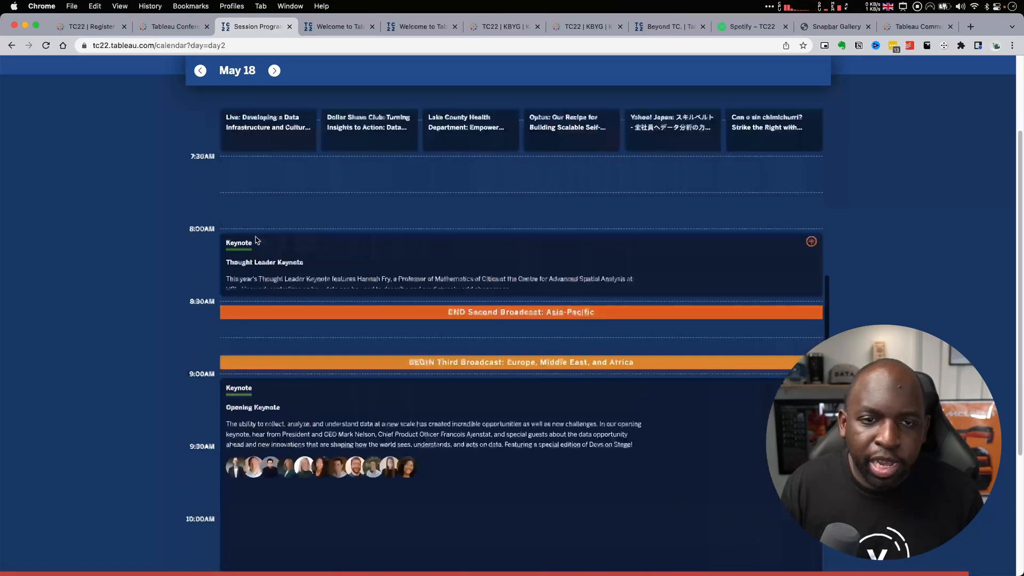
scroll("up", 3)
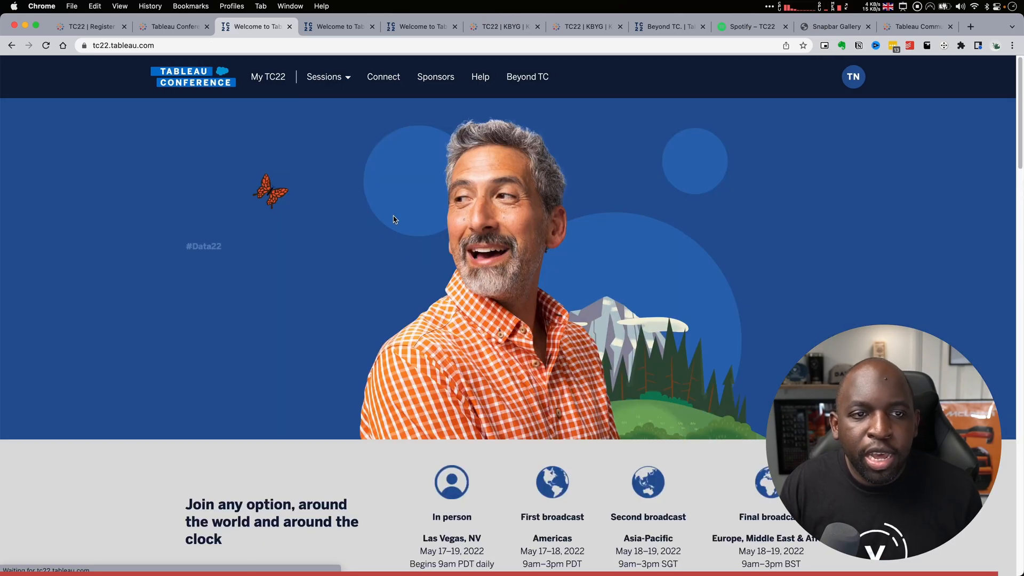
Open the Session Library and filter to Role: Analyst and Topic: Tableau Exchange.
left_click(324, 76)
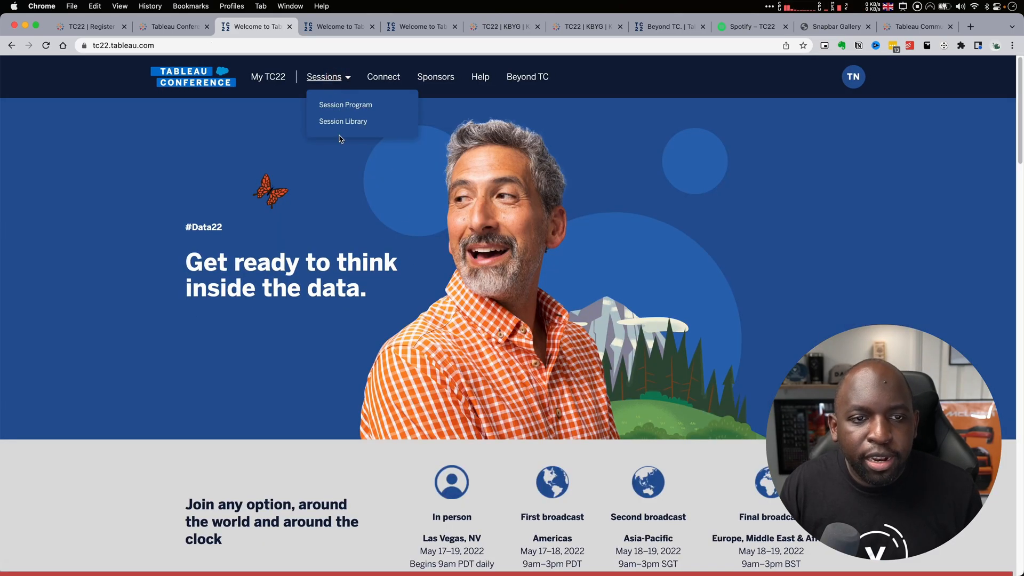
left_click(343, 121)
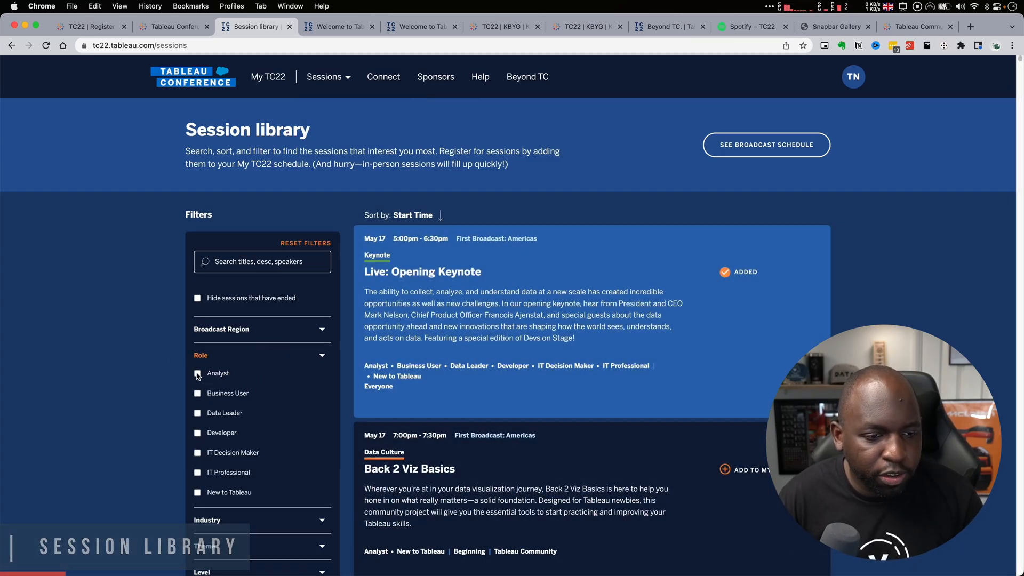
left_click(197, 373)
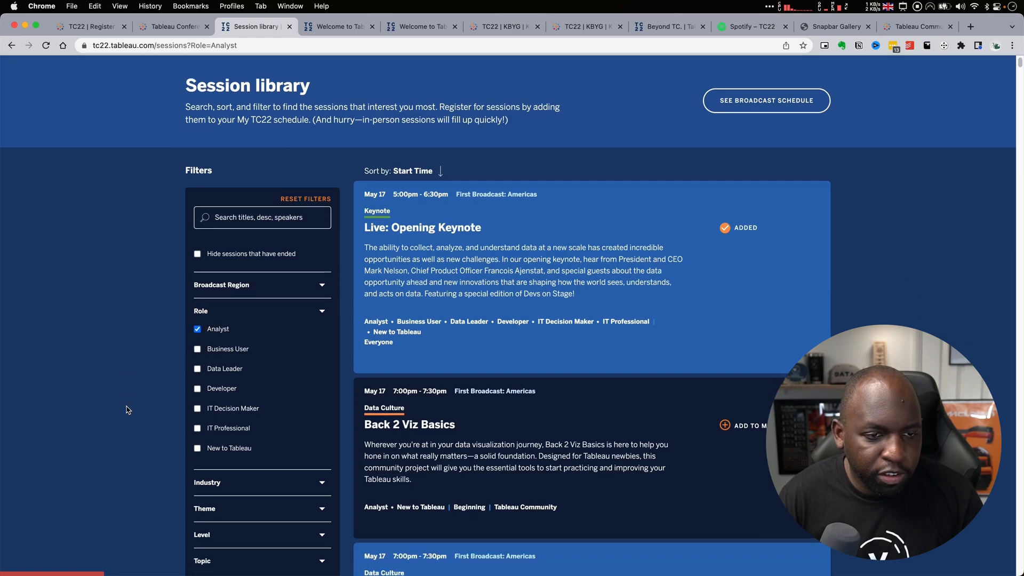
scroll("down", 3)
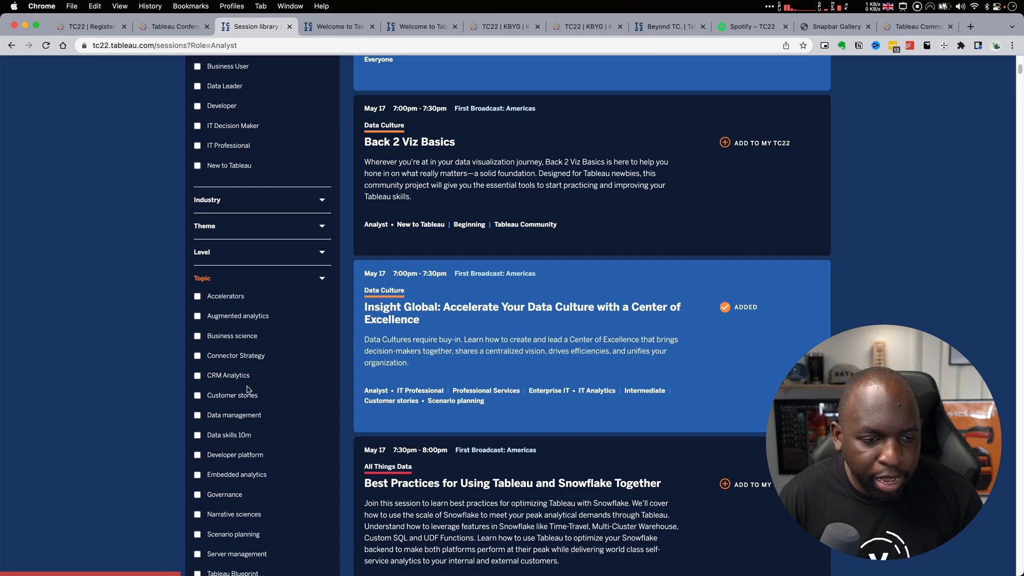
scroll("down", 3)
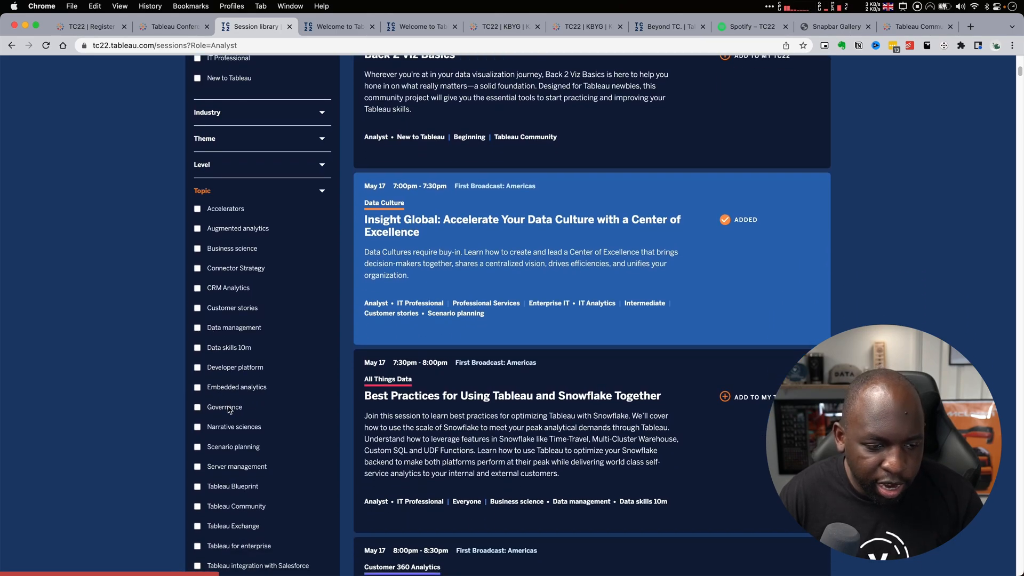
left_click(197, 538)
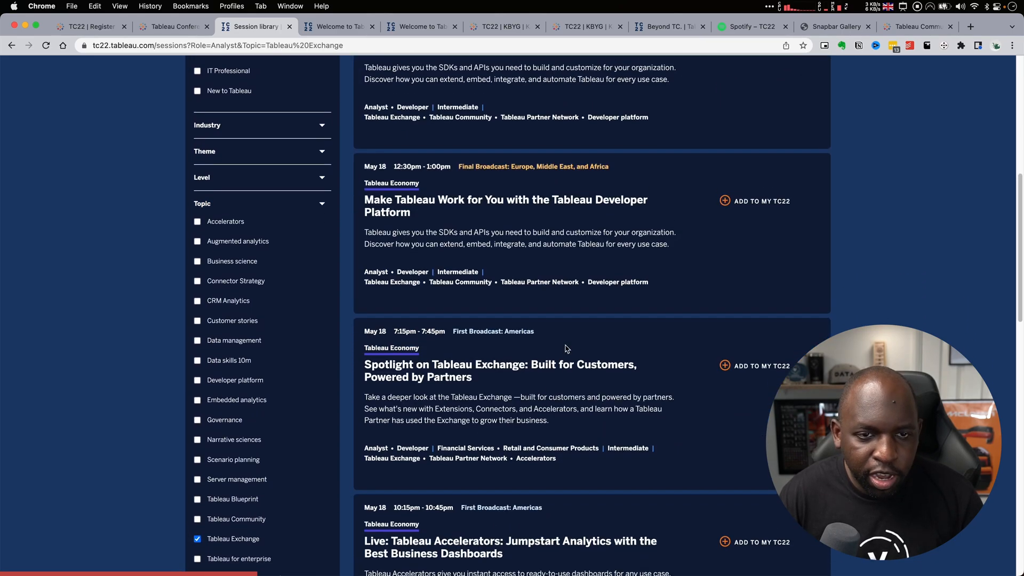
scroll("up", 3)
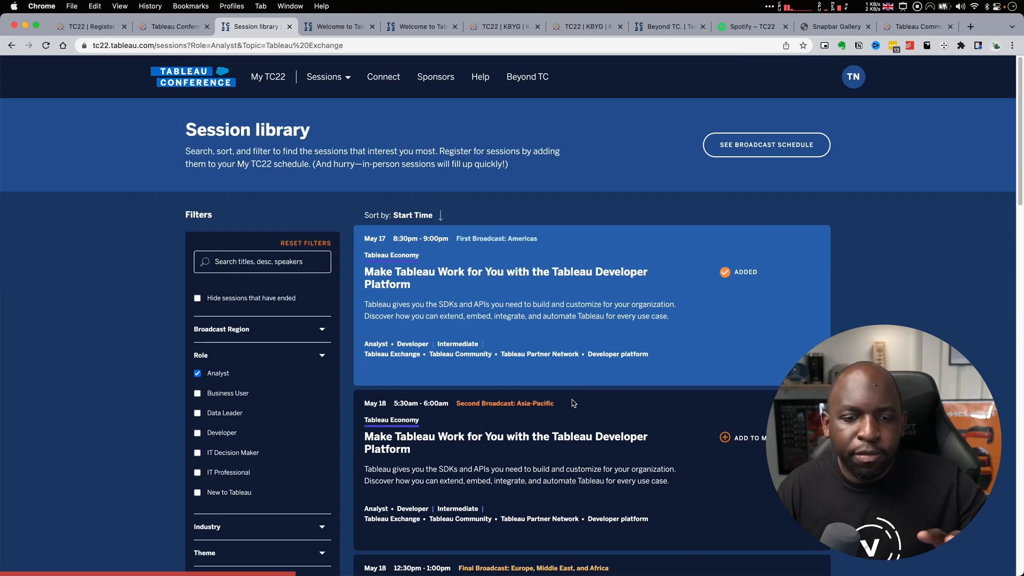
mouse_move(583, 399)
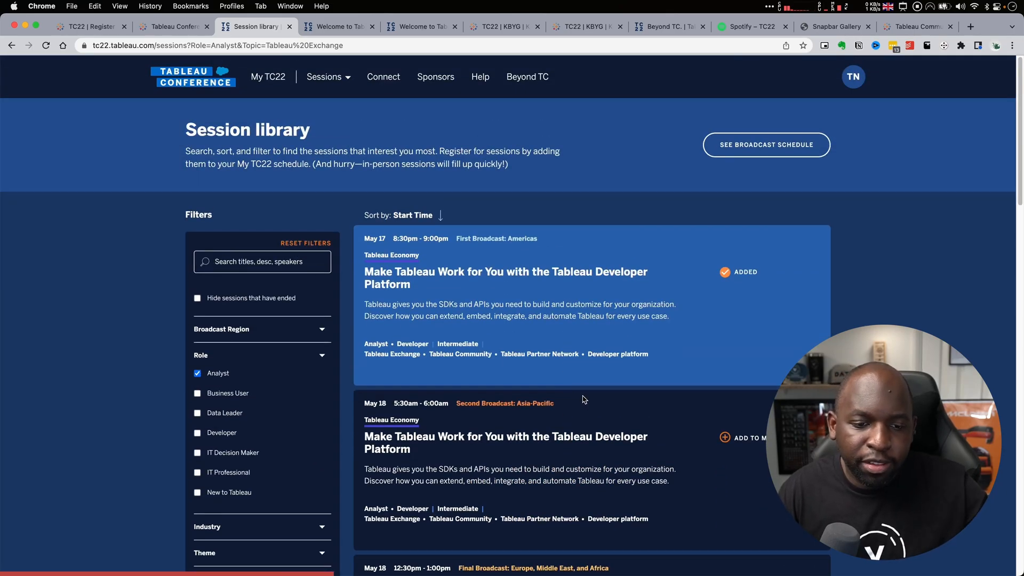
scroll("down", 3)
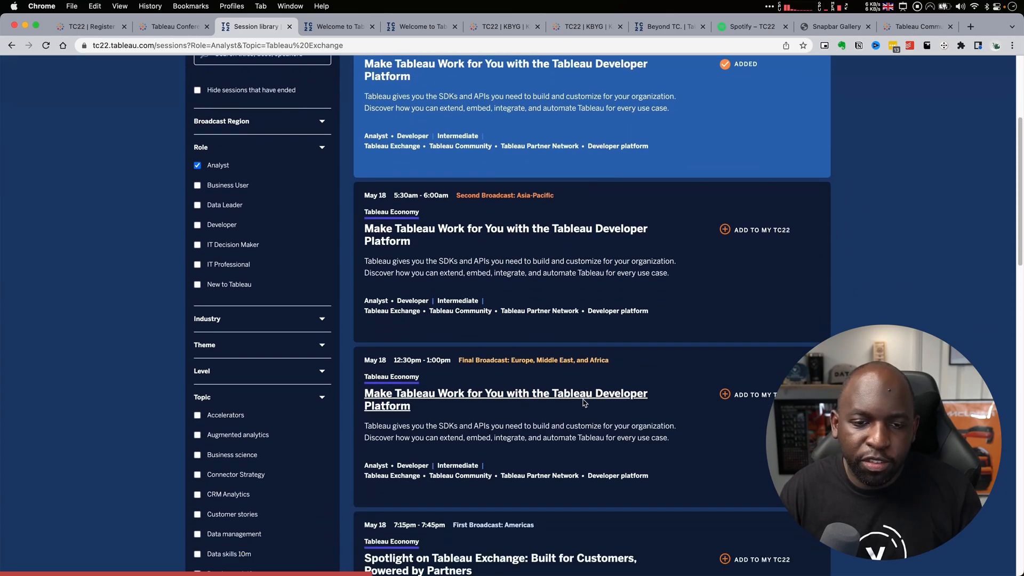
scroll("down", 3)
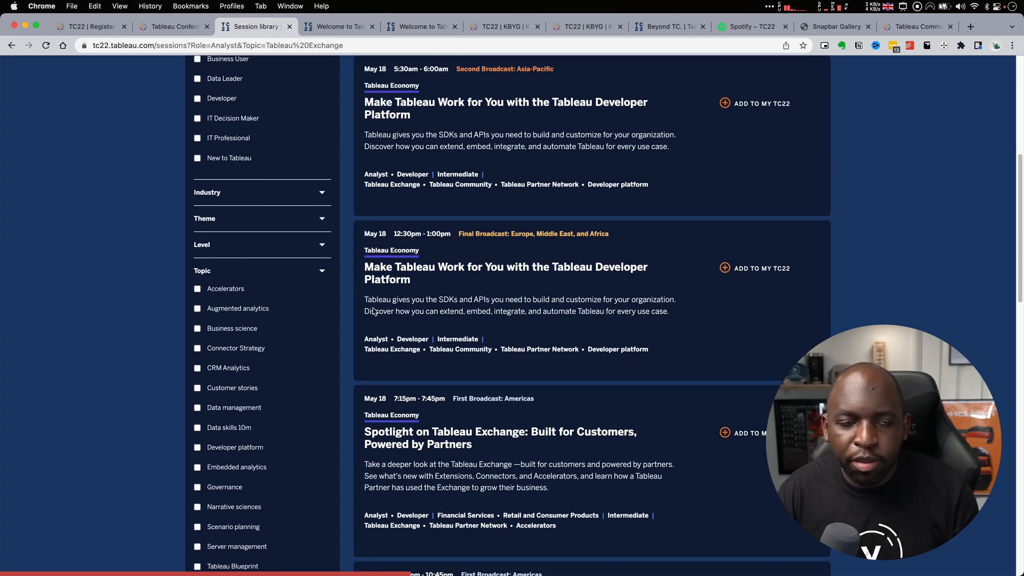
scroll("up", 3)
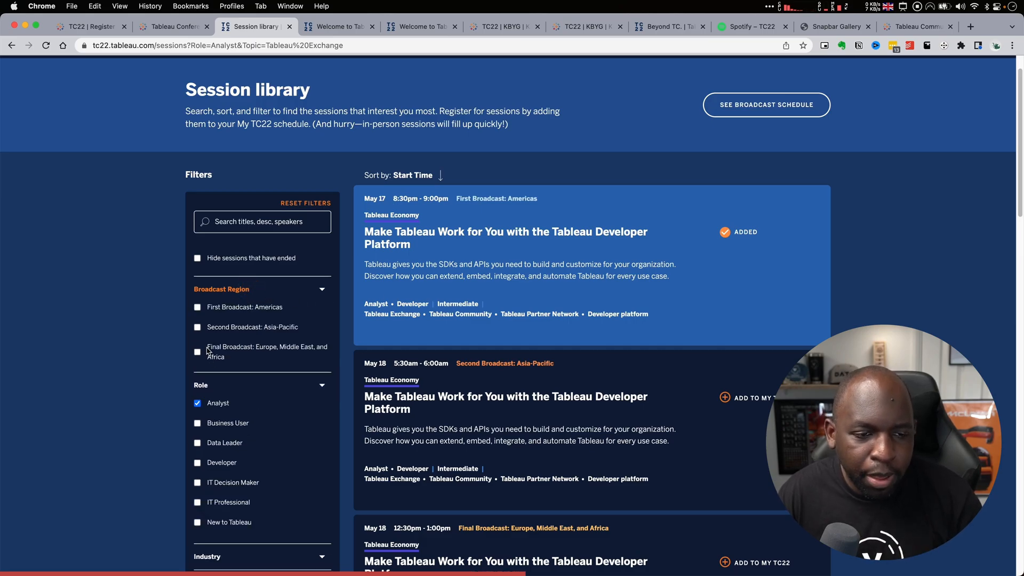
Filter to First Broadcast: Americas and add Tableau Accelerators and Spotlight on Tableau Exchange.
left_click(197, 307)
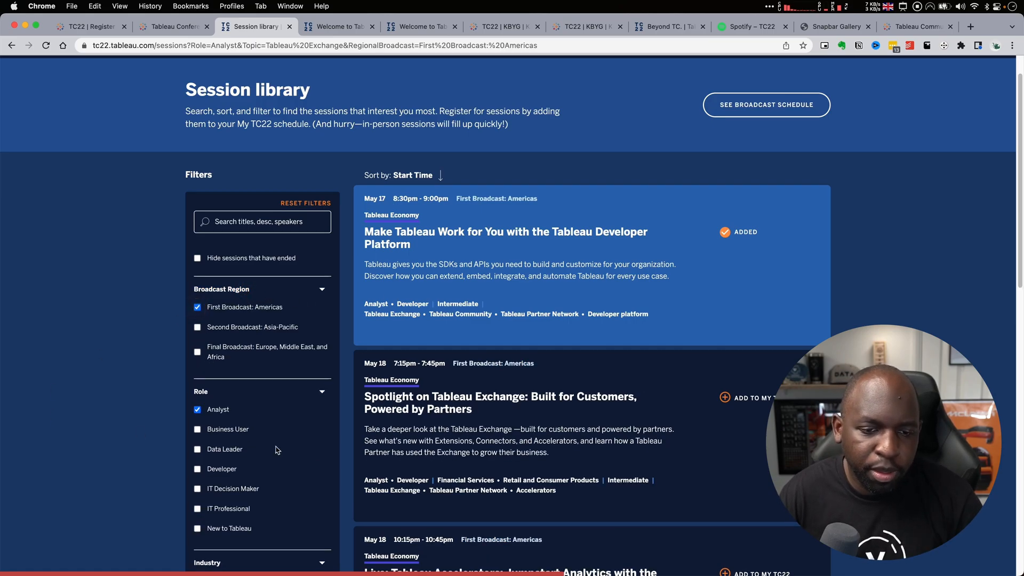
scroll("down", 3)
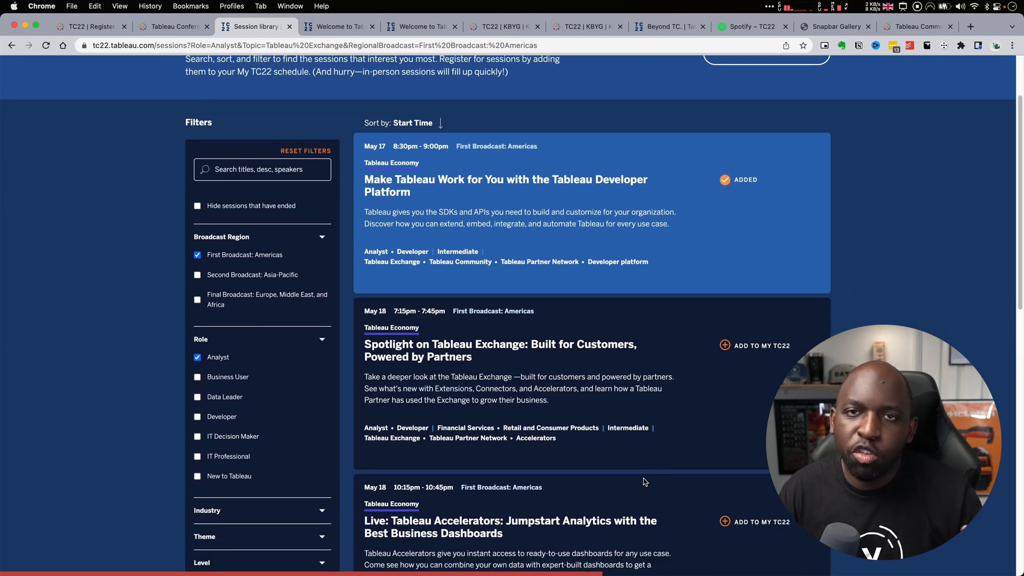
scroll("down", 3)
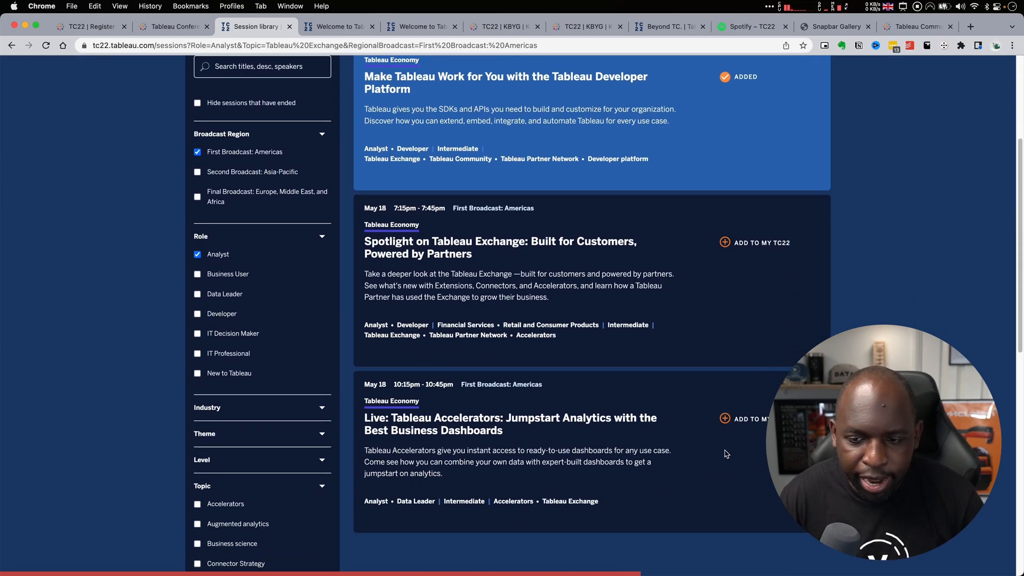
left_click(724, 418)
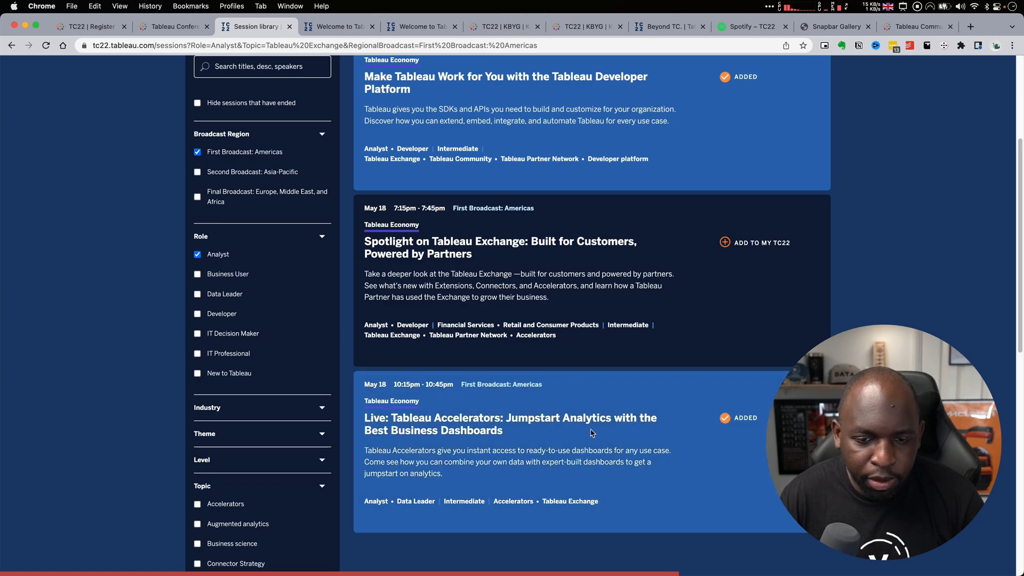
mouse_move(723, 242)
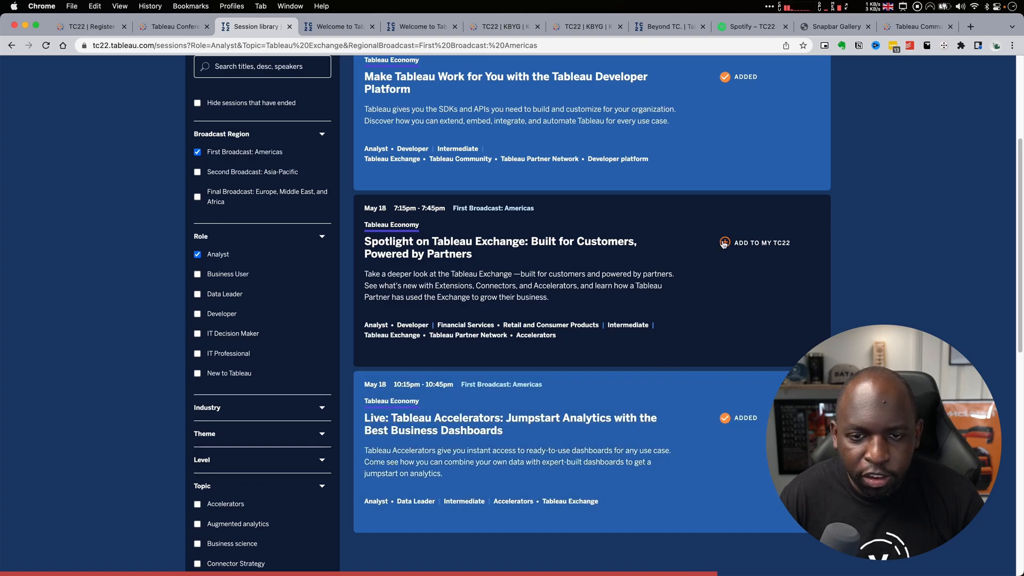
left_click(754, 242)
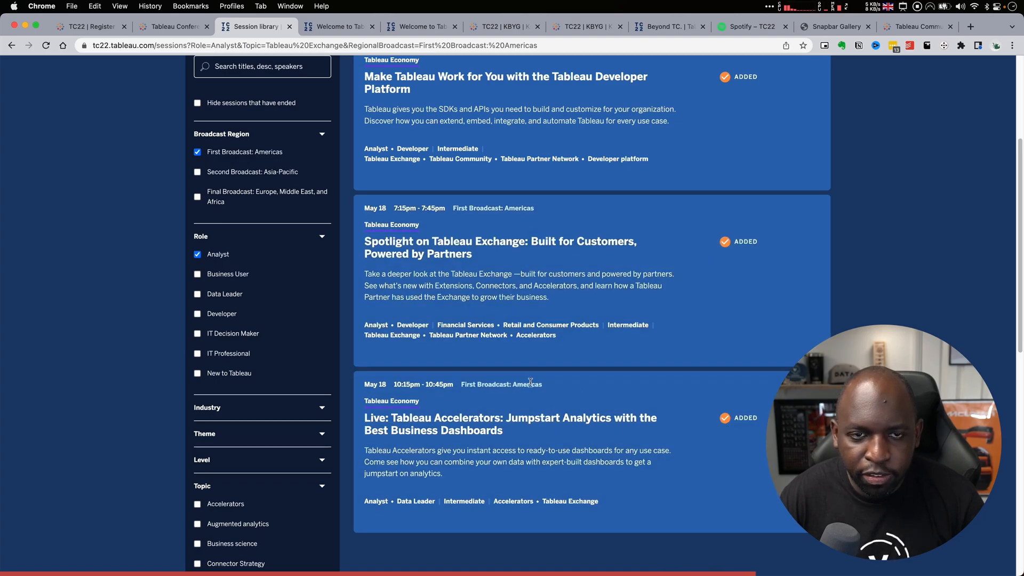
scroll("up", 3)
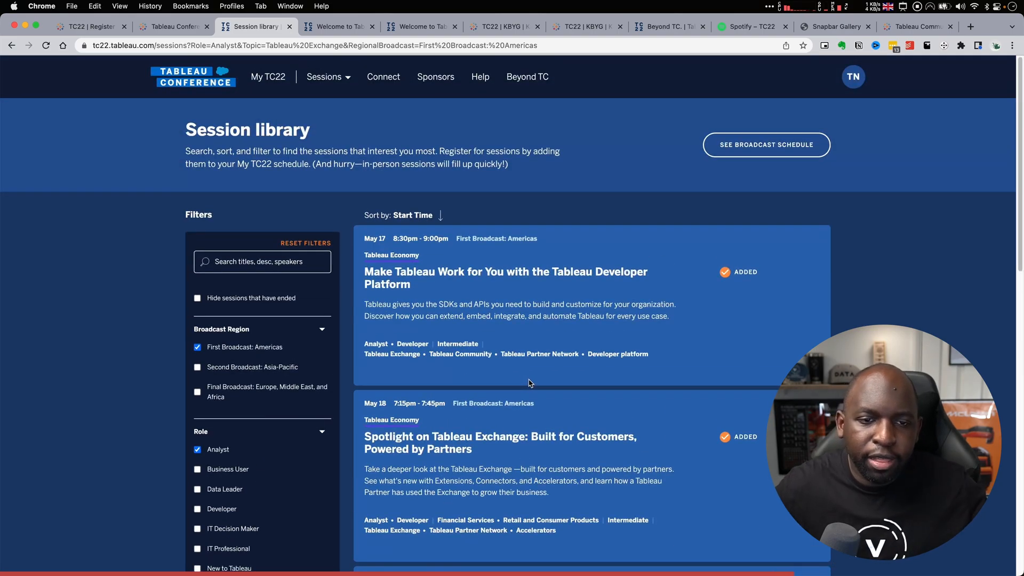
mouse_move(573, 306)
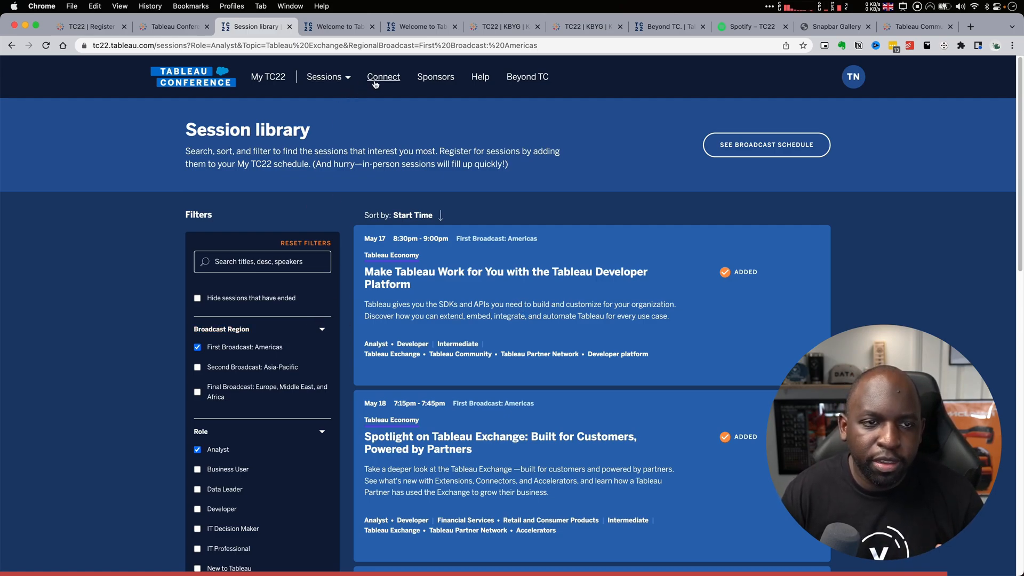
left_click(268, 76)
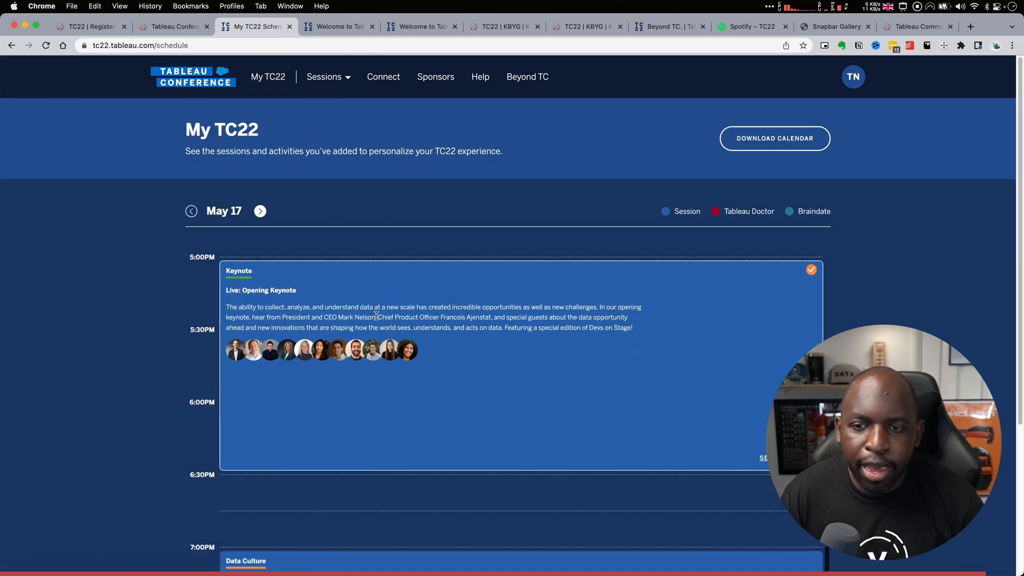
scroll("down", 3)
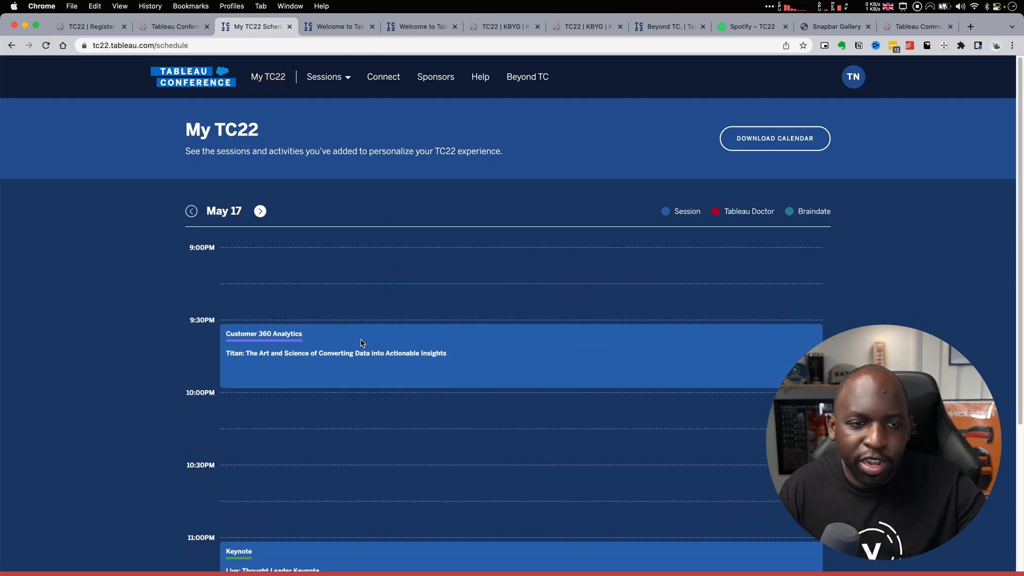
scroll("down", 3)
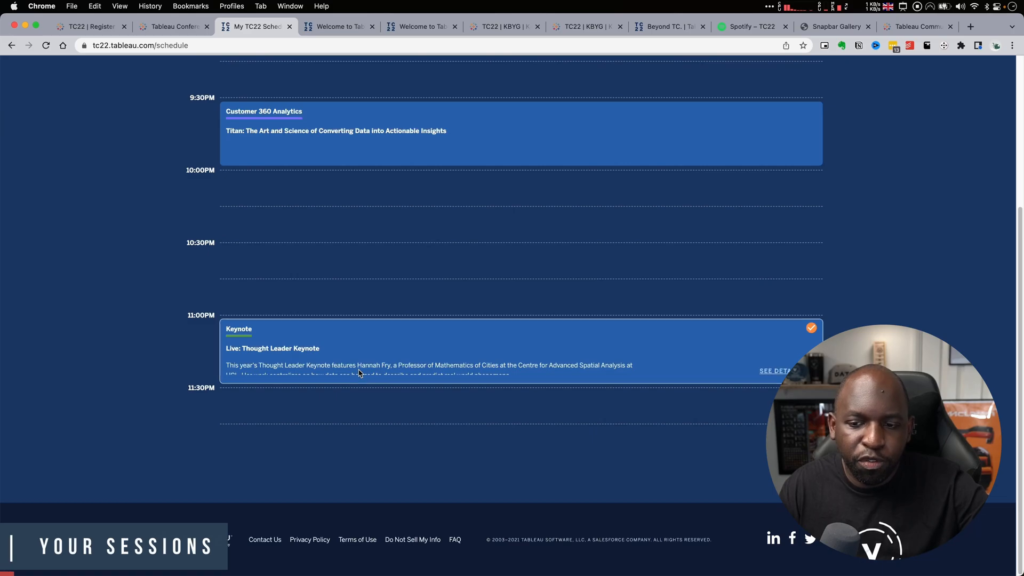
scroll("up", 3)
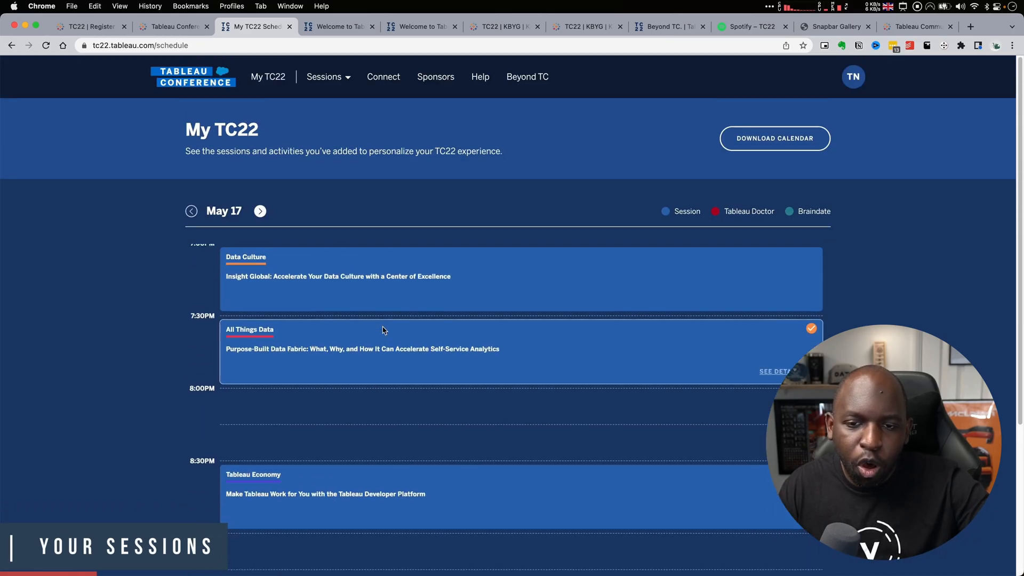
scroll("up", 3)
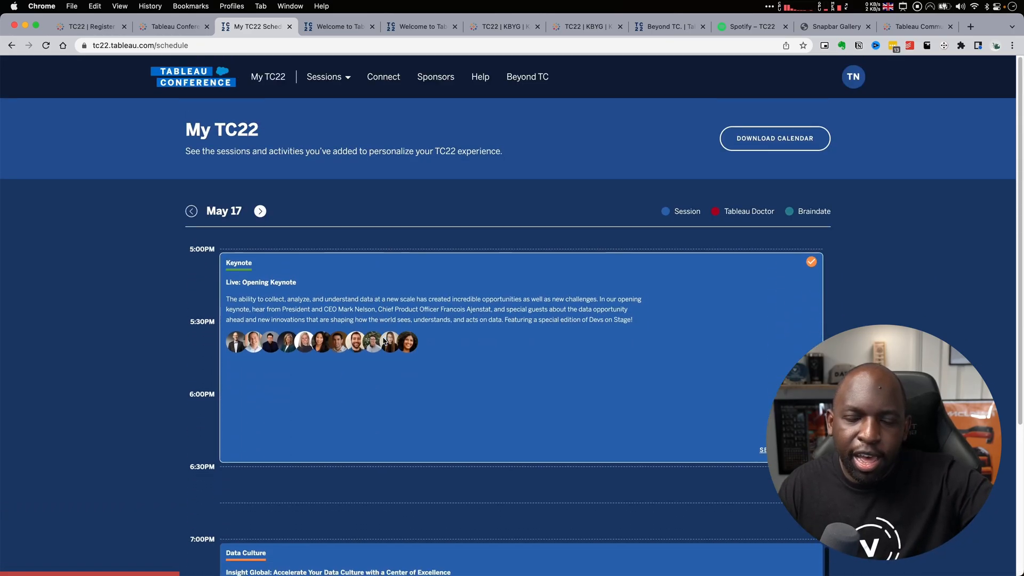
scroll("down", 3)
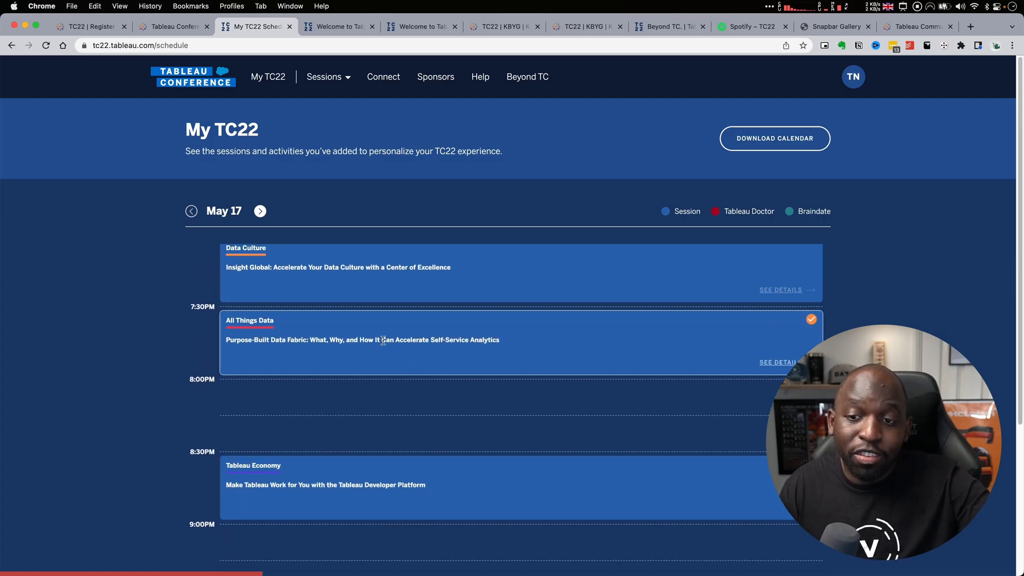
scroll("up", 3)
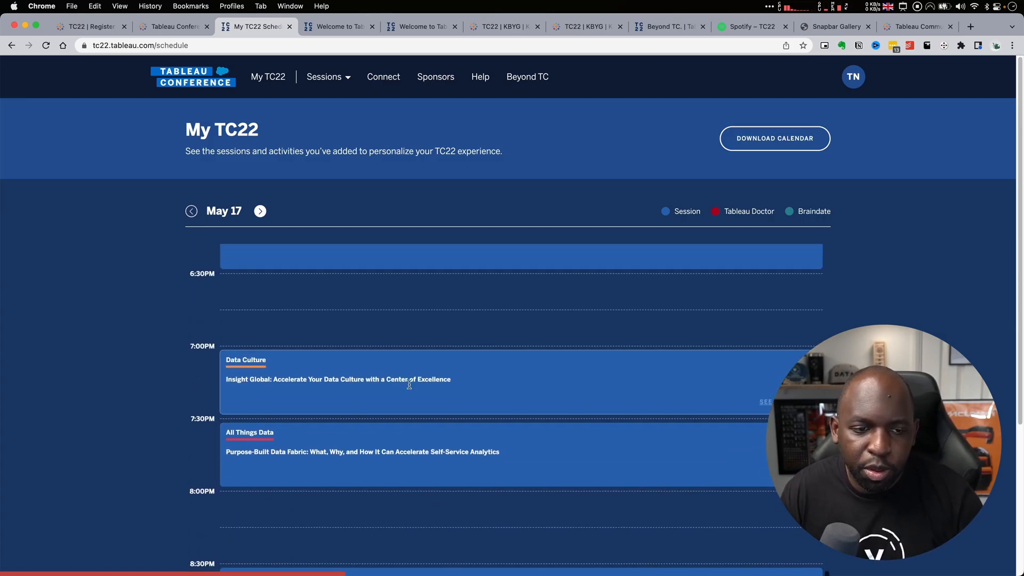
scroll("down", 3)
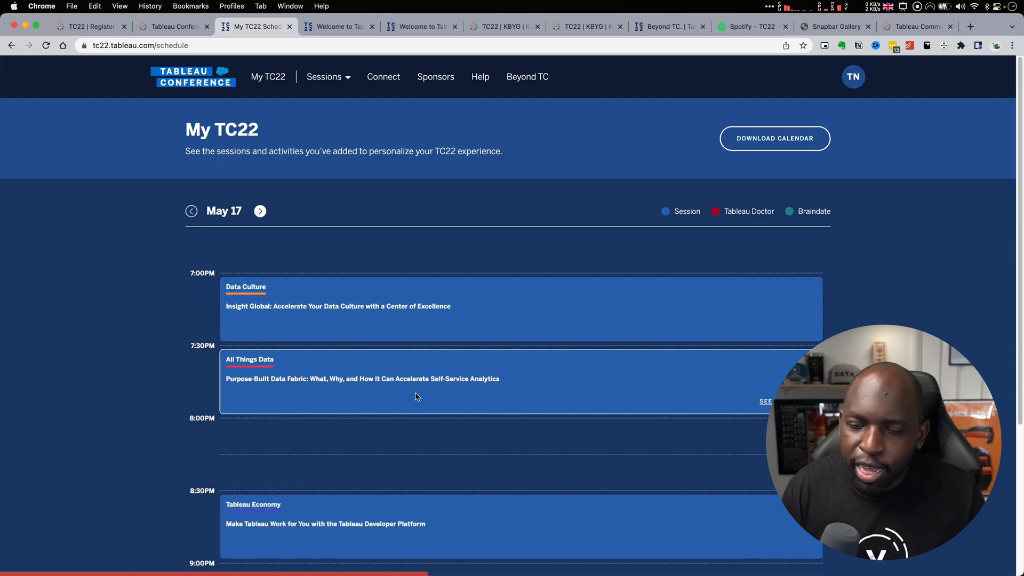
scroll("down", 3)
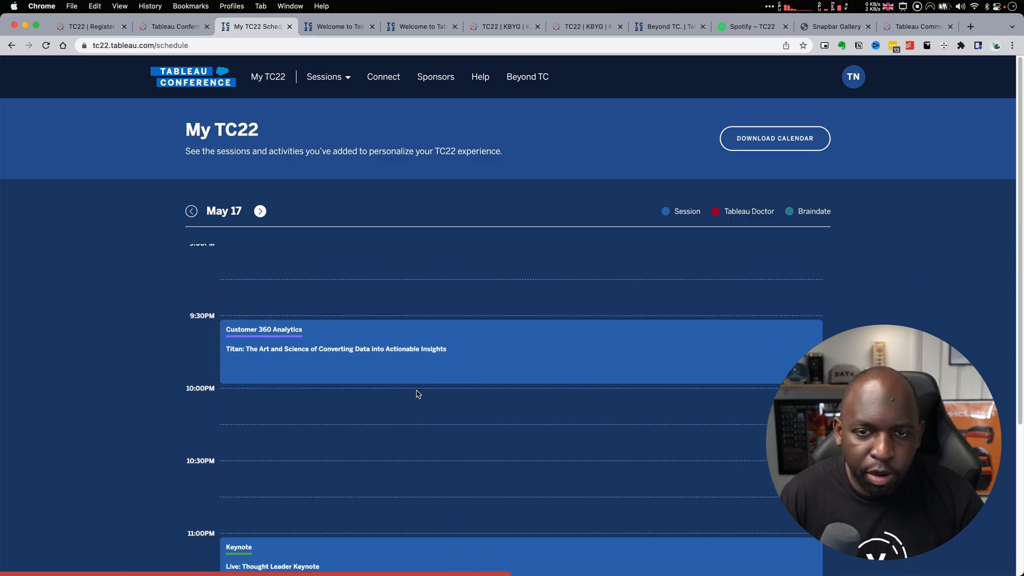
scroll("up", 3)
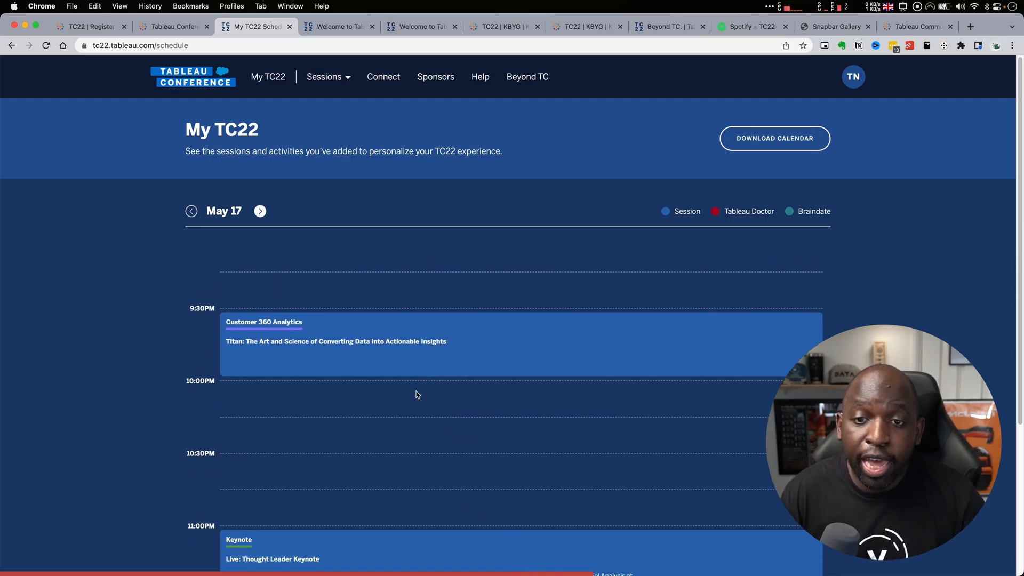
mouse_move(775, 142)
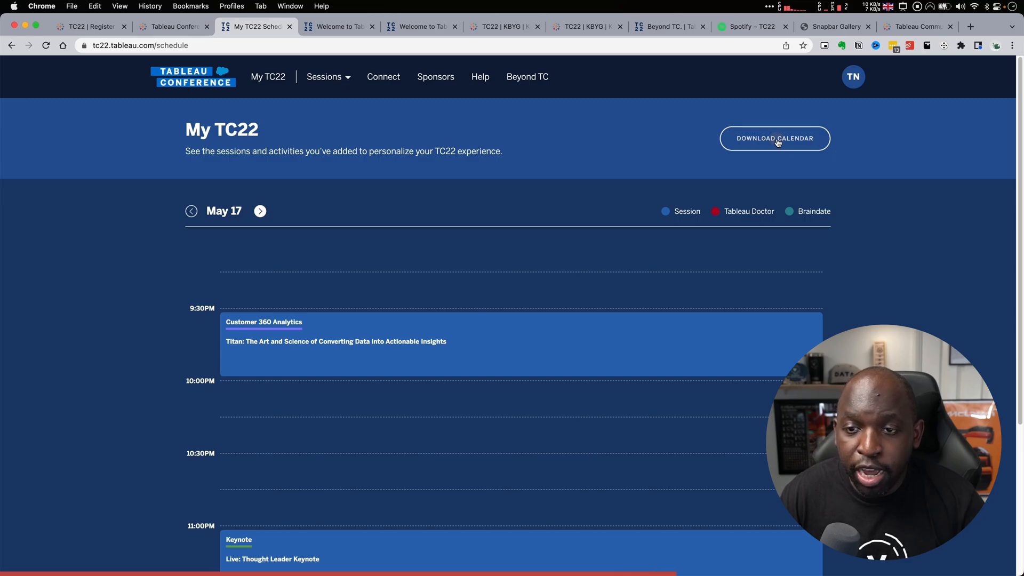
Download the My TC22 schedule as an .ics file and open it in the calendar app.
left_click(774, 137)
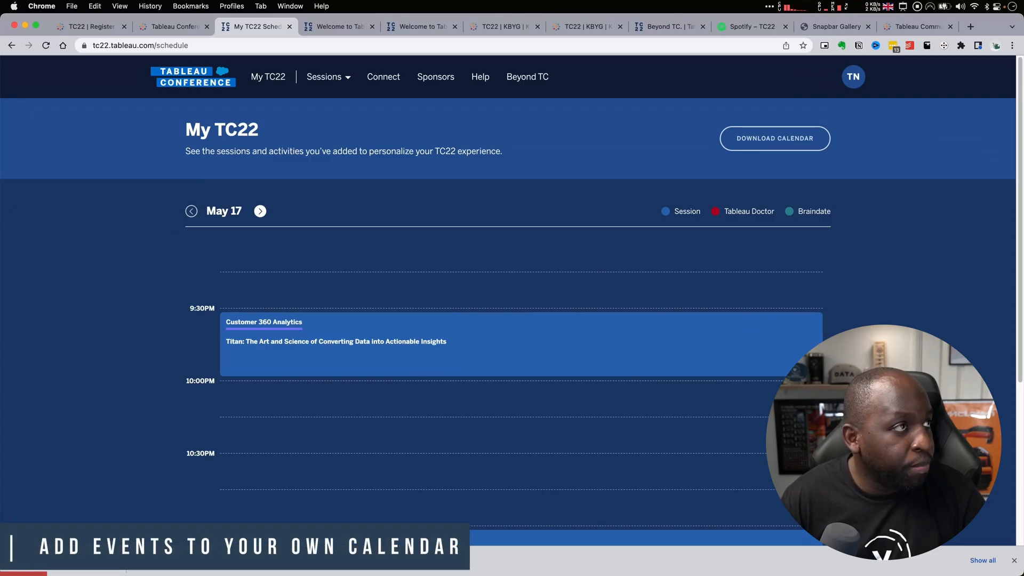
left_click(773, 137)
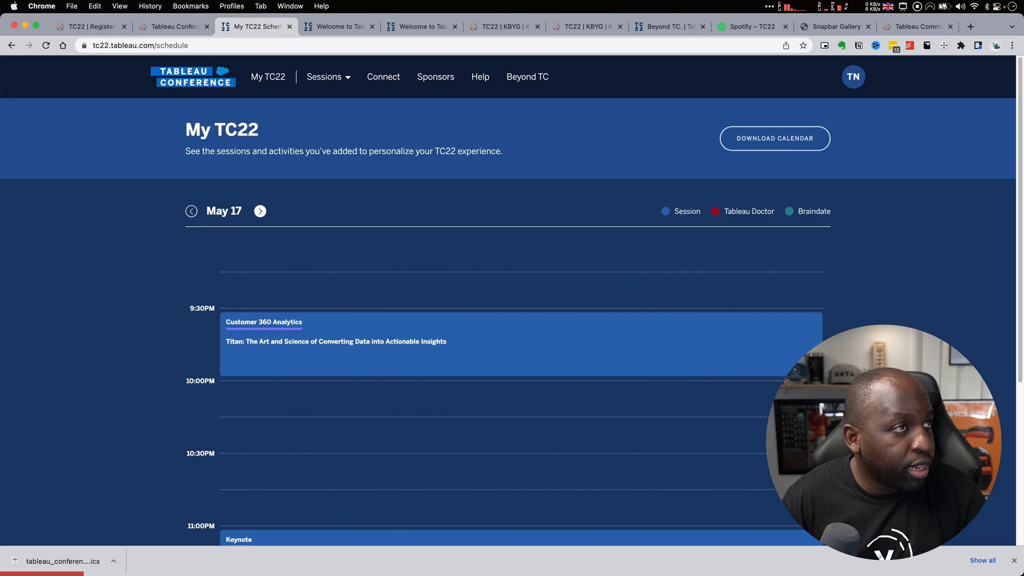
left_click(62, 561)
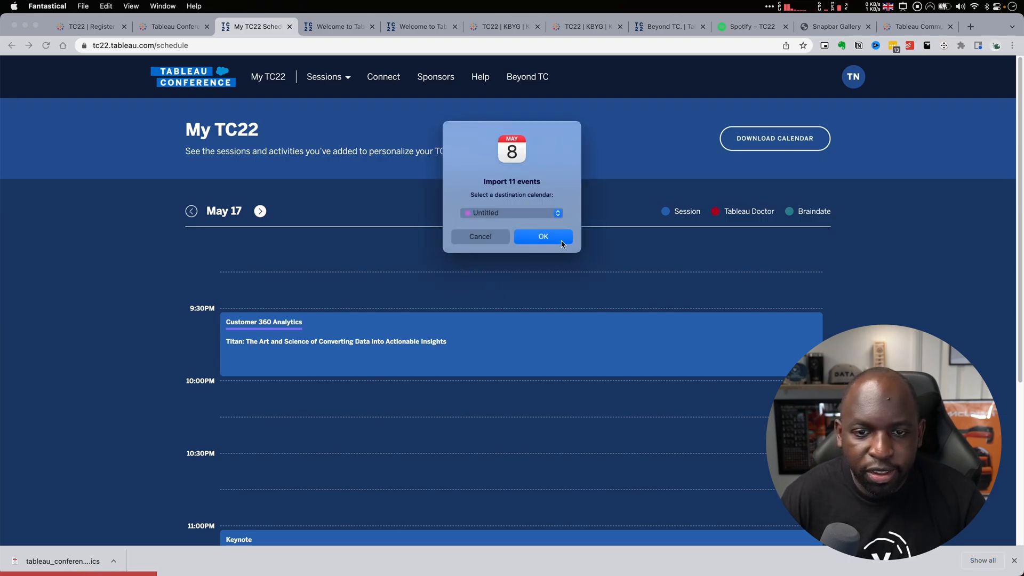
Import the 11 events into Untitled, discard the stray event, and check the Data Fabric session.
left_click(543, 236)
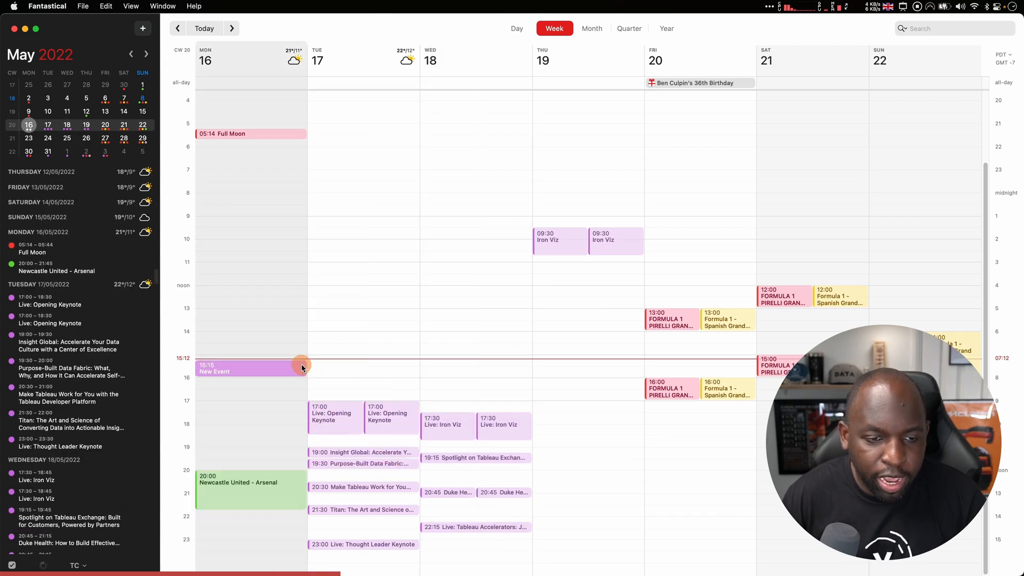
left_click(251, 367)
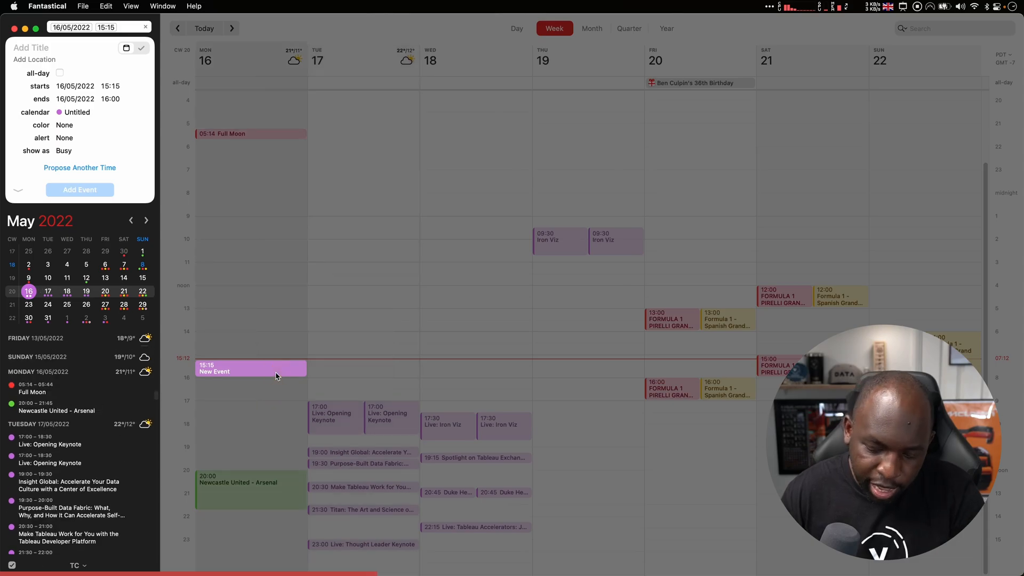
left_click(59, 73)
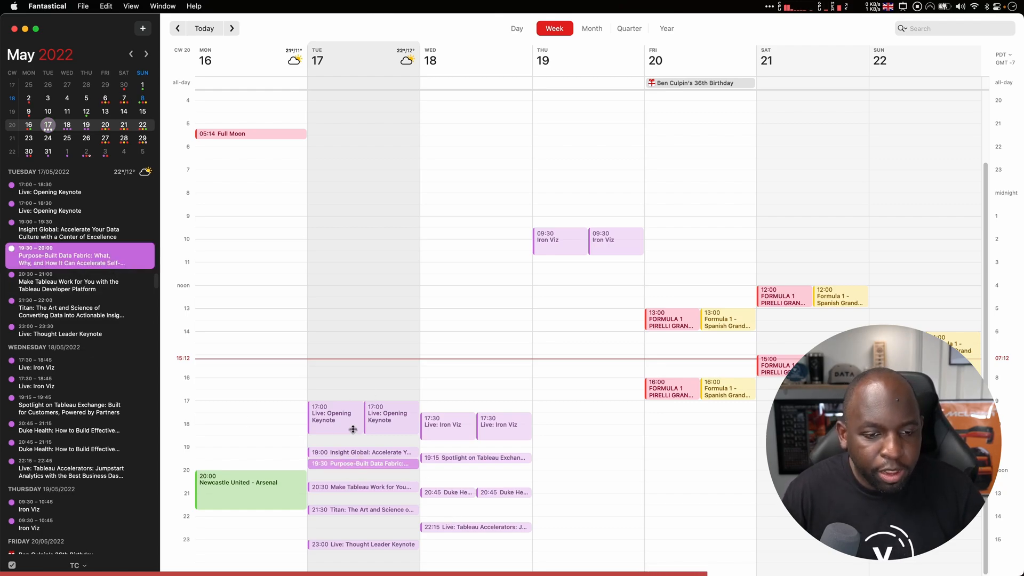
left_click(72, 255)
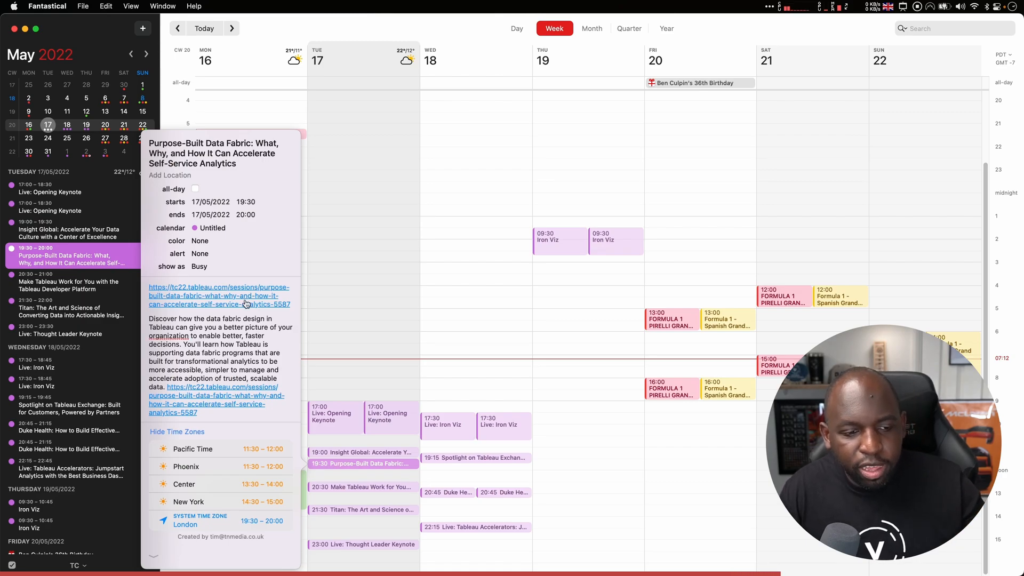
mouse_move(277, 224)
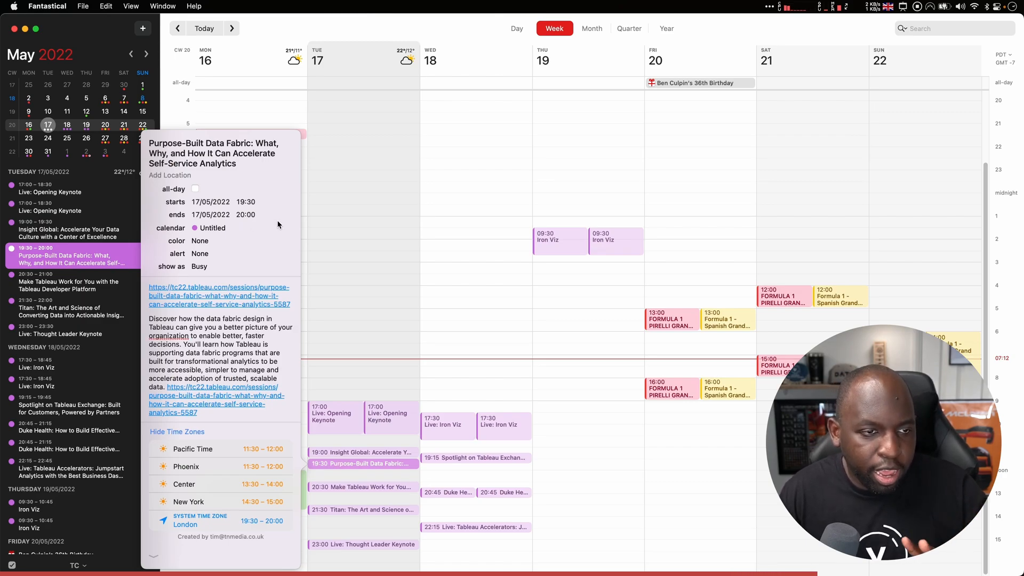
left_click(418, 353)
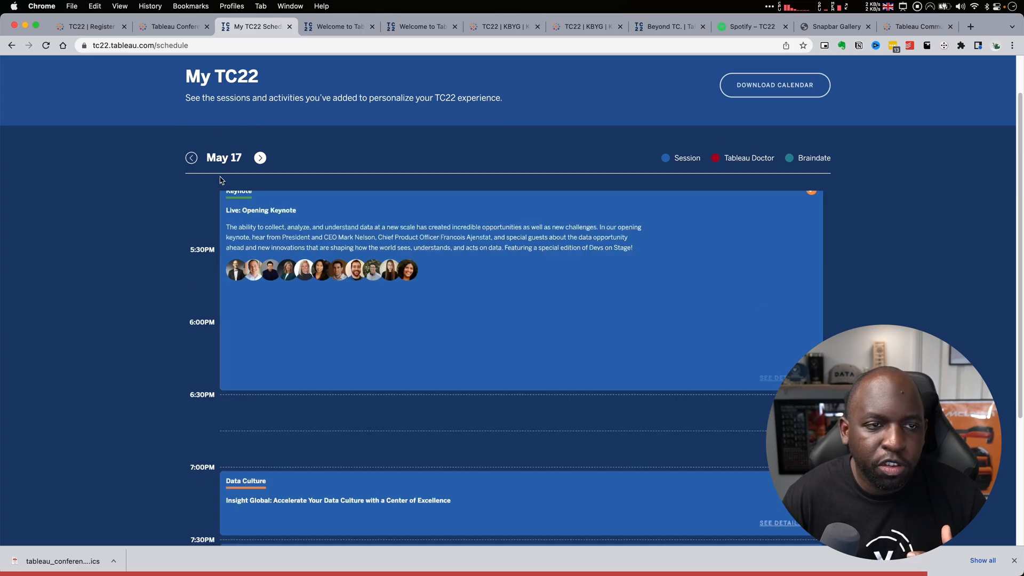
Reopen Sessions > Session Program and scroll the May 17 grid through the evening sessions.
scroll("up", 3)
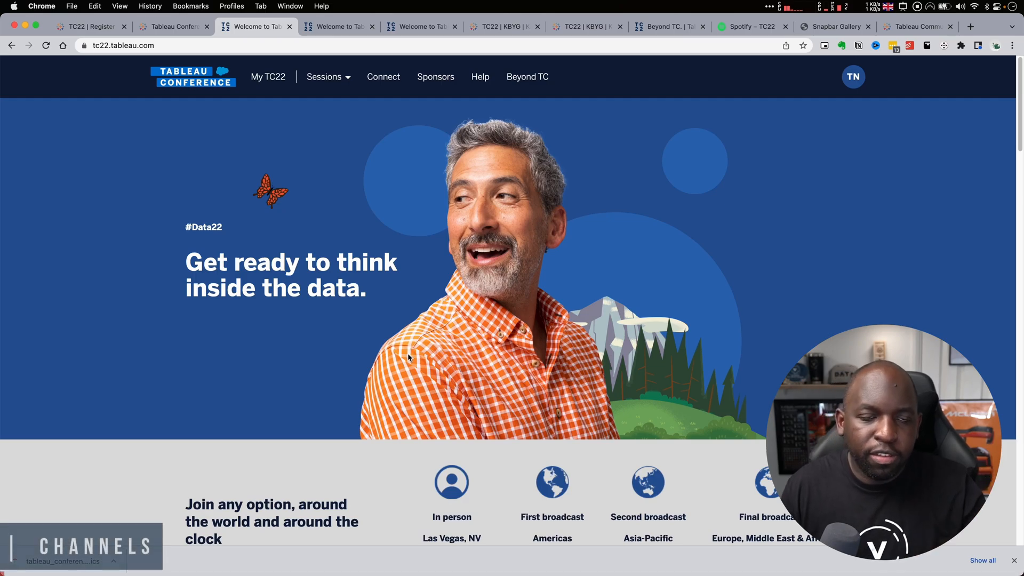
left_click(324, 76)
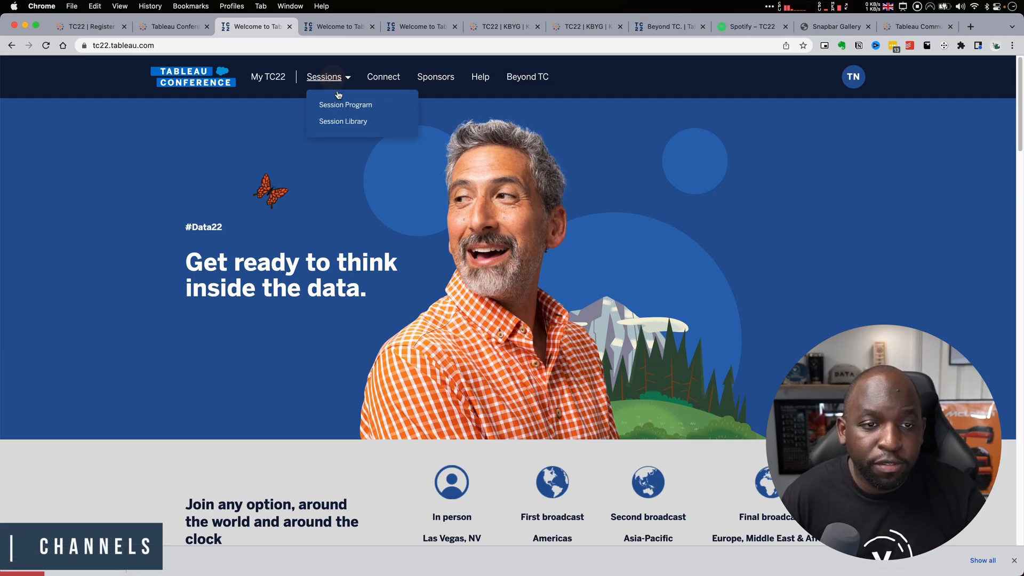
left_click(345, 104)
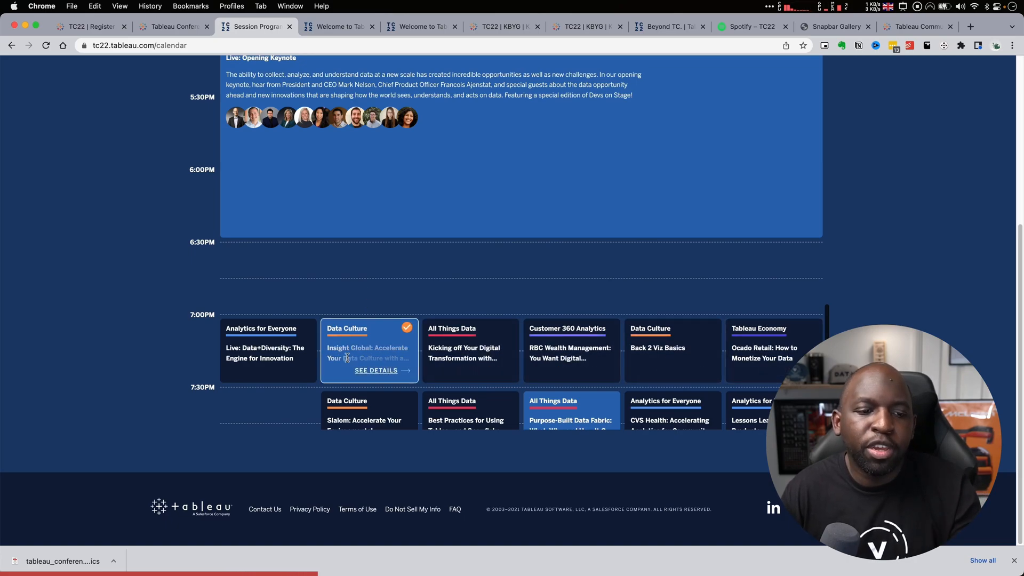
scroll("down", 3)
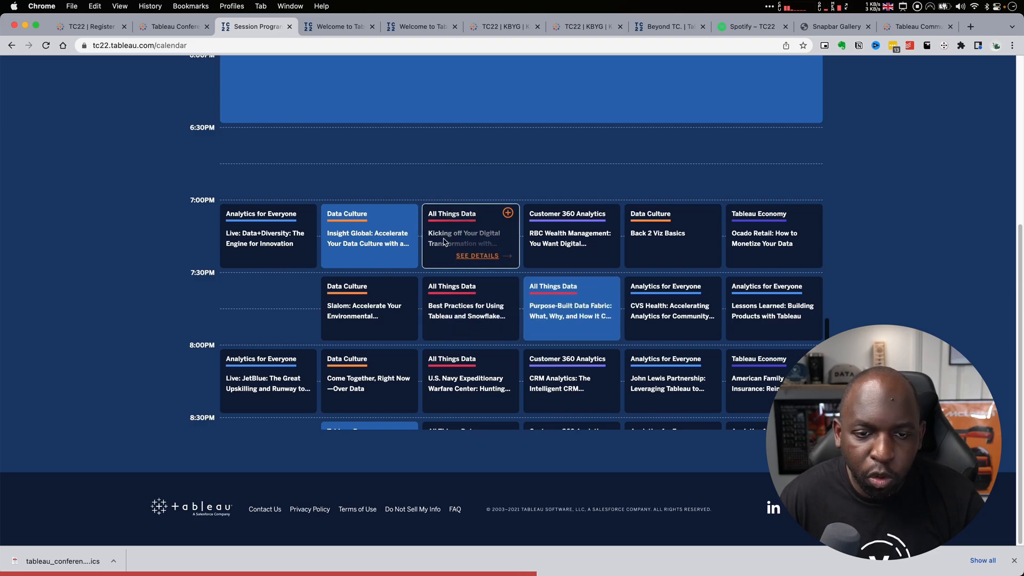
mouse_move(486, 232)
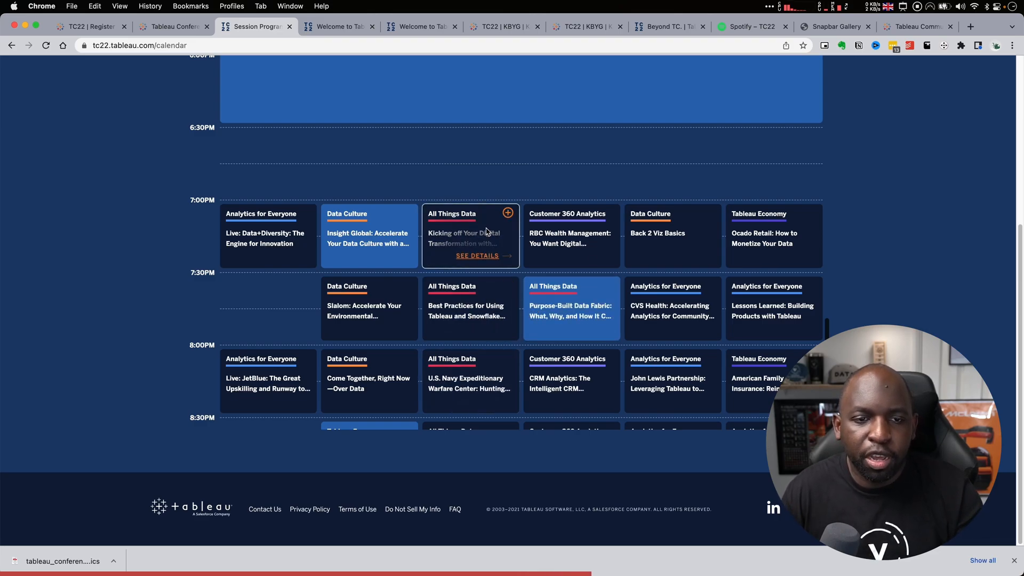
mouse_move(594, 222)
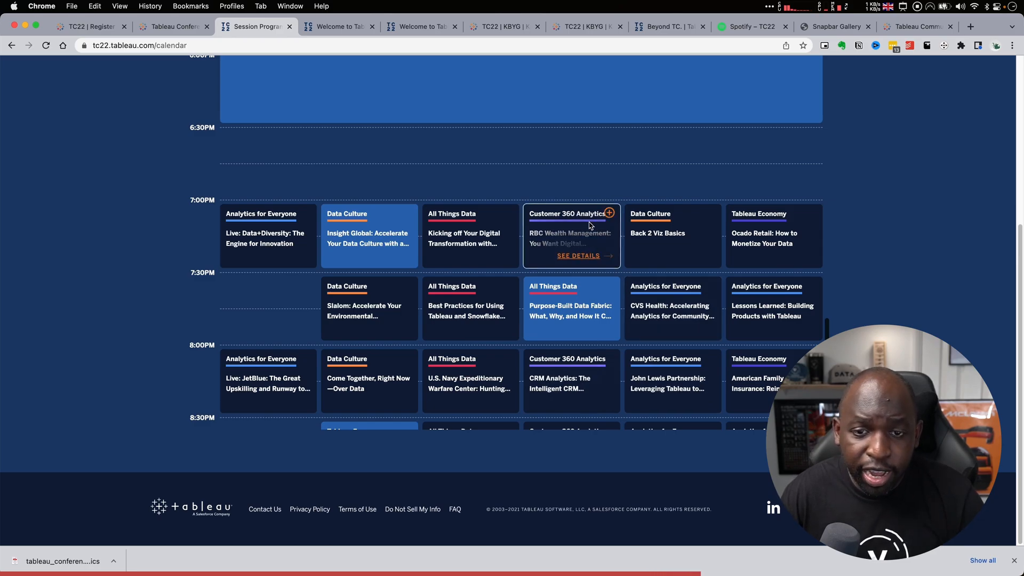
scroll("down", 3)
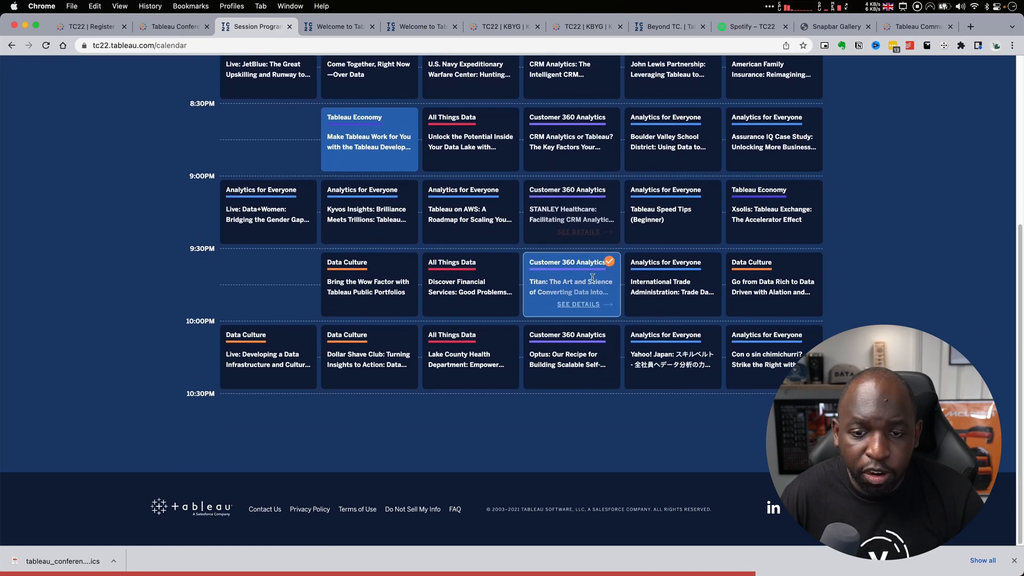
scroll("down", 3)
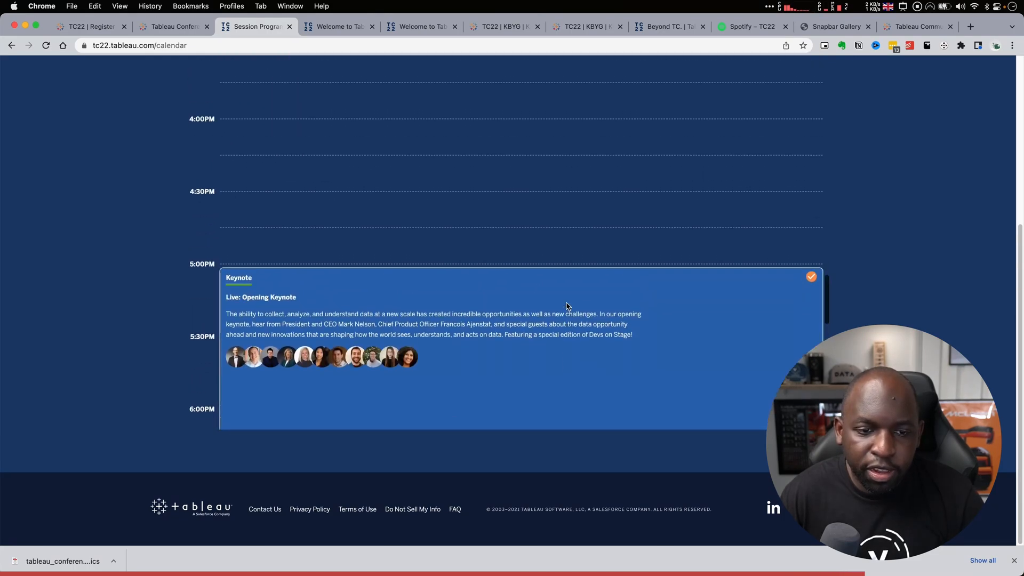
scroll("up", 3)
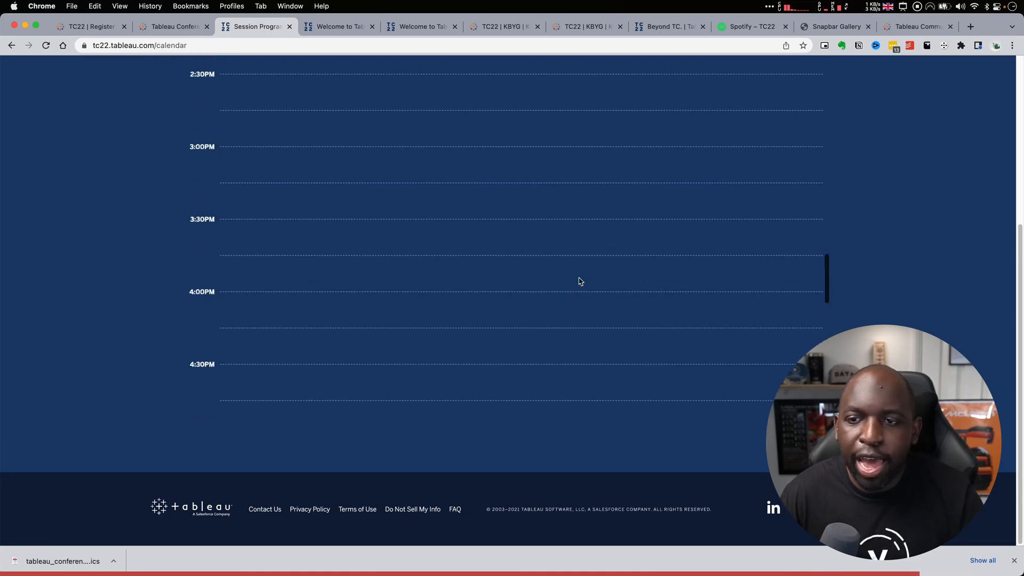
left_click(324, 76)
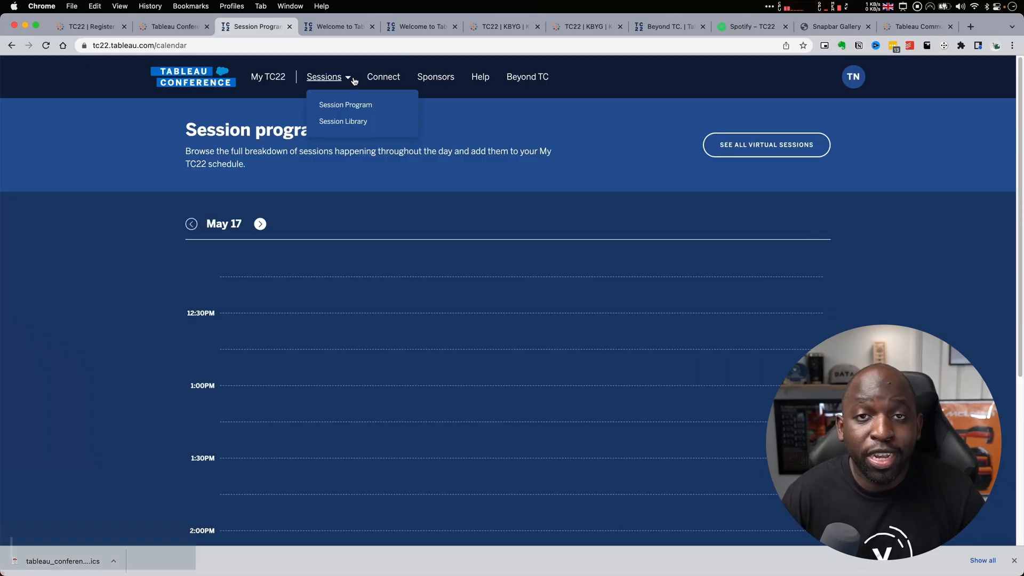
Go to the Connect page's Slack section and launch the TC22 Slack workspace.
left_click(386, 76)
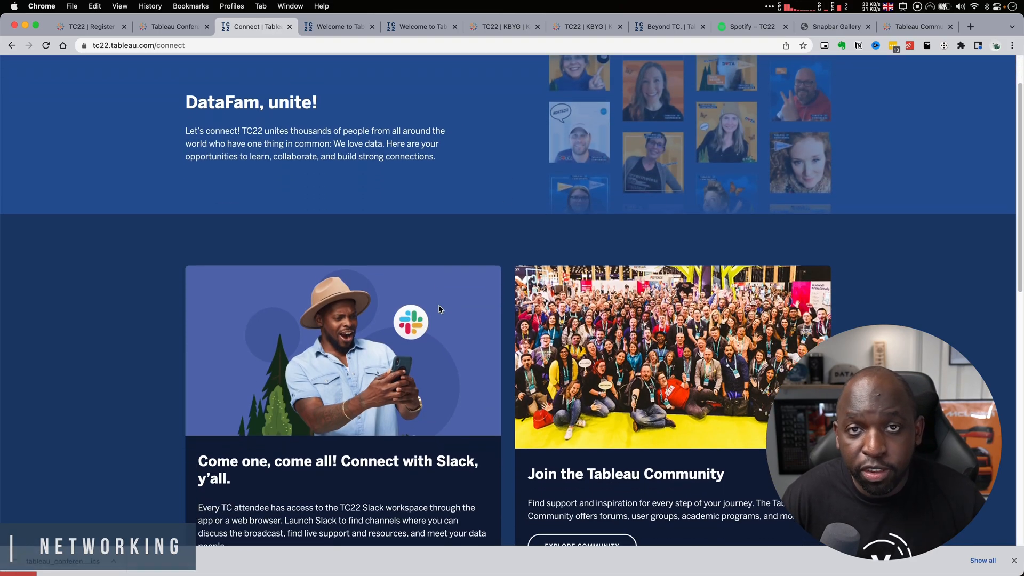
scroll("down", 3)
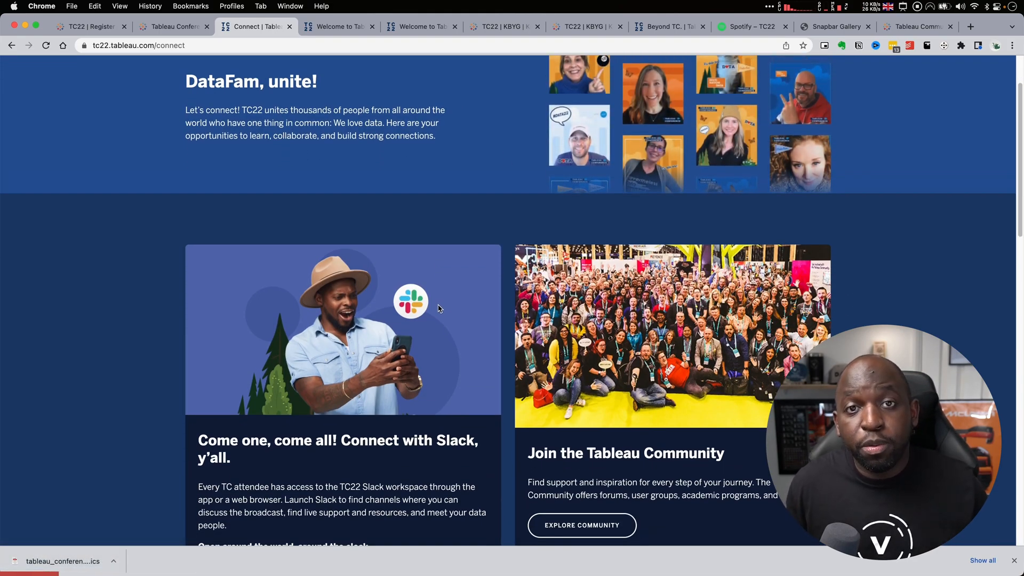
scroll("down", 3)
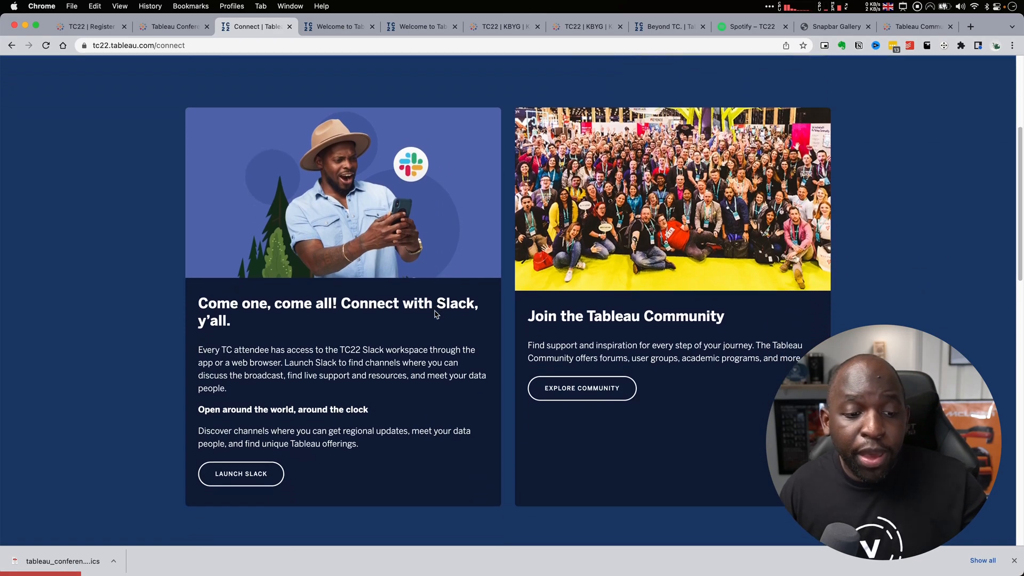
left_click(971, 26)
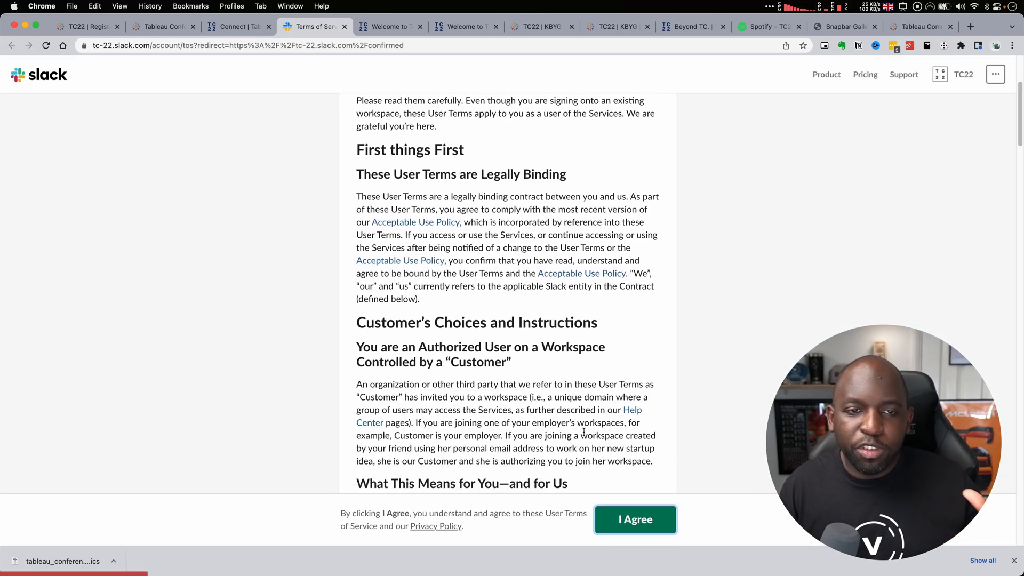
Accept the Slack user terms and browse the channel05 and get-help channels in TC22.
left_click(634, 519)
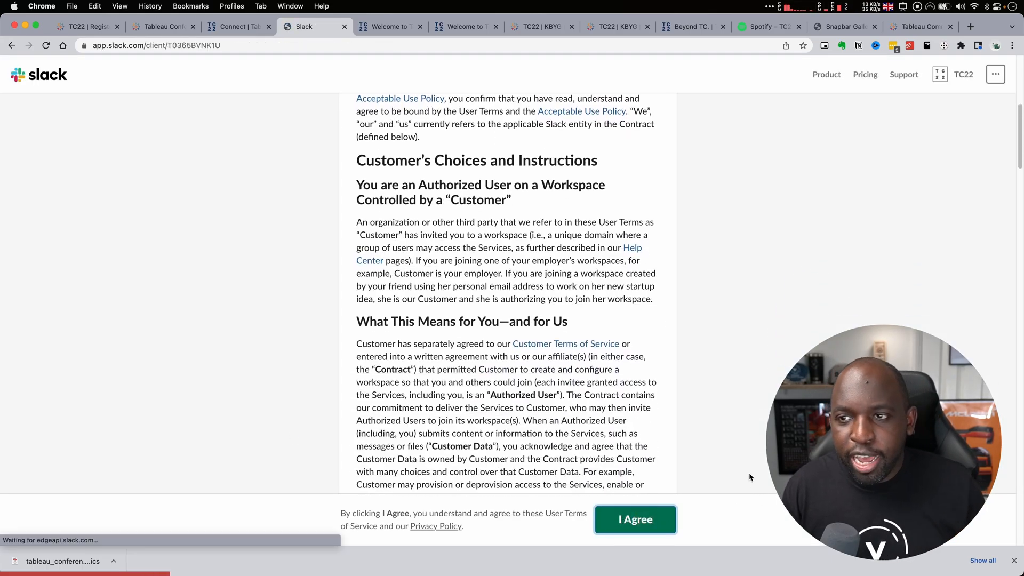
left_click(634, 519)
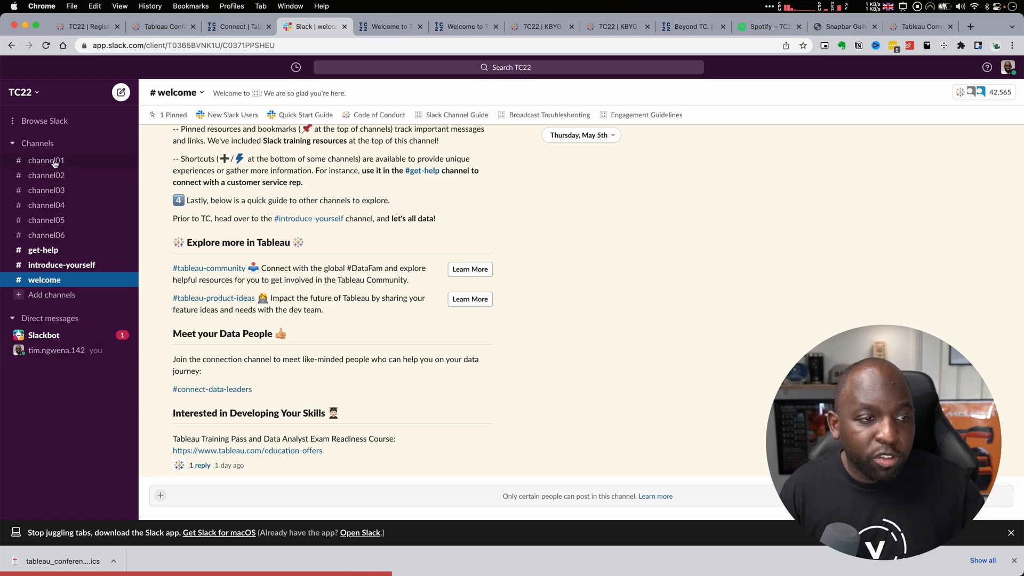
left_click(47, 220)
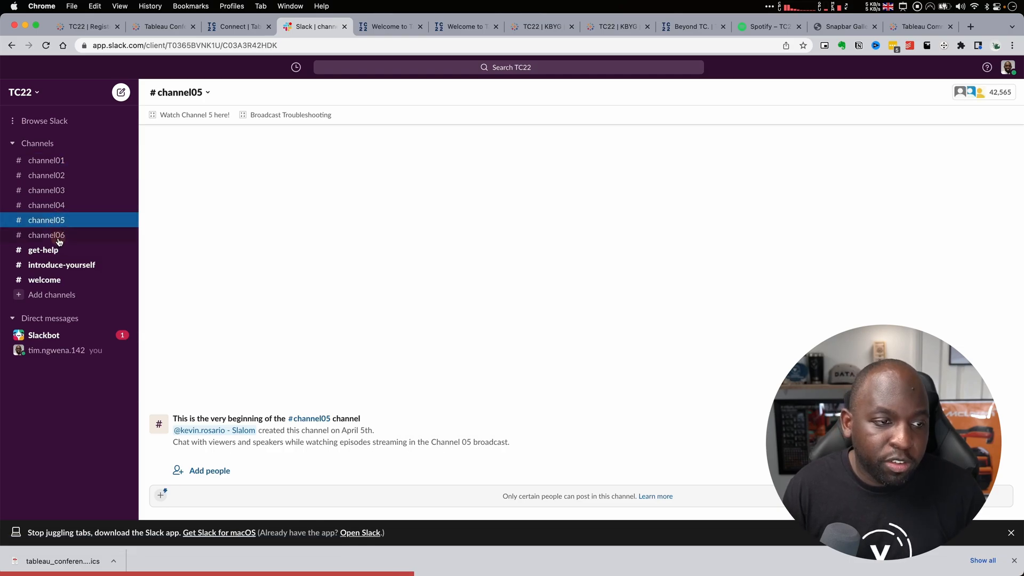
left_click(43, 249)
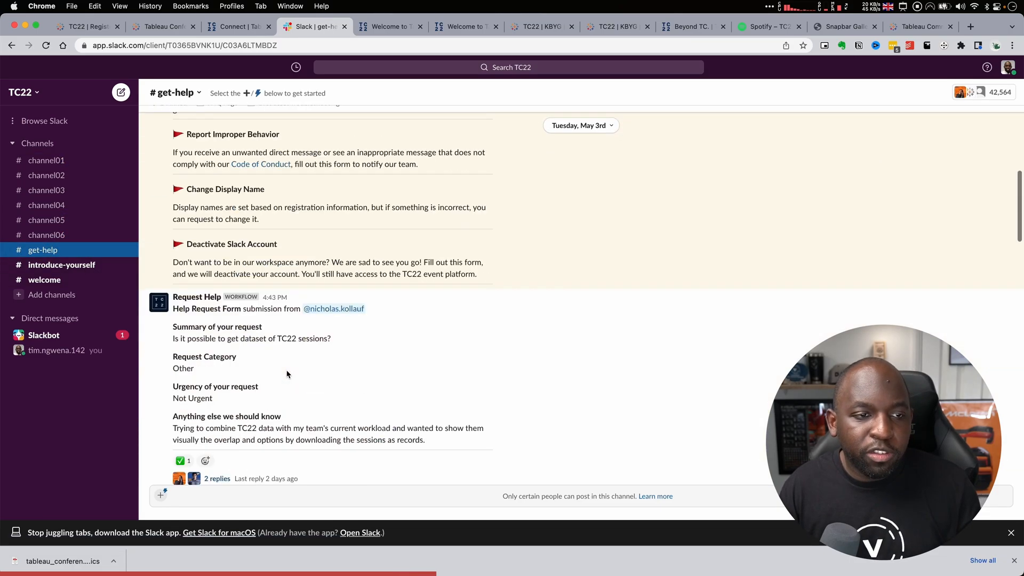
scroll("down", 3)
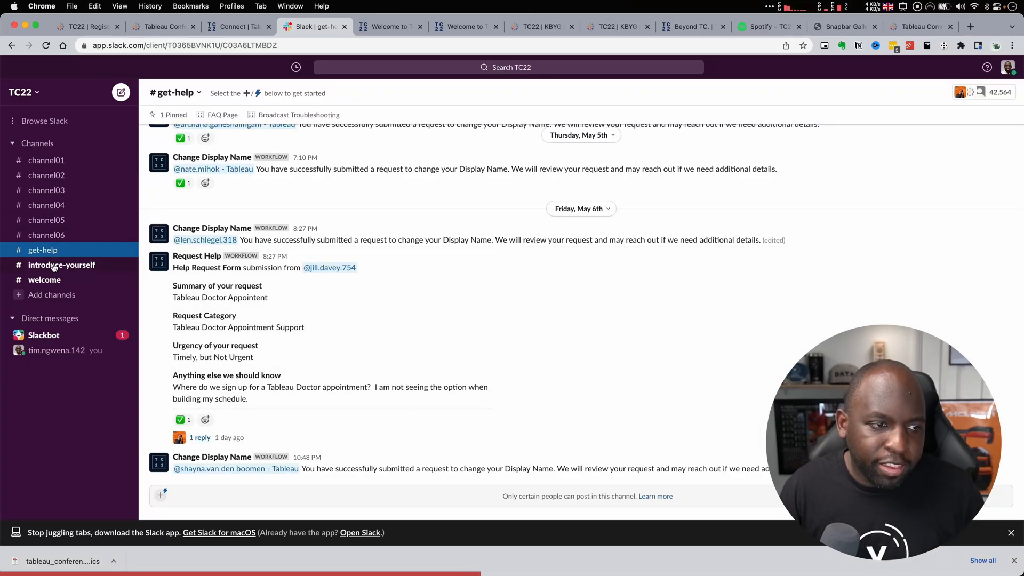
Browse the introduce-yourself and welcome channels, then return to the conference Connect page.
left_click(61, 265)
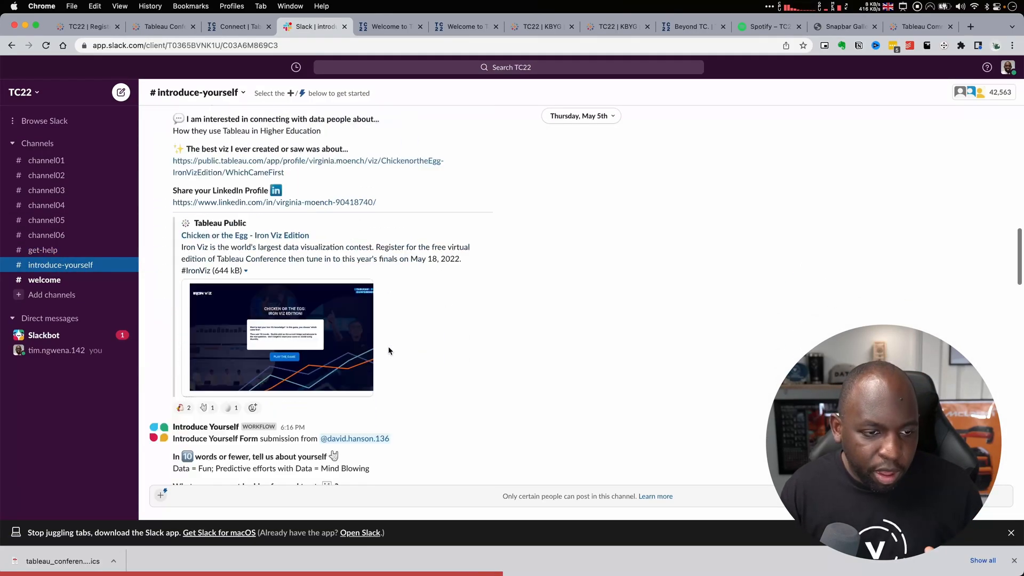
scroll("down", 3)
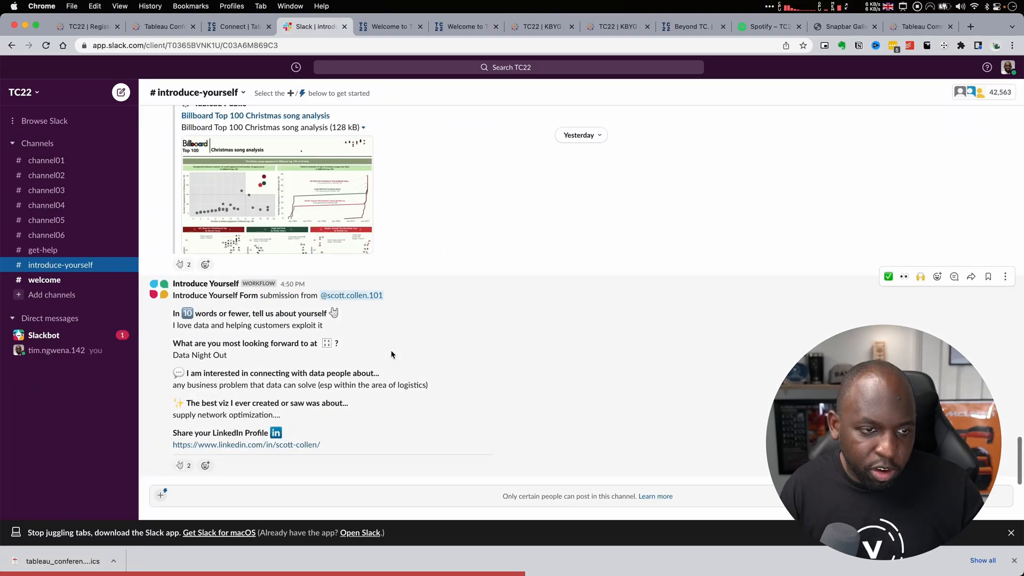
left_click(43, 279)
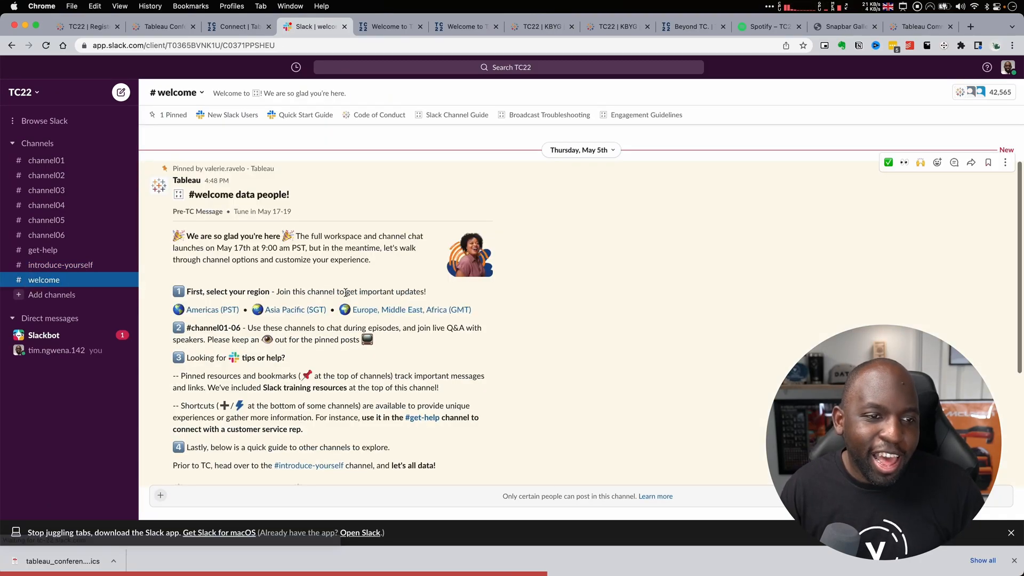
scroll("down", 3)
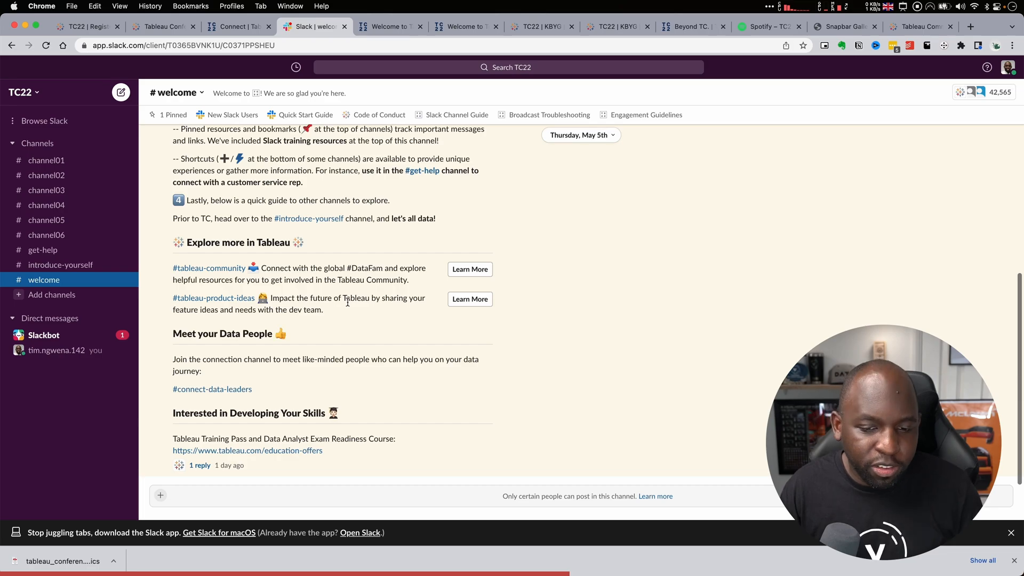
left_click(61, 265)
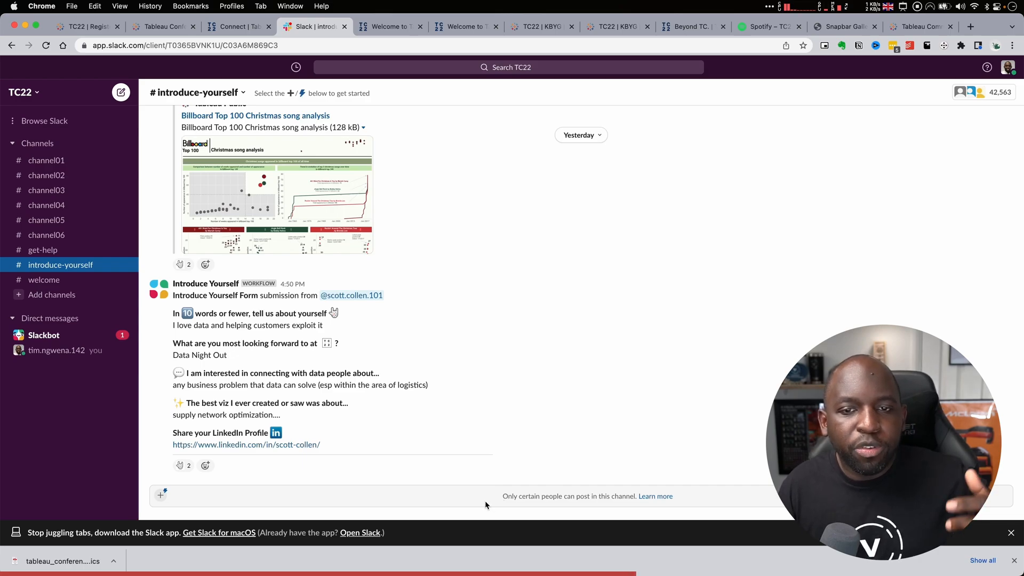
mouse_move(358, 377)
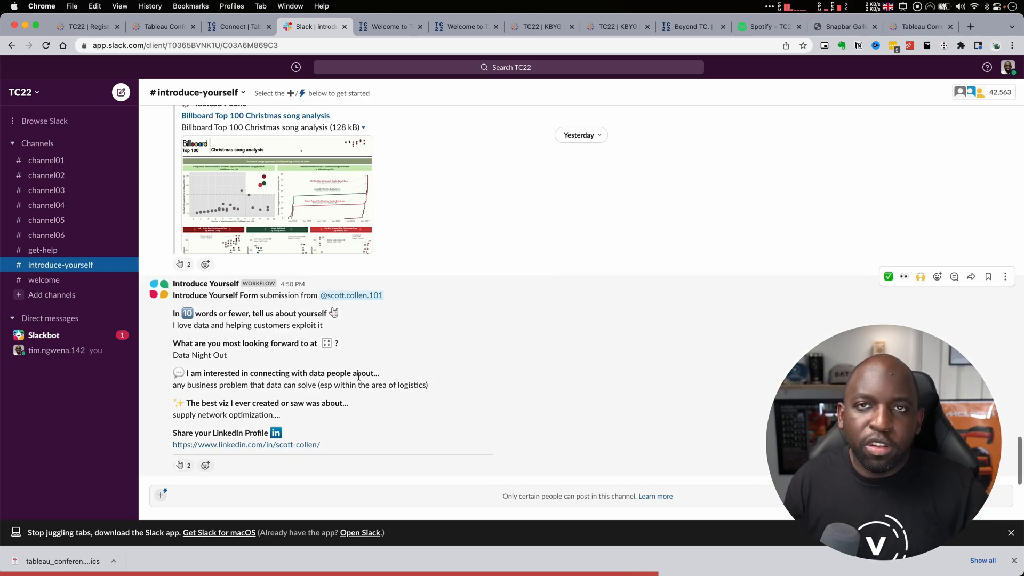
mouse_move(428, 286)
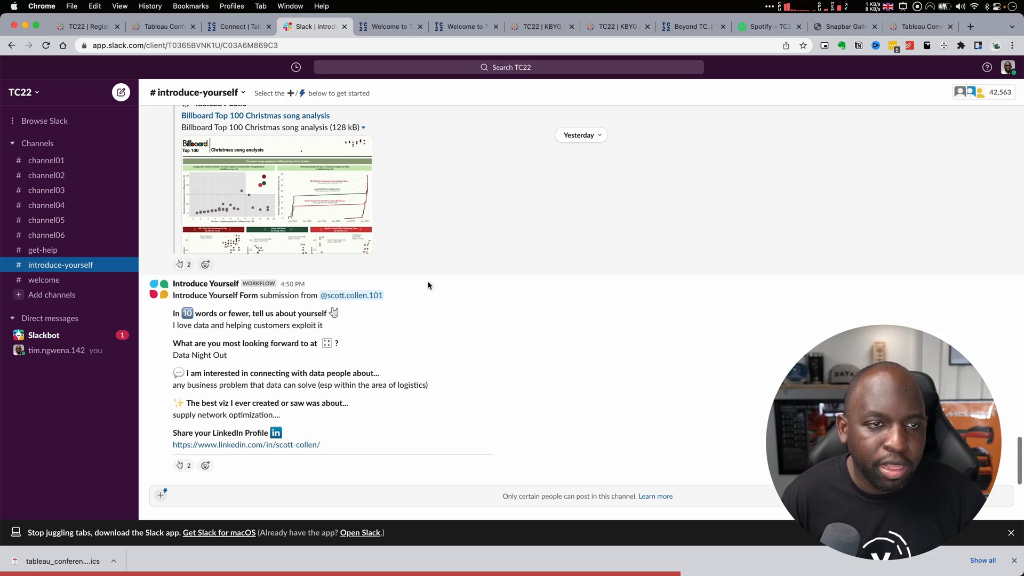
left_click(238, 27)
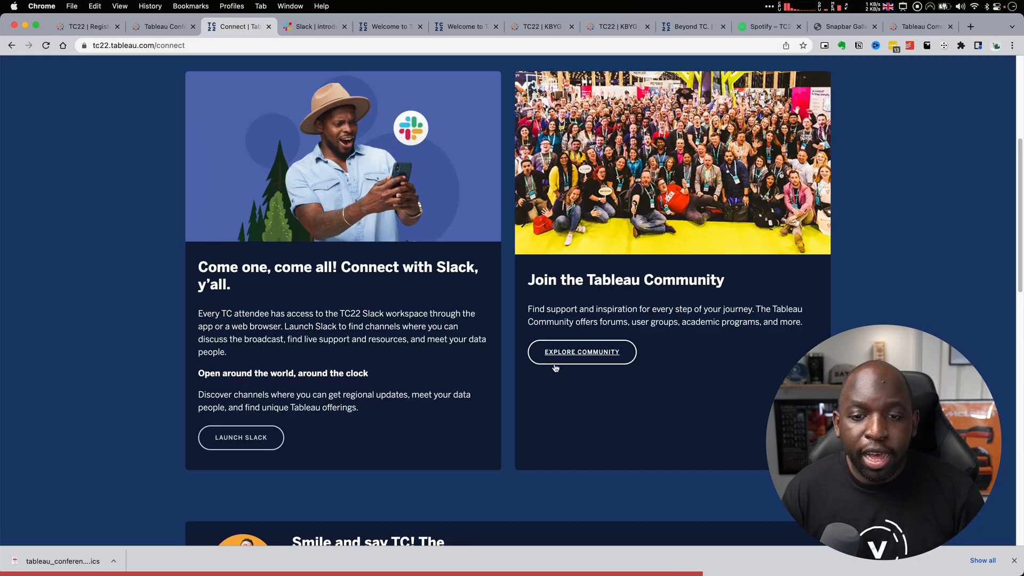
mouse_move(639, 337)
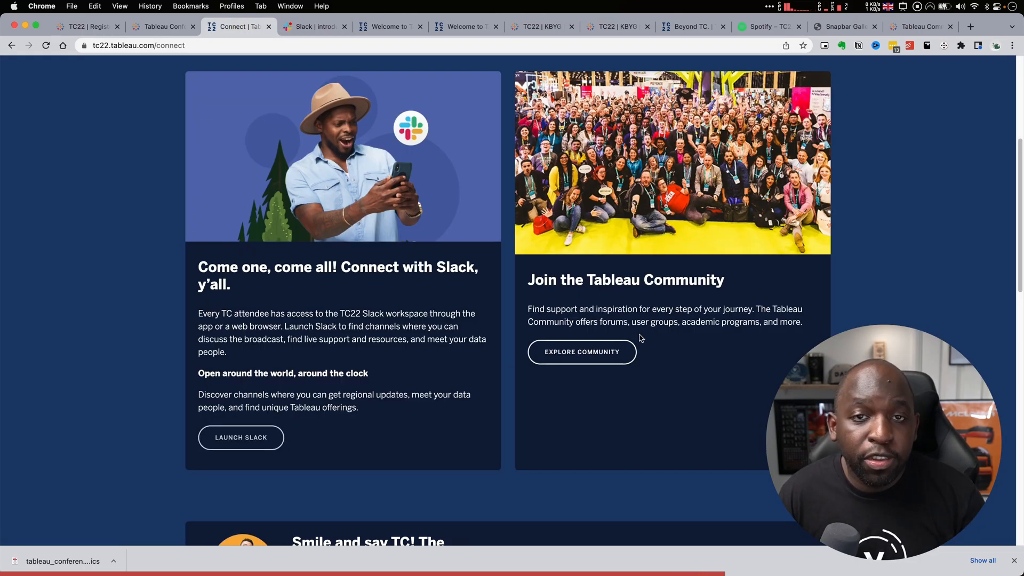
mouse_move(581, 351)
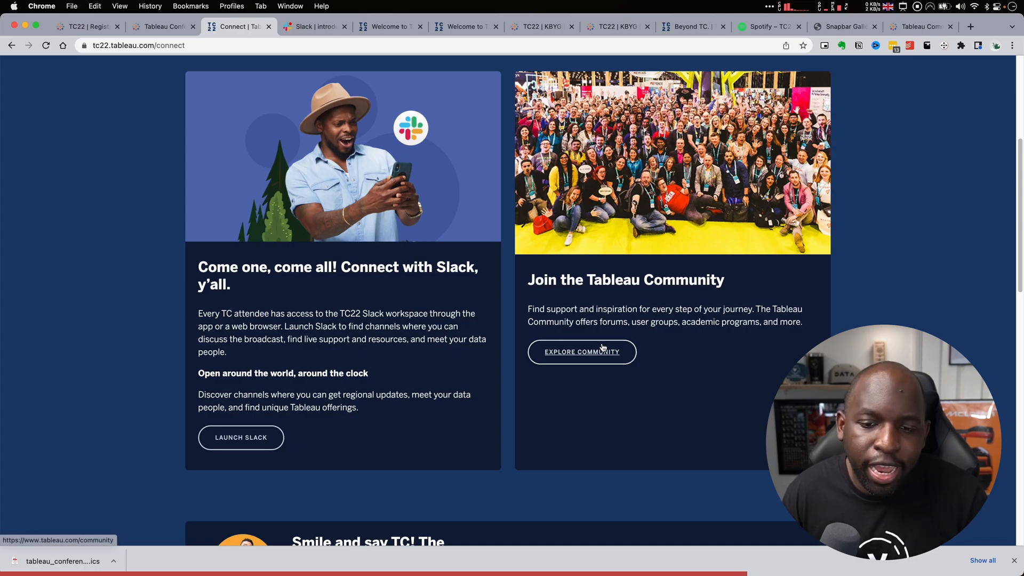
Open the Tableau Community page and scroll down to its Community Programs section.
left_click(582, 351)
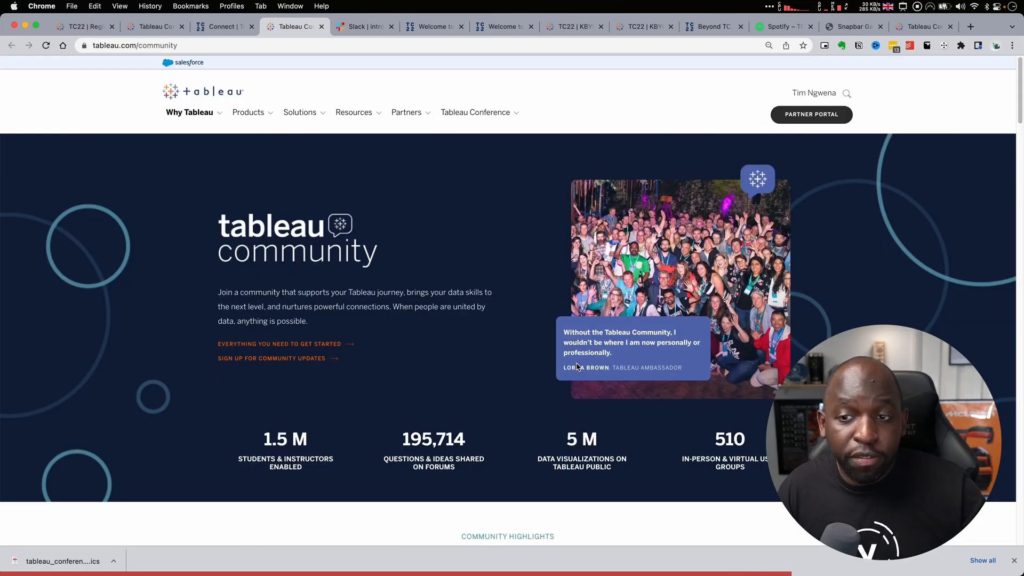
mouse_move(516, 354)
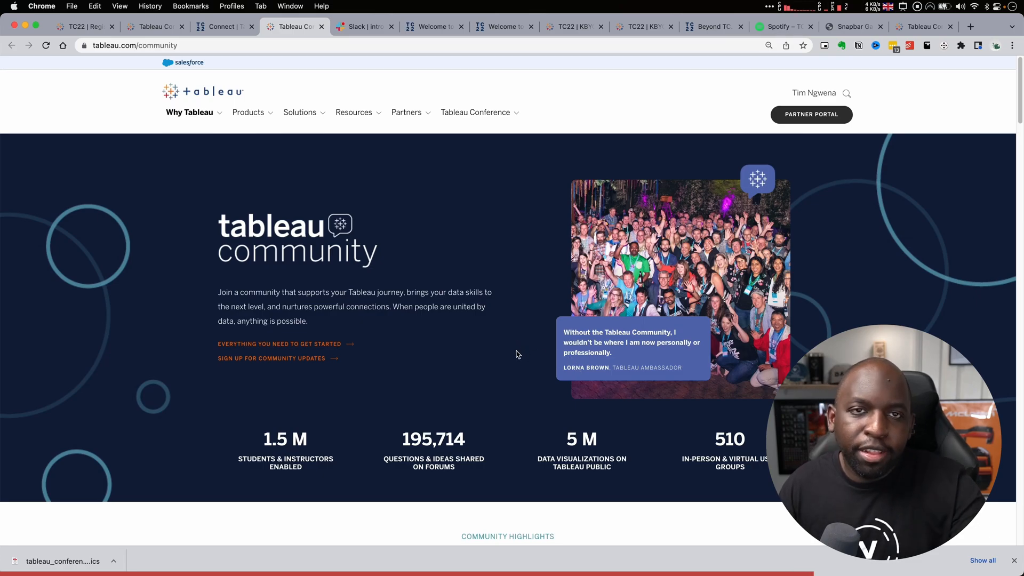
scroll("down", 3)
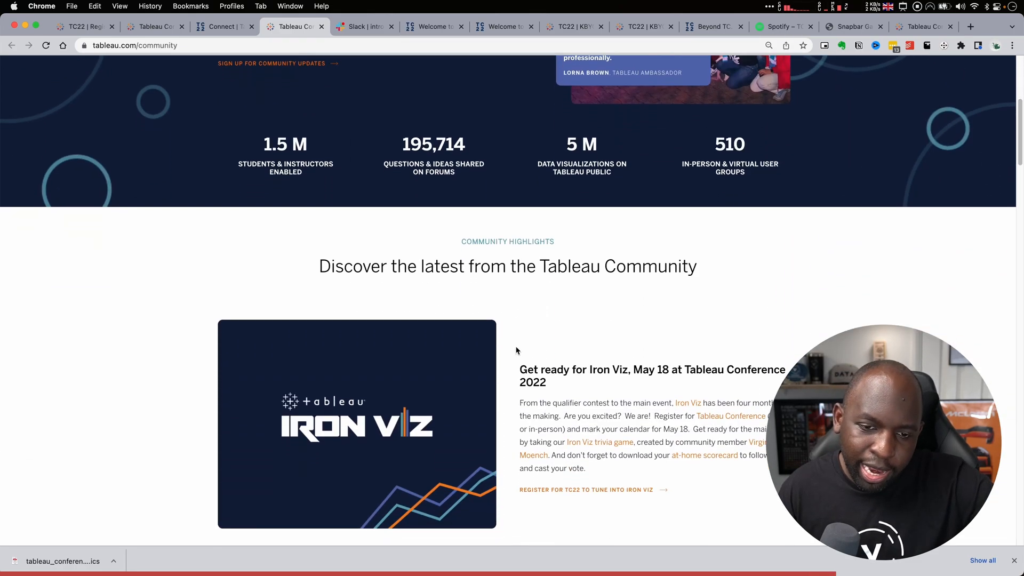
scroll("down", 3)
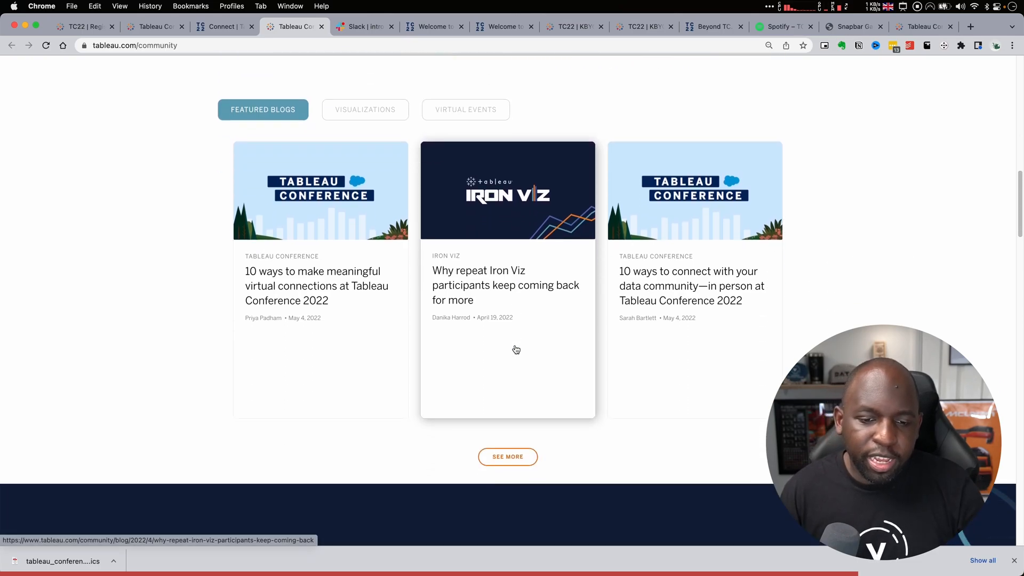
scroll("down", 3)
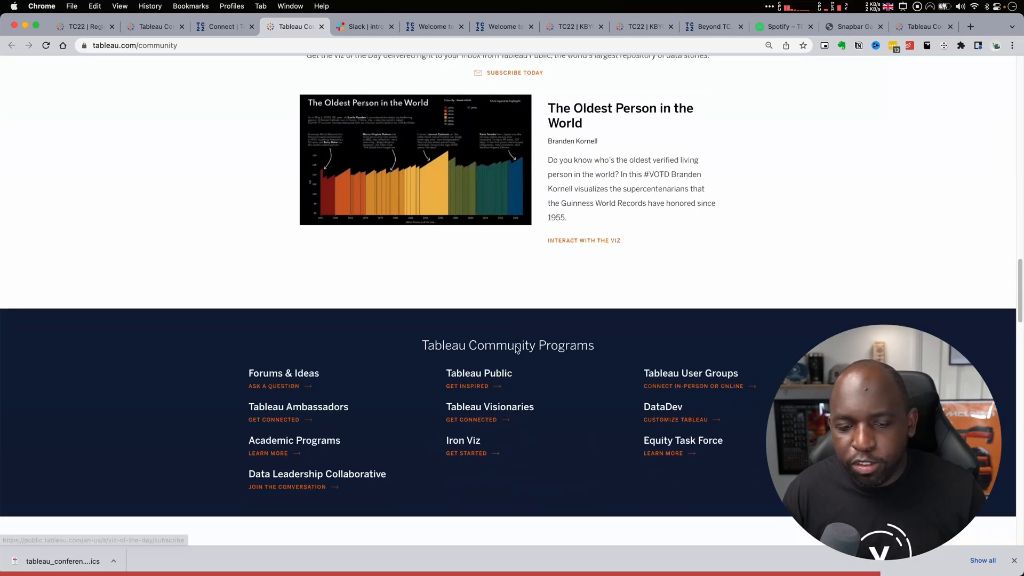
scroll("down", 3)
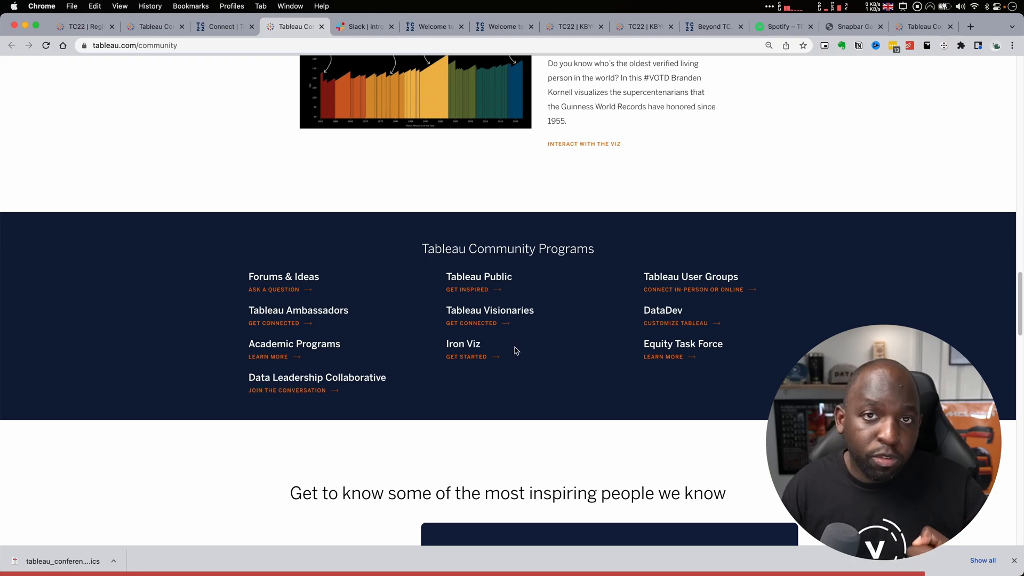
mouse_move(521, 357)
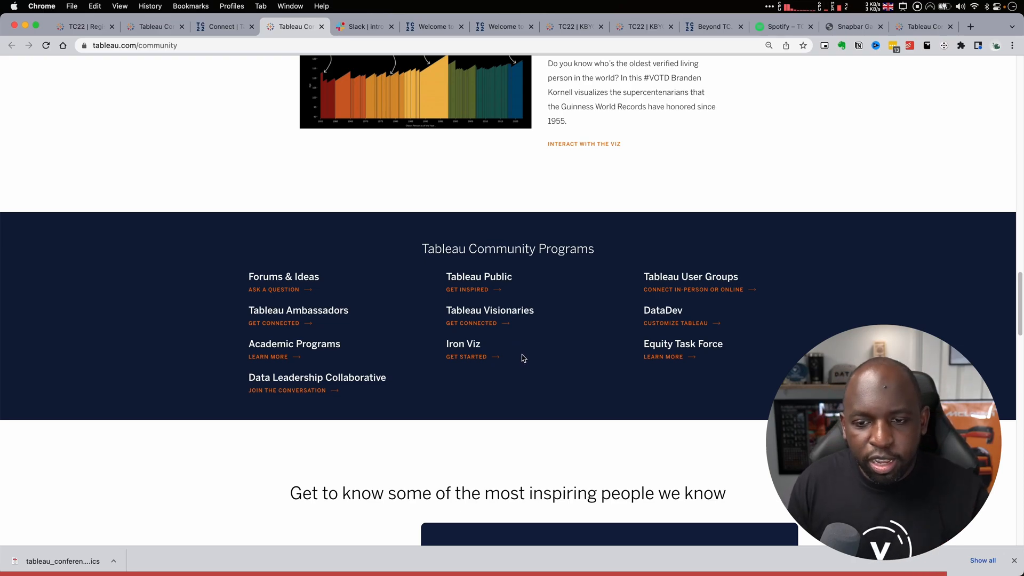
mouse_move(492, 329)
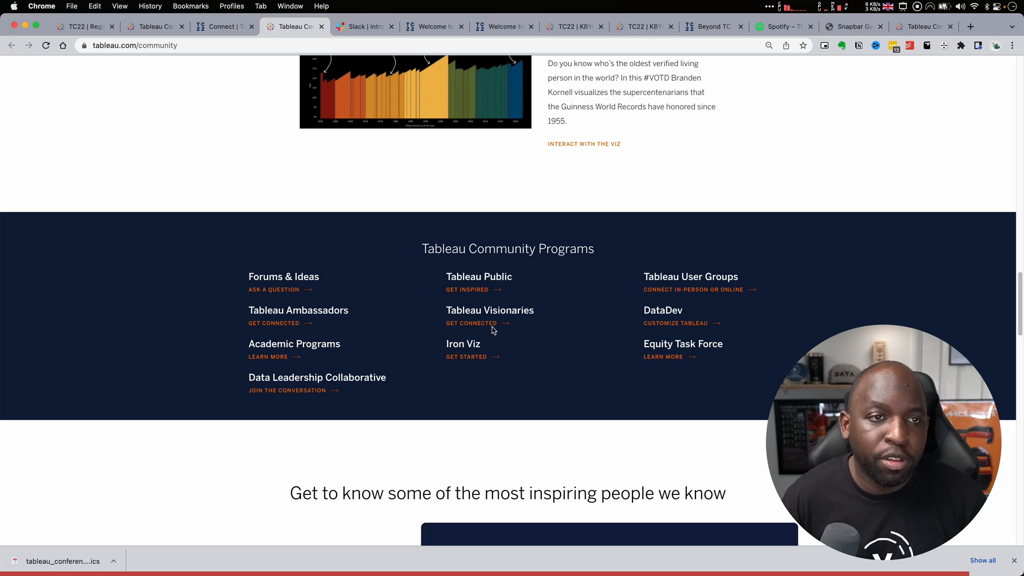
Return to the Connect tab and scroll toward the photobooth and #Data22 sections.
left_click(221, 27)
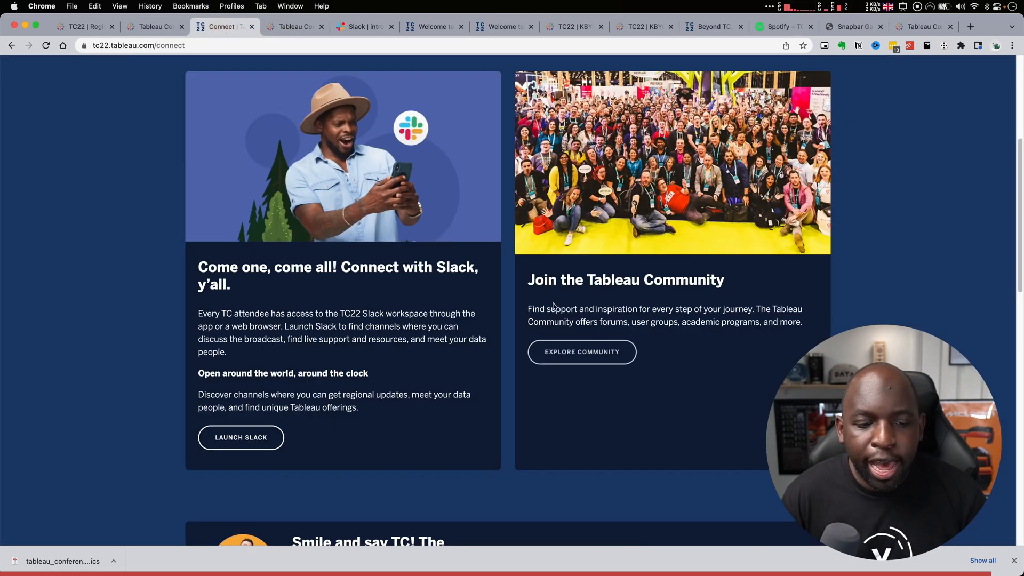
scroll("down", 3)
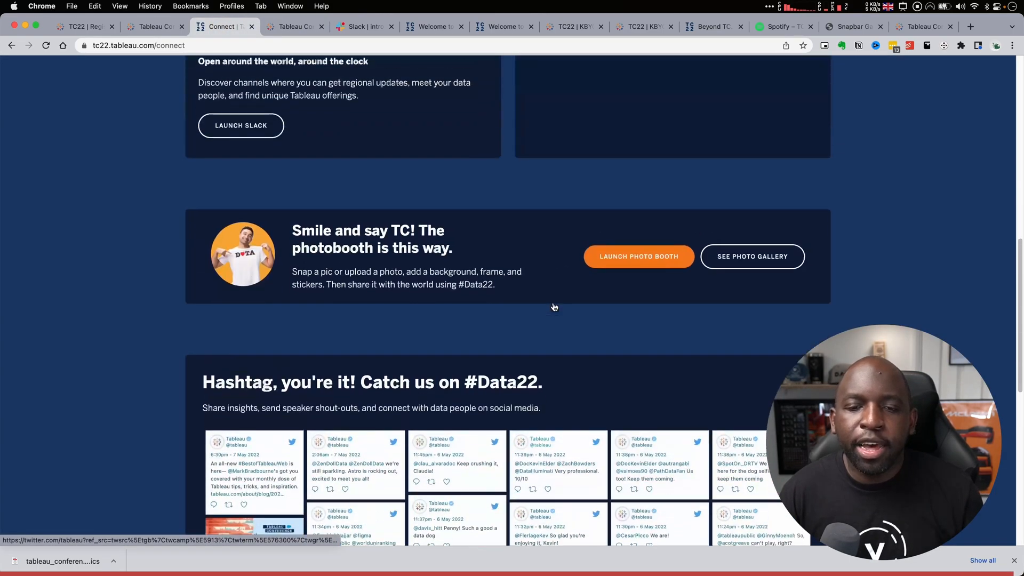
scroll("up", 3)
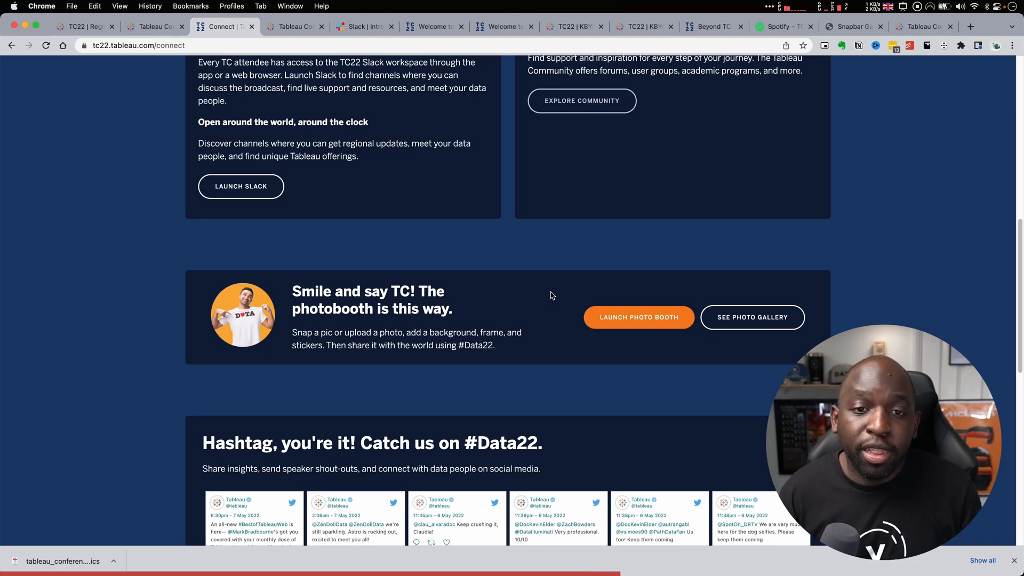
mouse_move(575, 292)
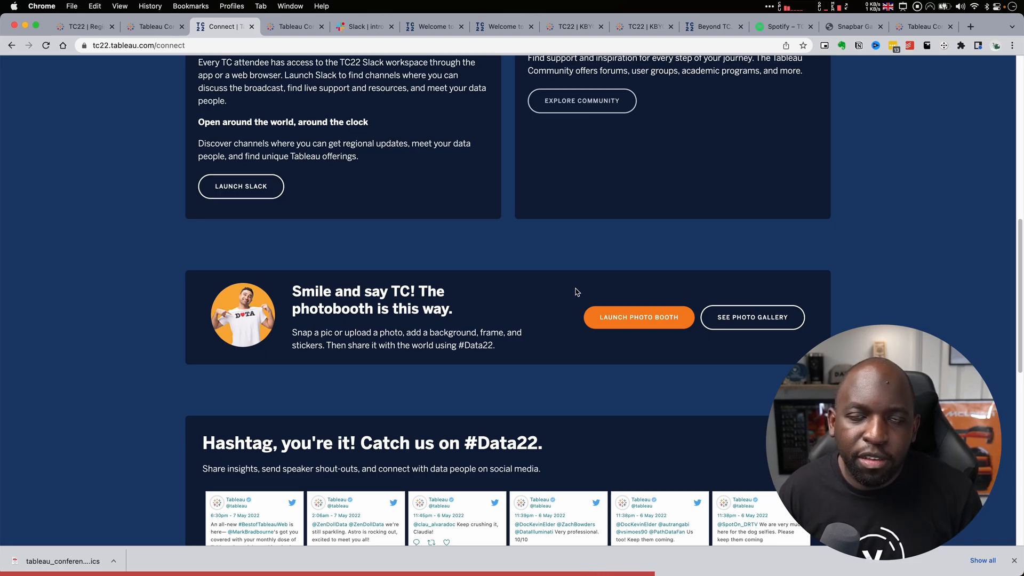
mouse_move(315, 109)
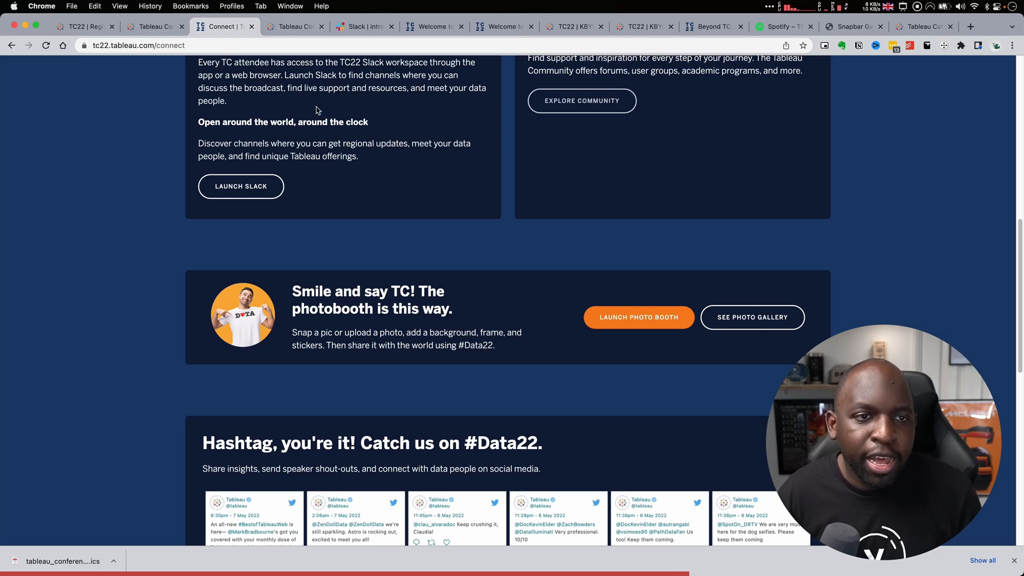
Switch to the conference home page and open the My TC22 personal schedule.
left_click(431, 26)
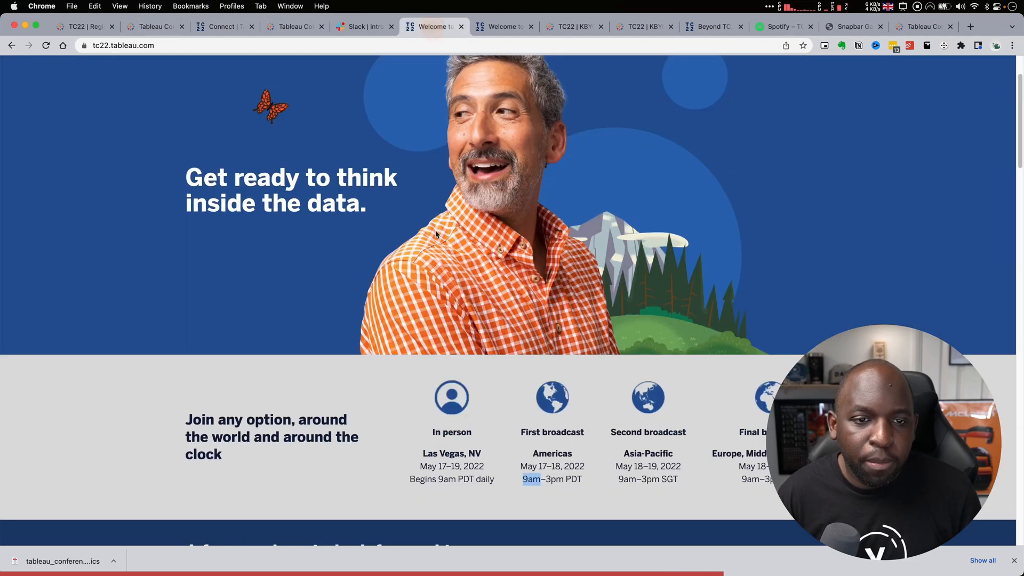
left_click(432, 26)
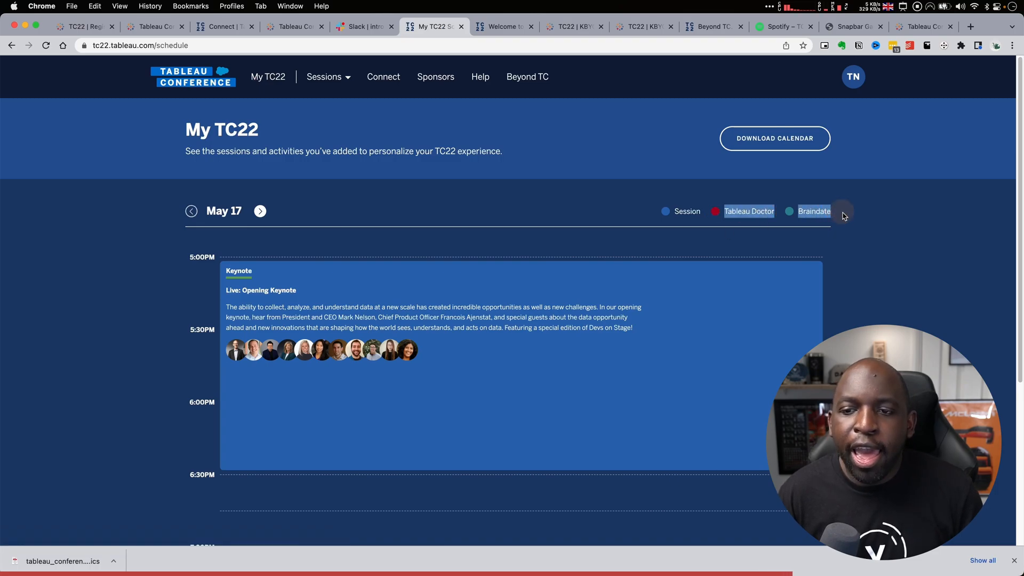
mouse_move(907, 248)
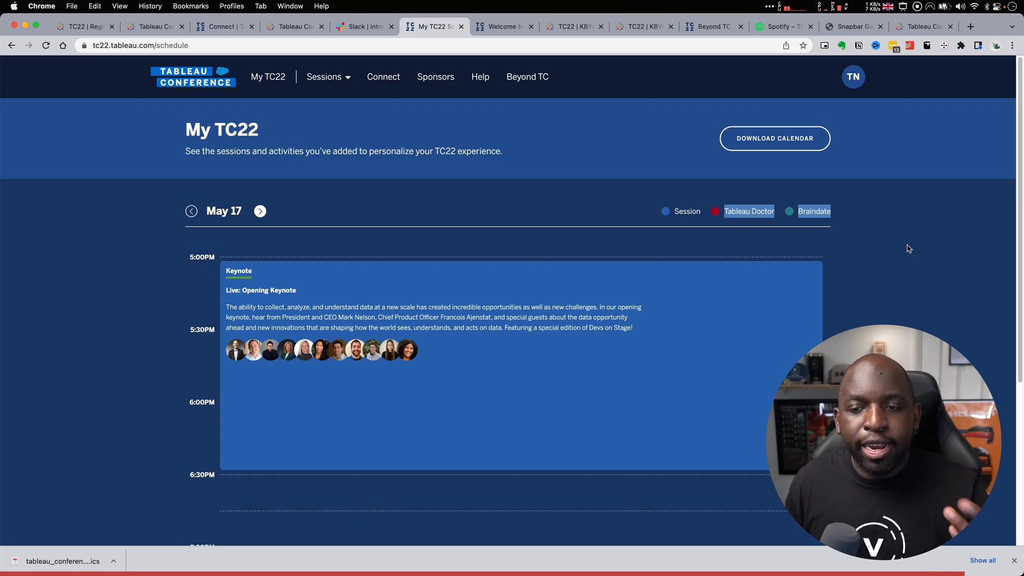
mouse_move(760, 221)
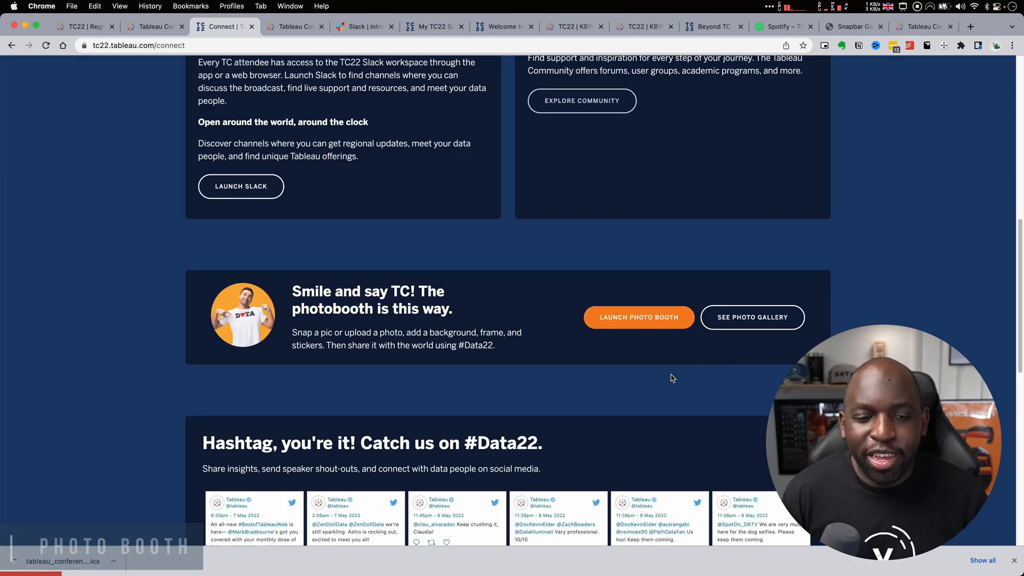
Open the Snapbar photobooth gallery and scroll through the attendee photos.
left_click(638, 317)
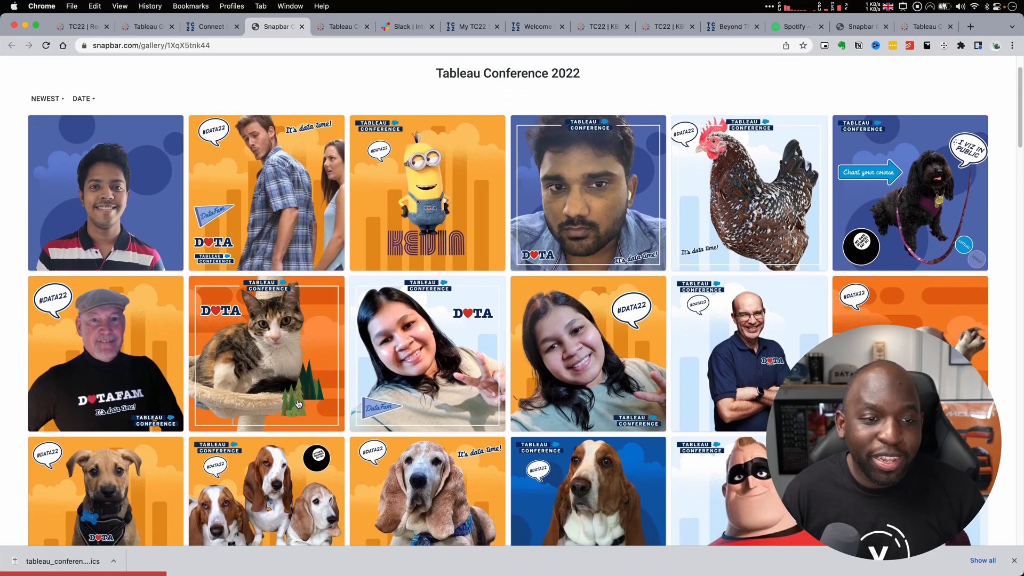
scroll("up", 3)
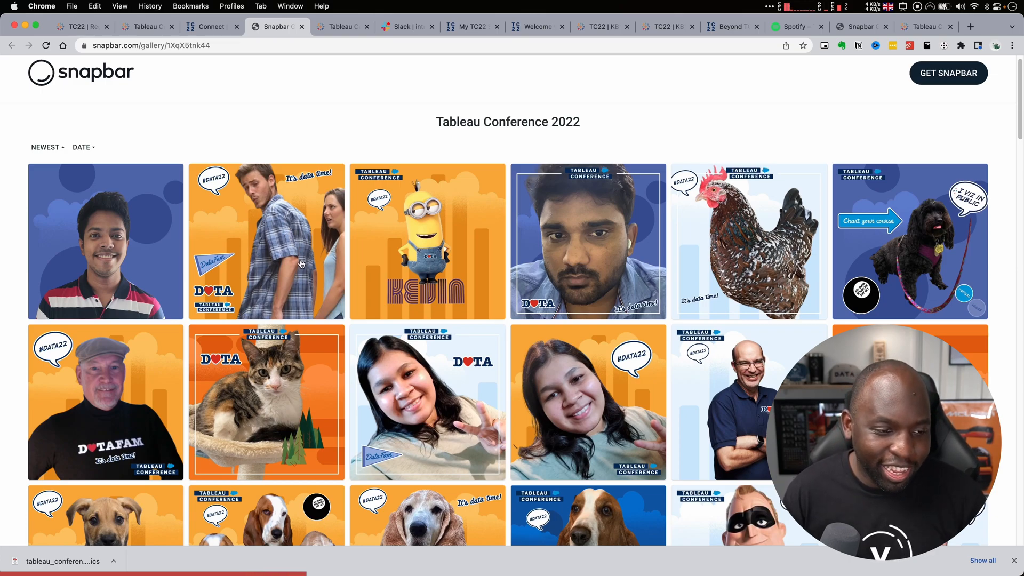
scroll("down", 3)
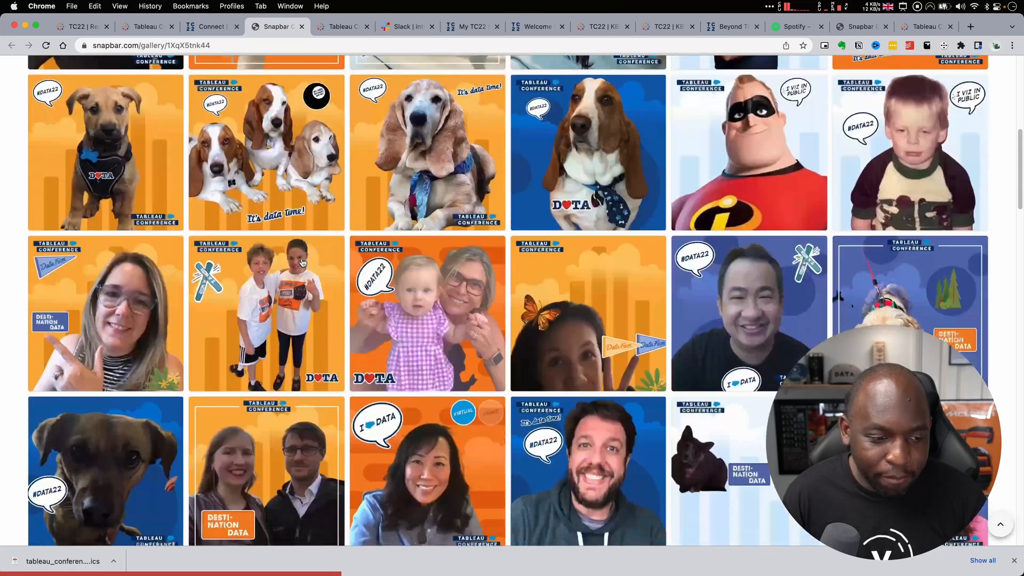
scroll("down", 3)
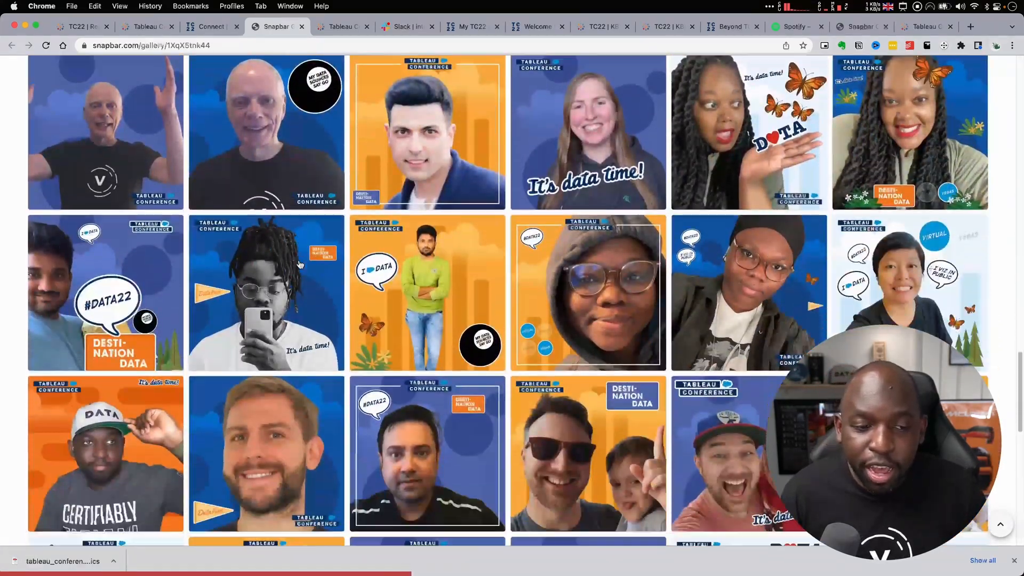
Enlarge the photo of the man in the DATA cap, close it, and keep browsing.
left_click(105, 453)
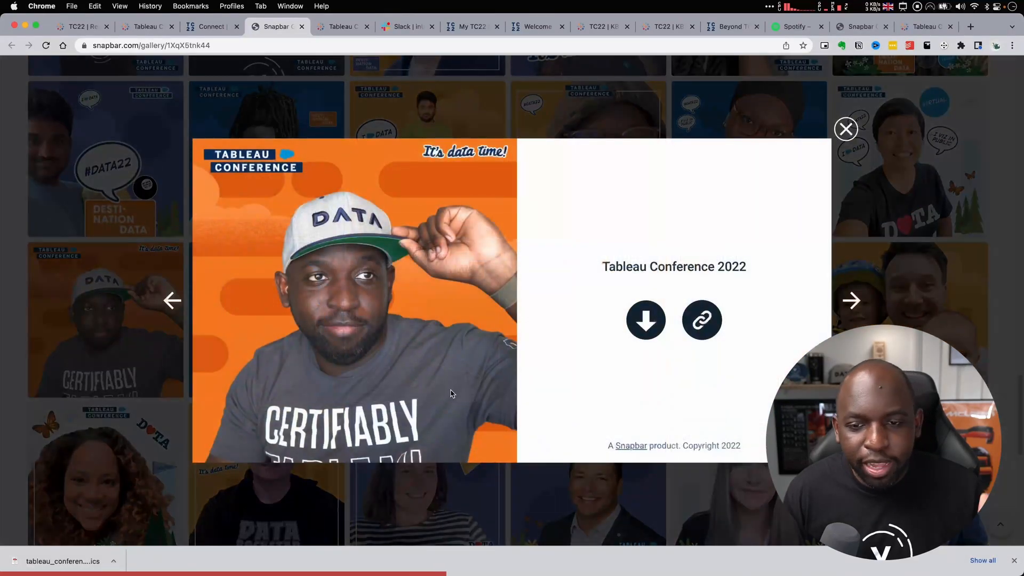
mouse_move(793, 190)
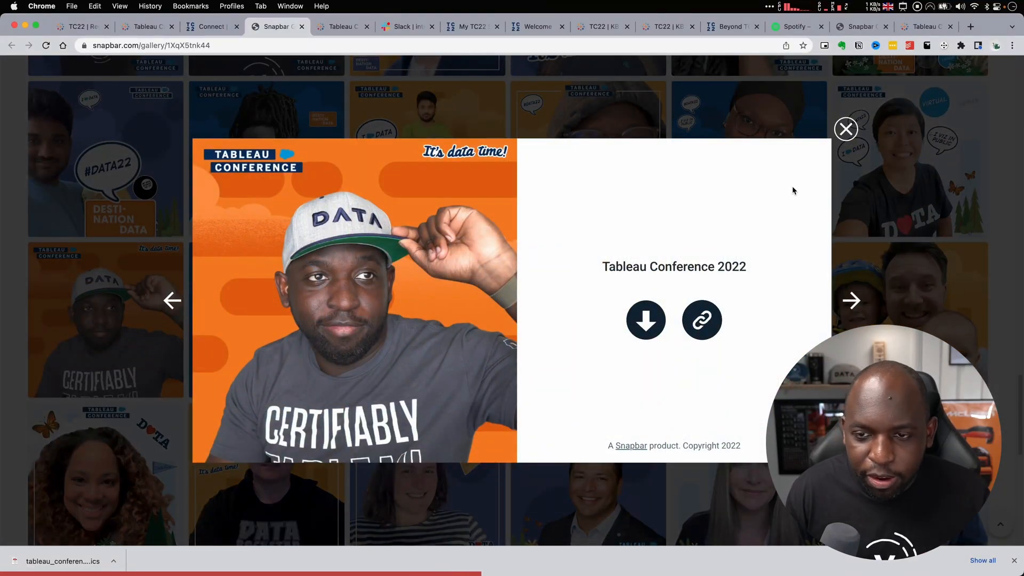
left_click(846, 129)
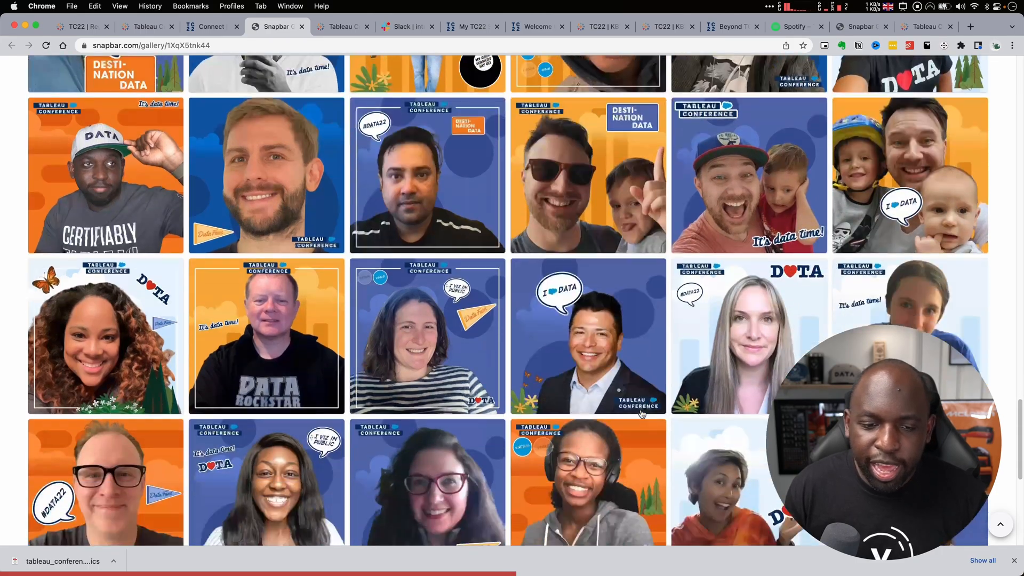
scroll("down", 3)
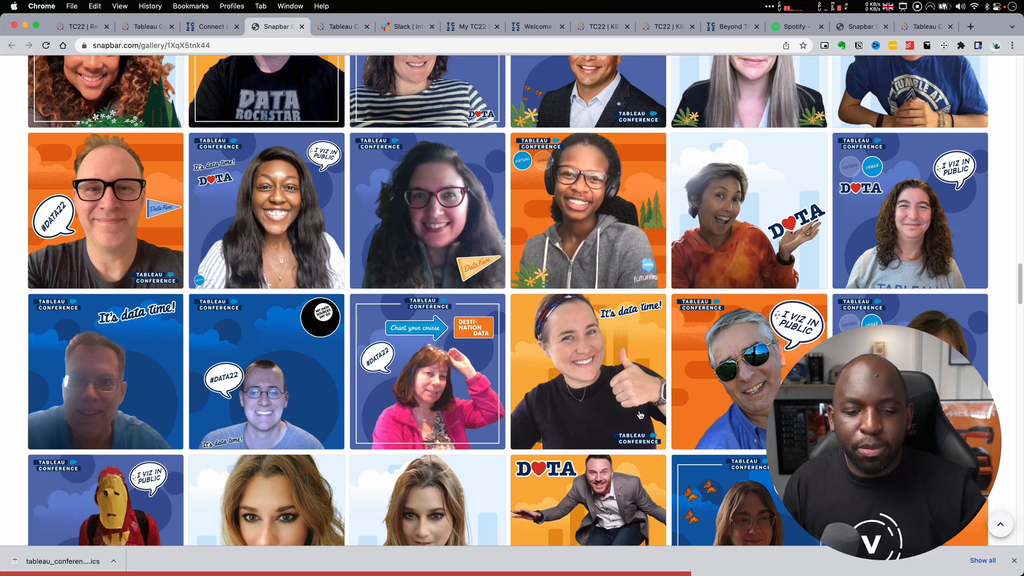
scroll("down", 3)
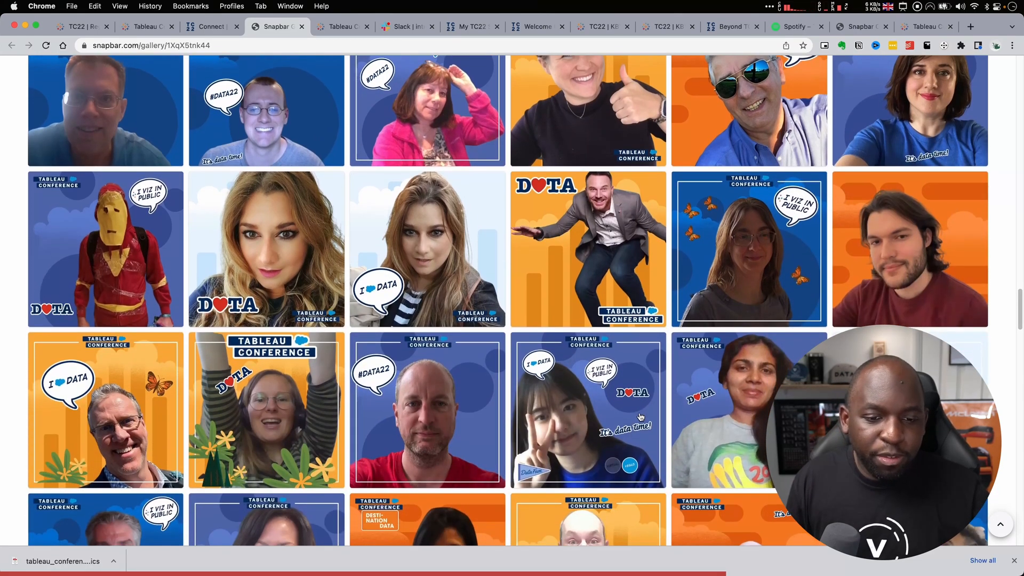
scroll("down", 3)
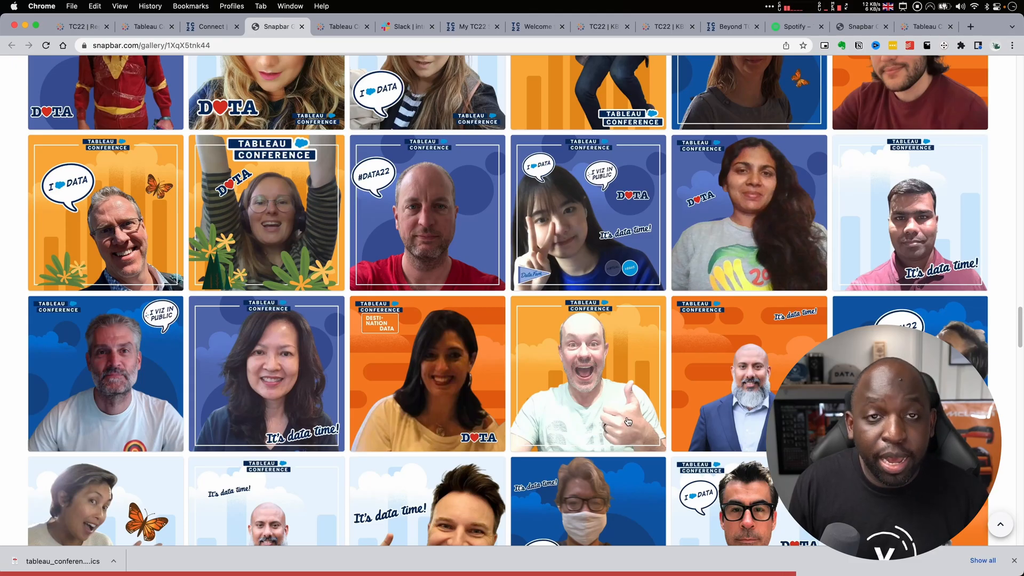
Back on the Connect tab, scroll through the #Data22 tweet wall and return to the top.
left_click(209, 27)
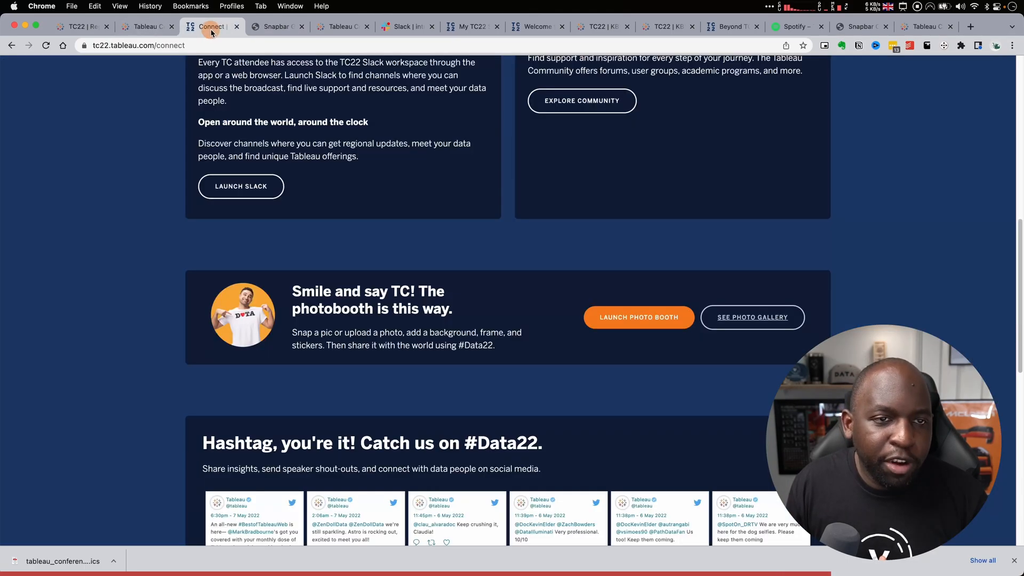
scroll("down", 3)
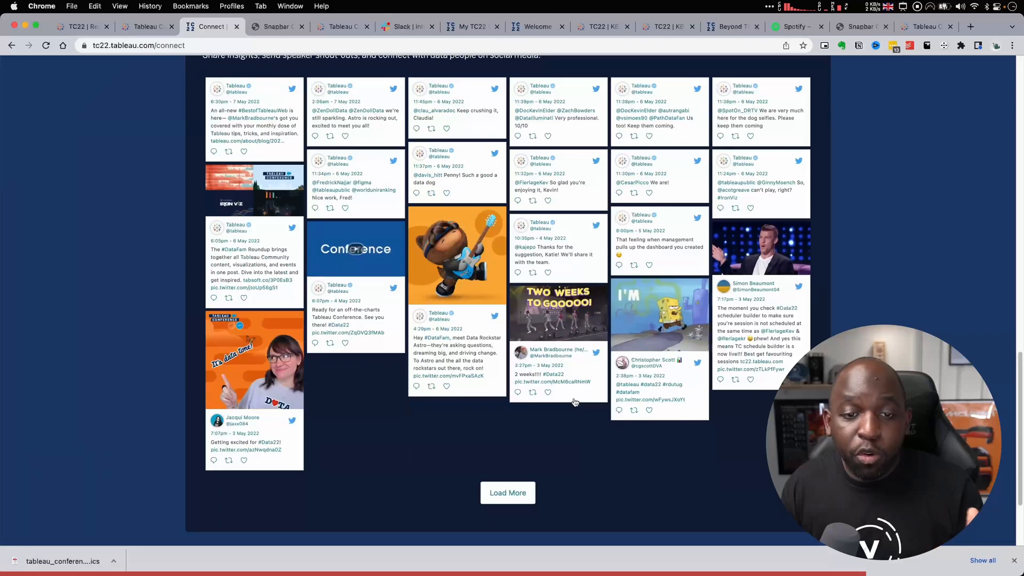
scroll("up", 3)
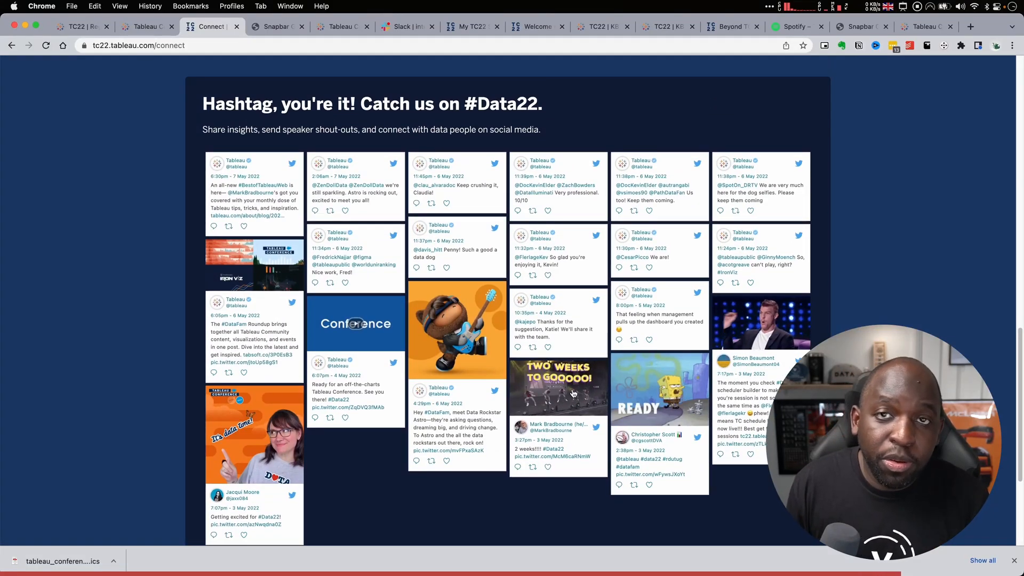
mouse_move(558, 389)
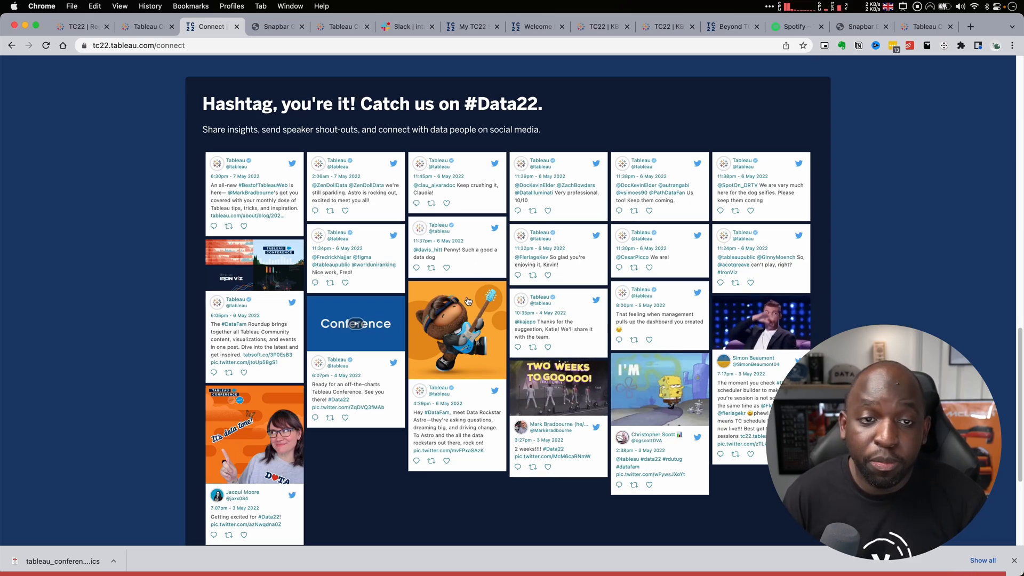
scroll("up", 3)
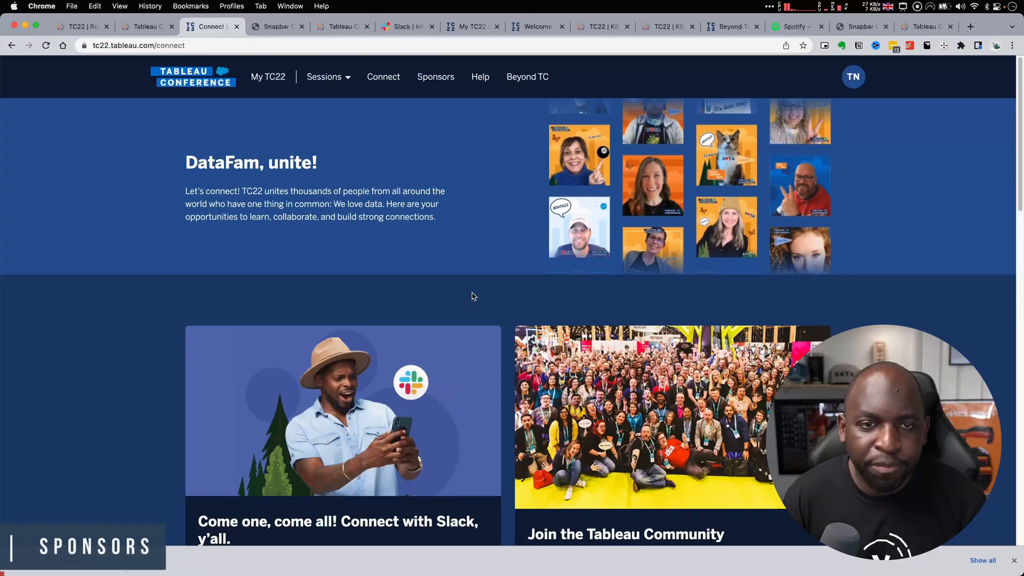
Open Sponsors from the top navigation and scroll through the Diamond and Platinum listings.
left_click(435, 76)
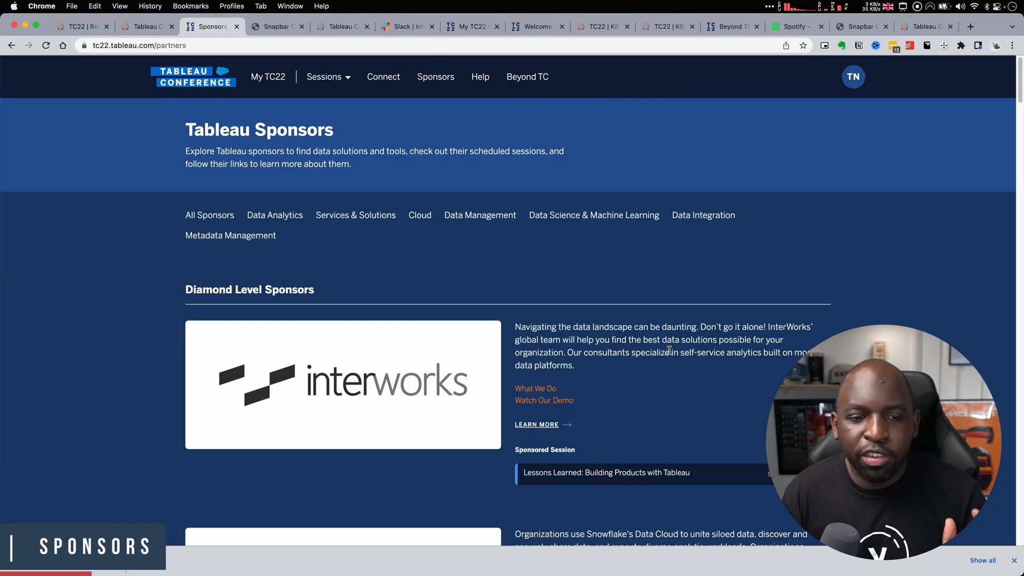
scroll("down", 3)
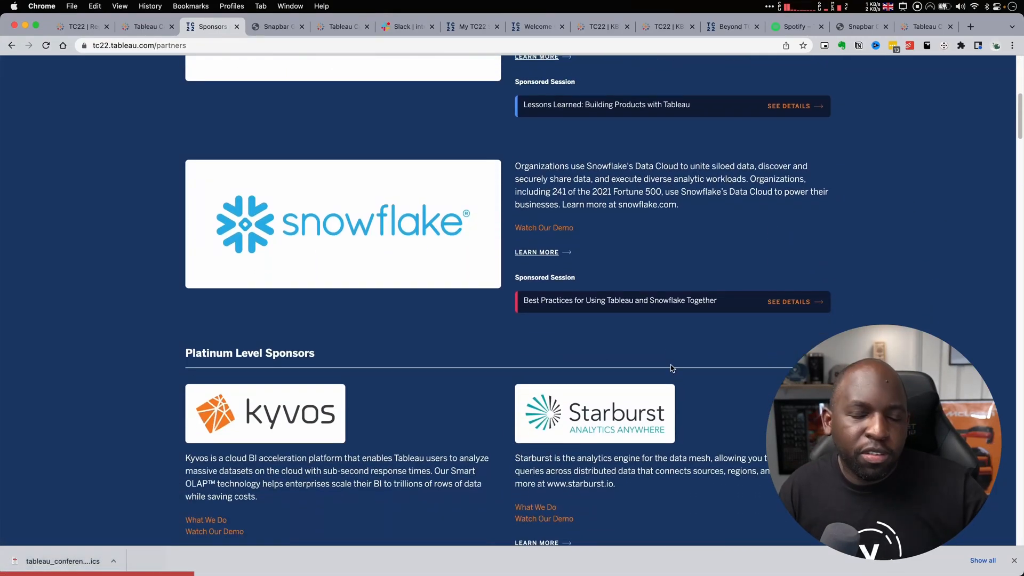
scroll("up", 3)
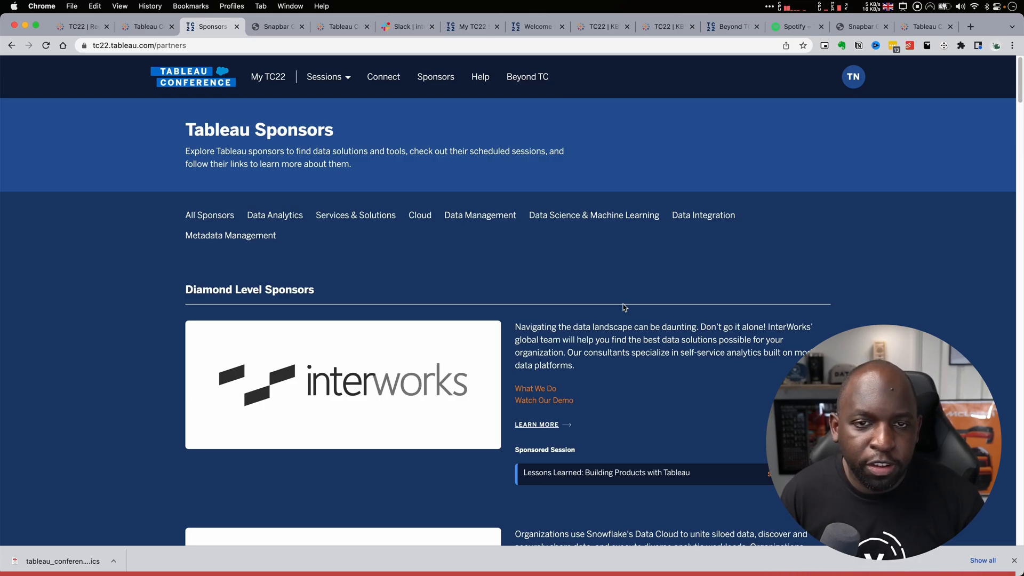
Open Help from the top navigation and scroll through the FAQ sections and back up.
left_click(480, 76)
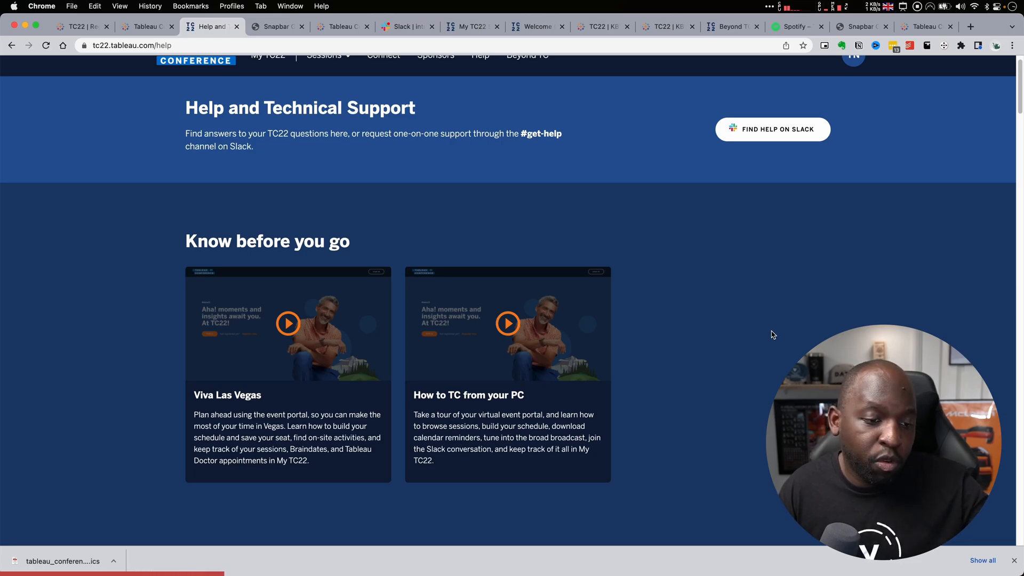
scroll("down", 3)
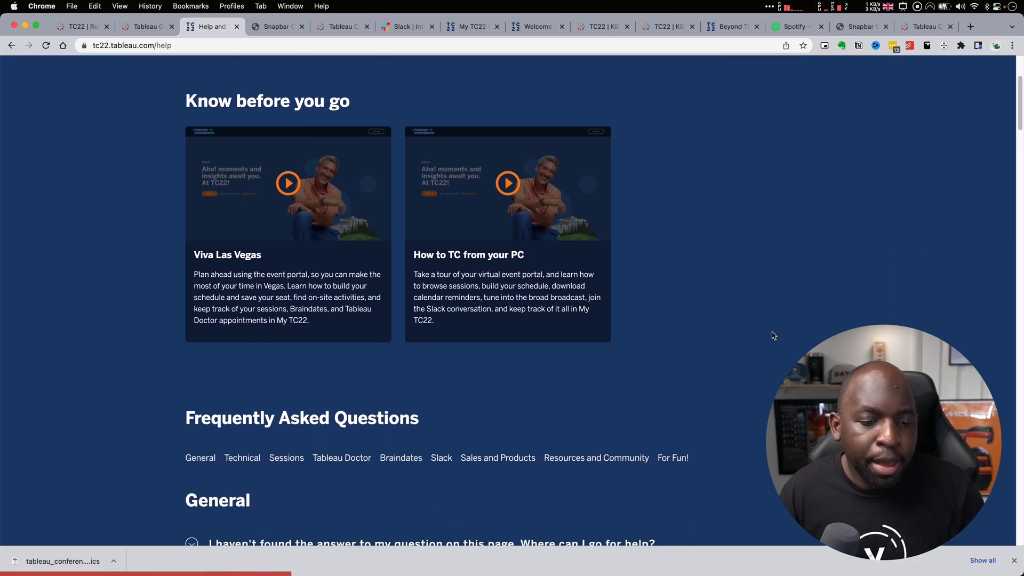
scroll("down", 3)
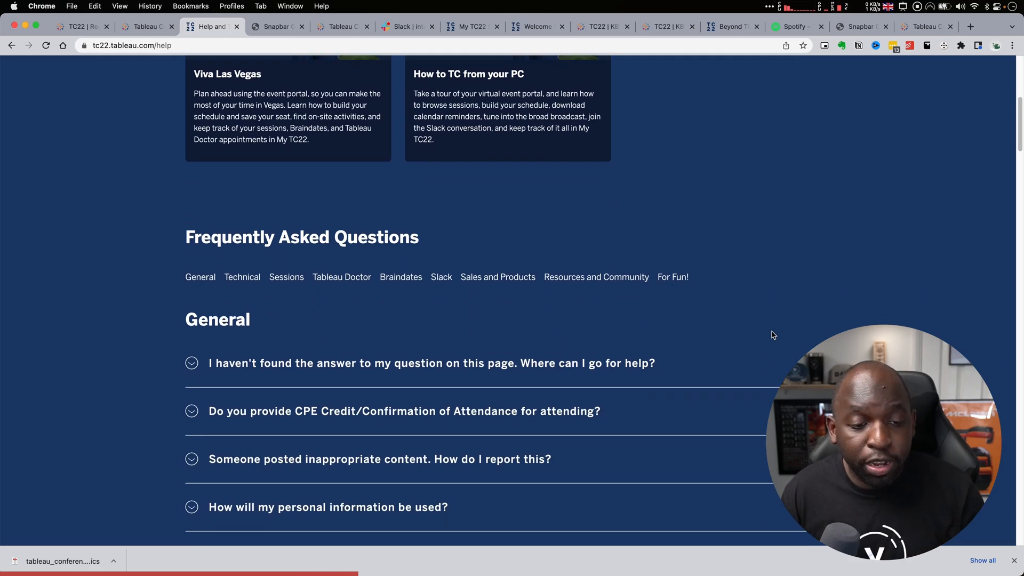
scroll("down", 3)
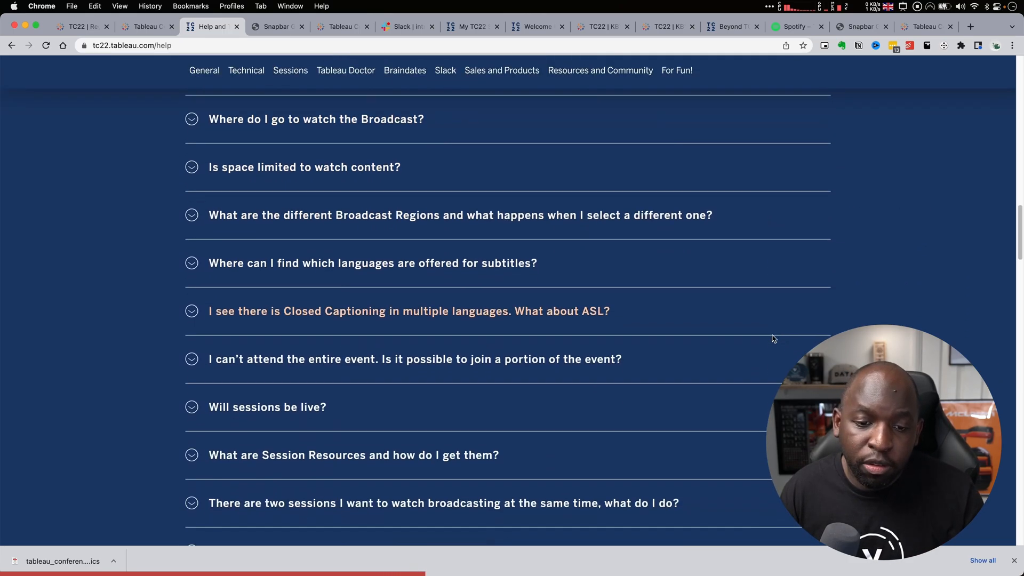
scroll("down", 3)
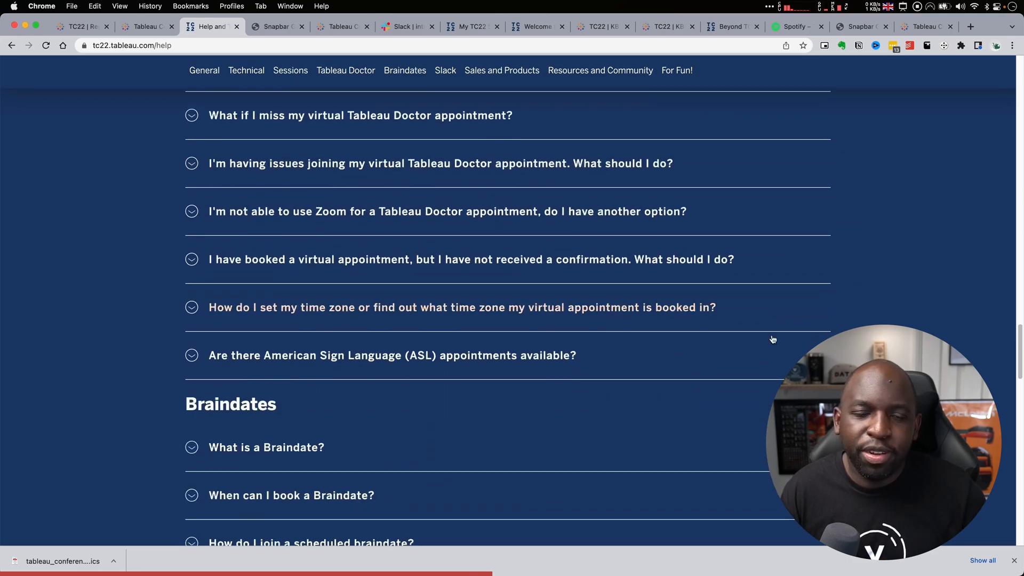
scroll("down", 3)
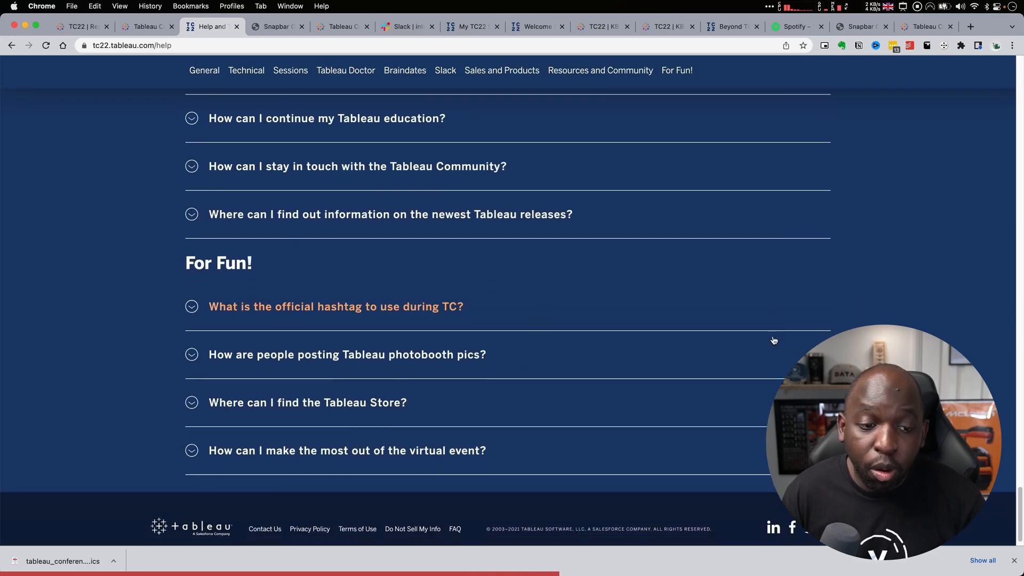
scroll("up", 3)
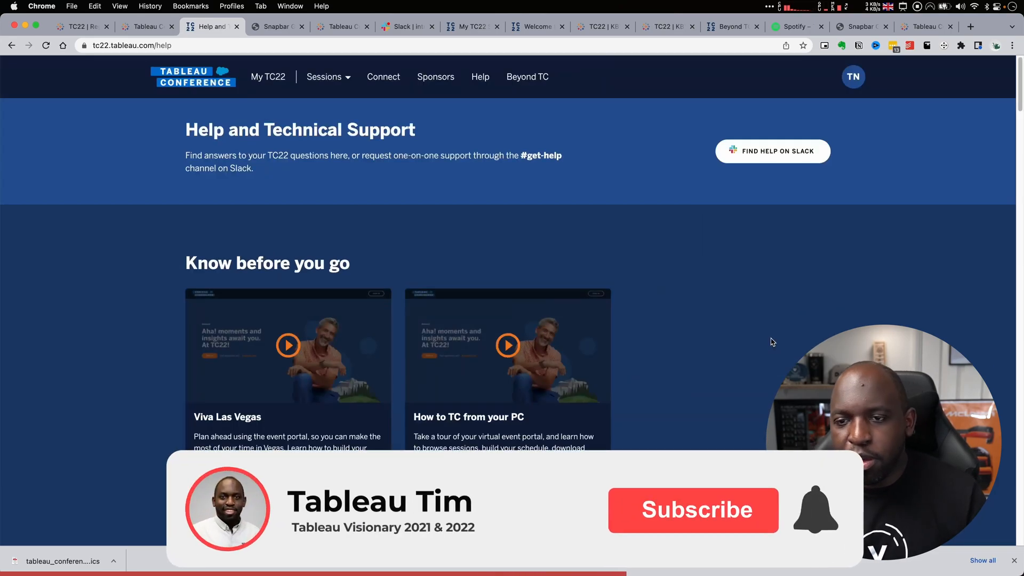